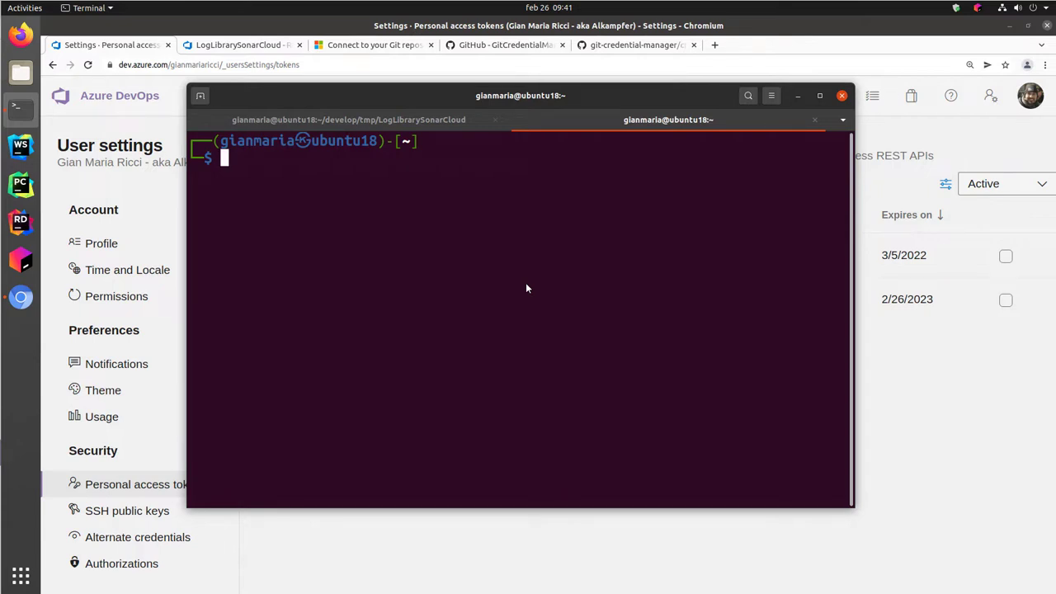
mouse_move(499, 198)
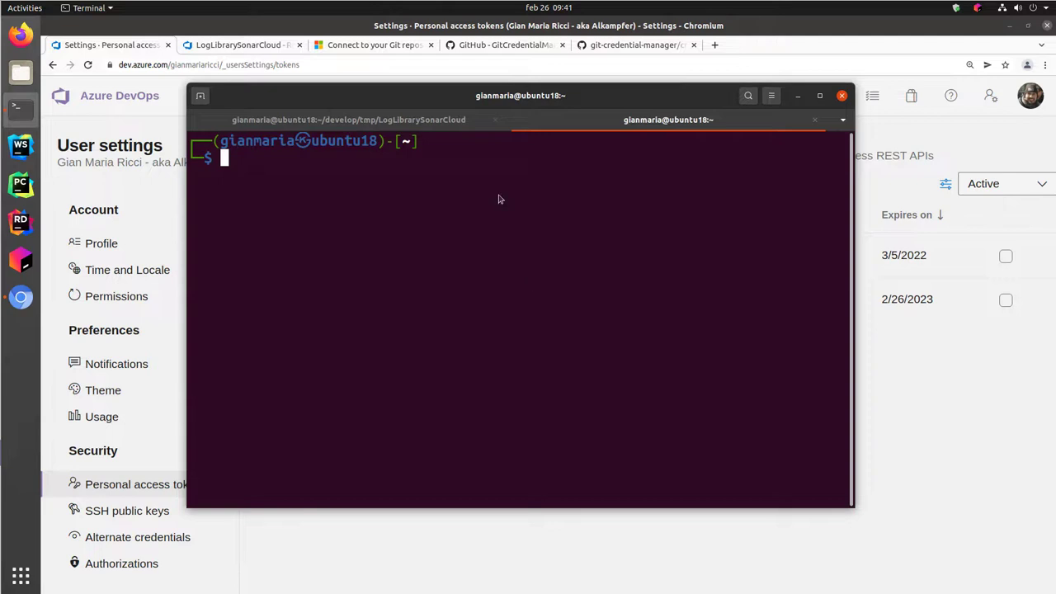
mouse_move(388, 106)
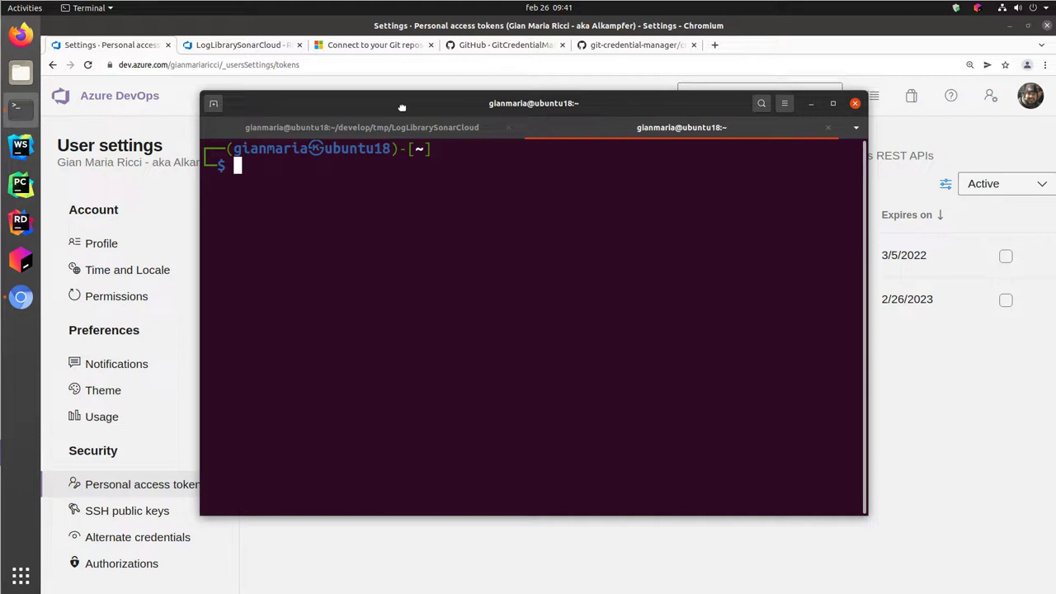
mouse_move(462, 214)
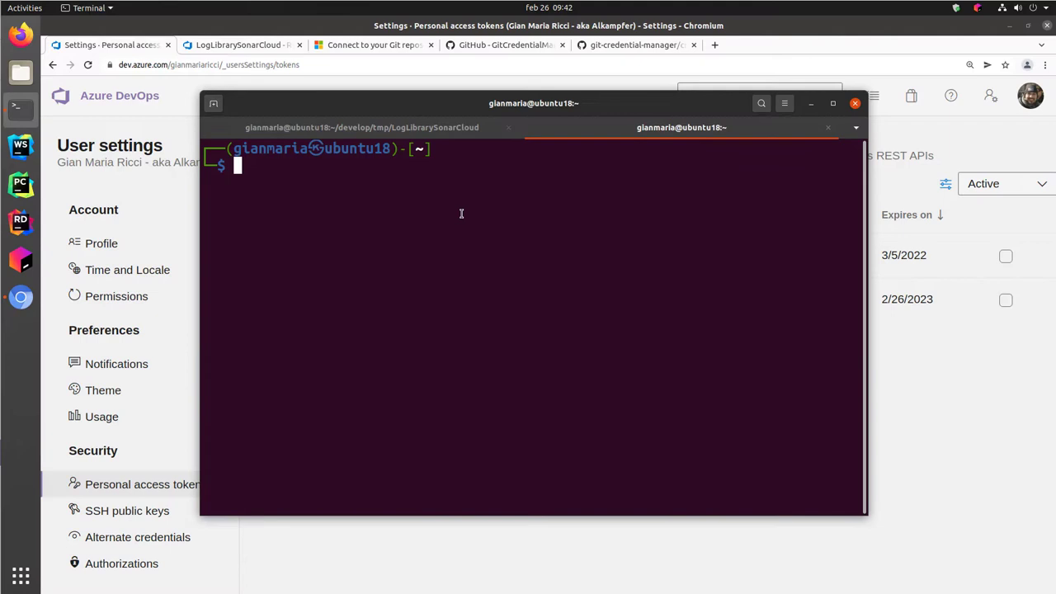
mouse_move(475, 178)
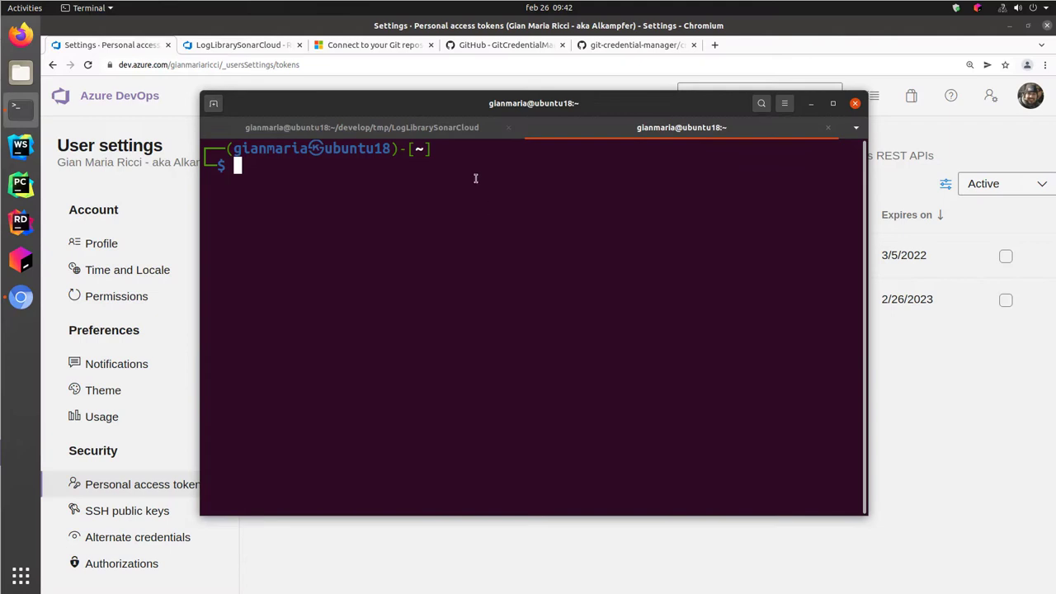
mouse_move(271, 168)
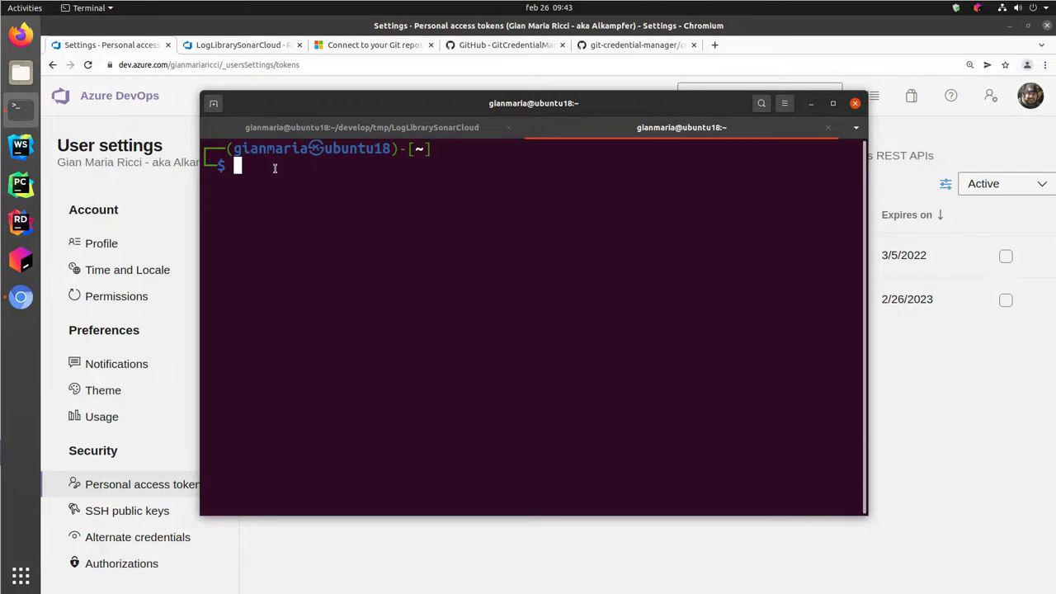
- Run ssh-keygen -t rsa -b 4096 with the email comment ending 'alka' and accept the default path
text(ssh-keygen -t rsa -b 4096 -C "your_email@example.com")
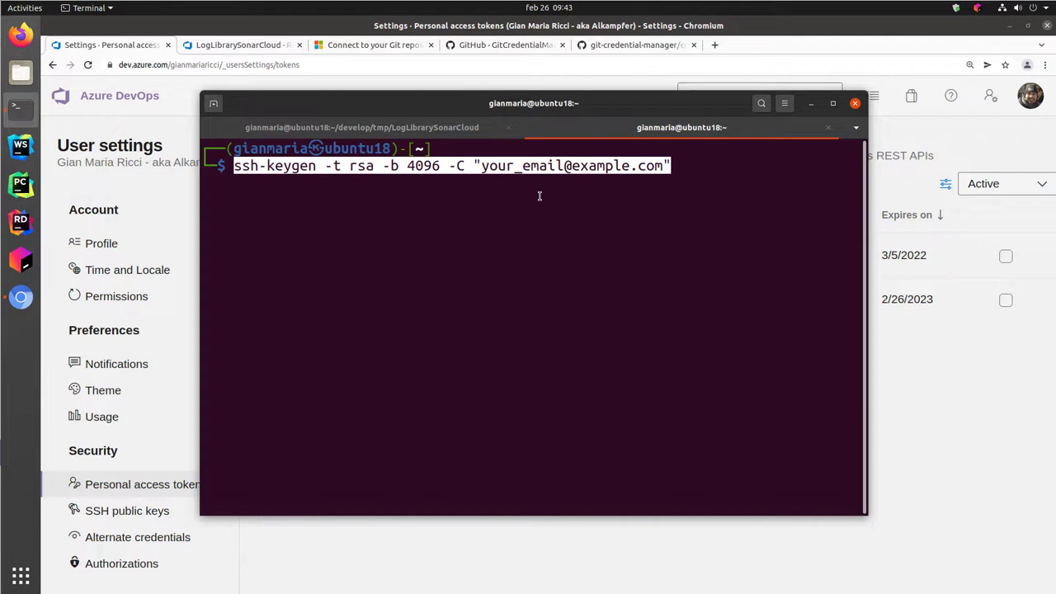
mouse_move(580, 183)
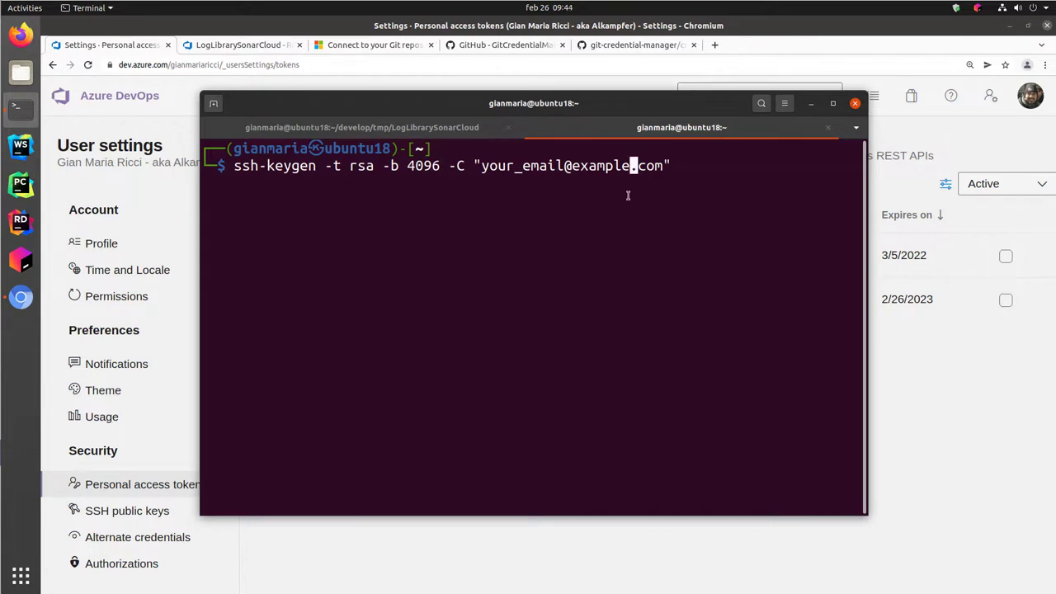
key(BackSpace)
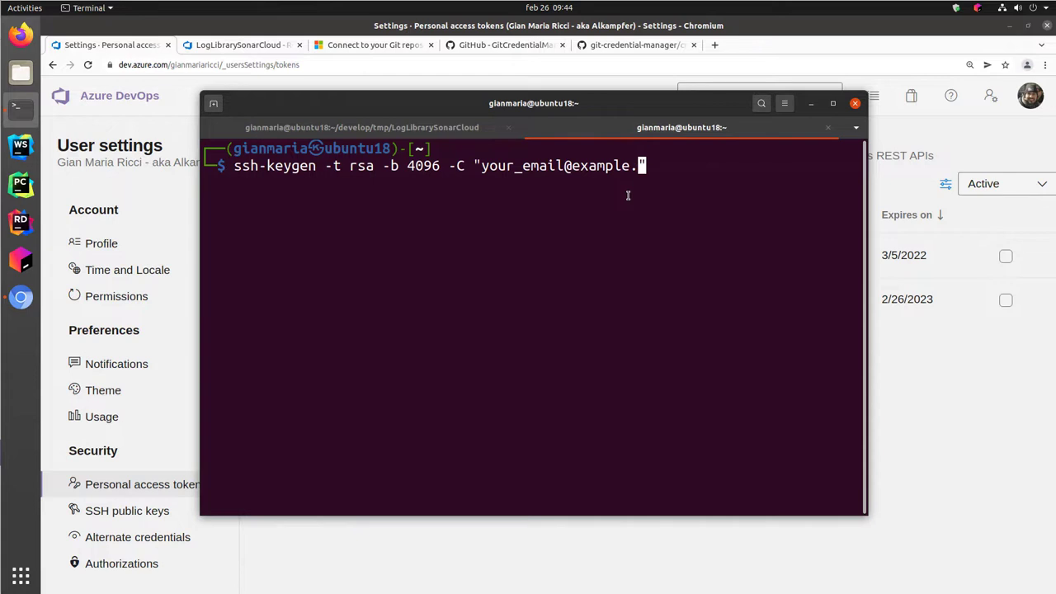
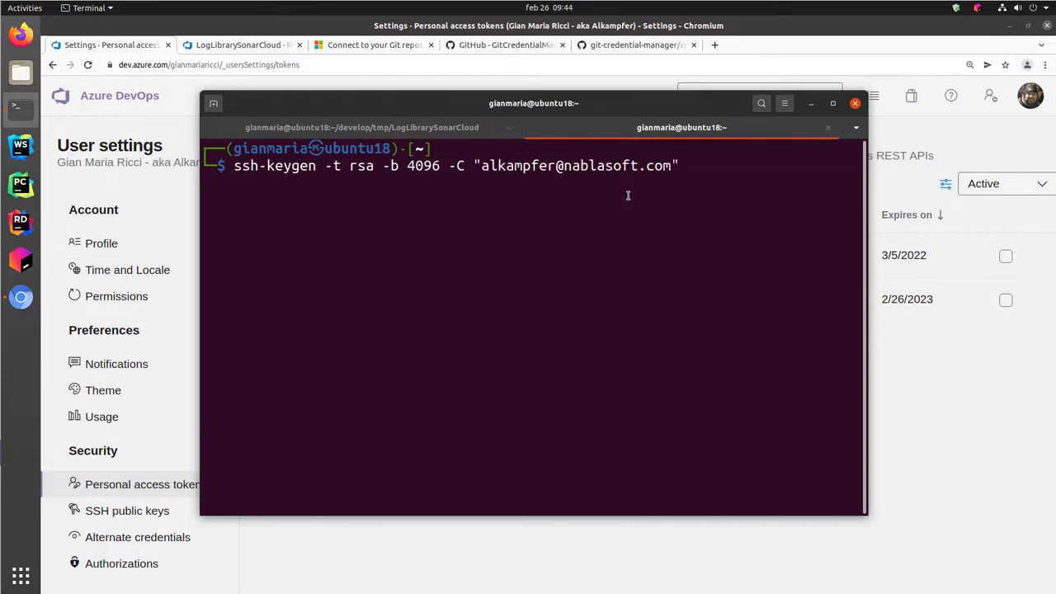
key(Return)
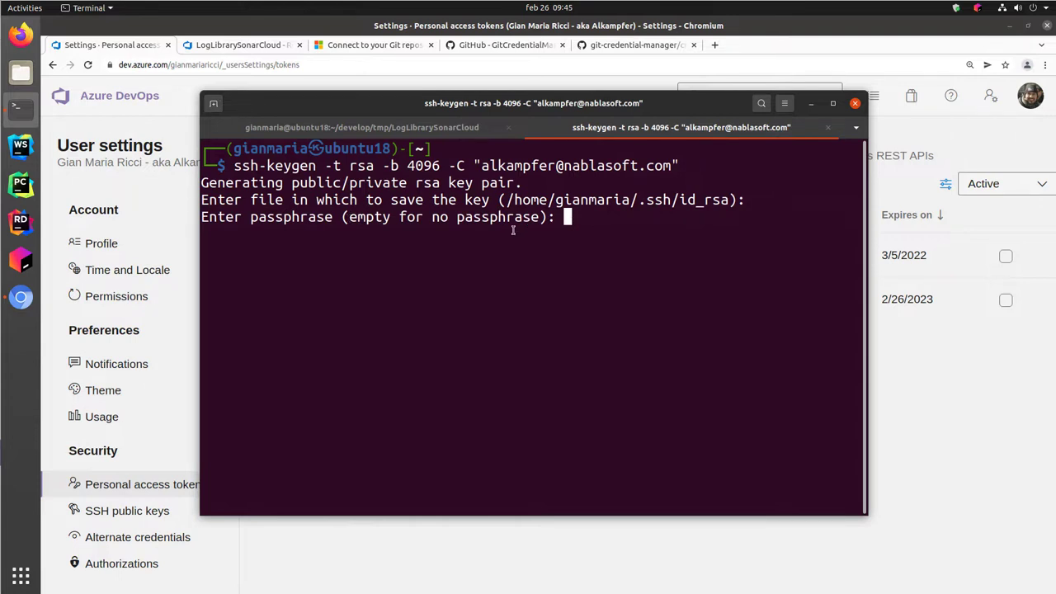
- Submit the passphrase so the key pair is saved as id_rsa and id_rsa.pub
key(Return)
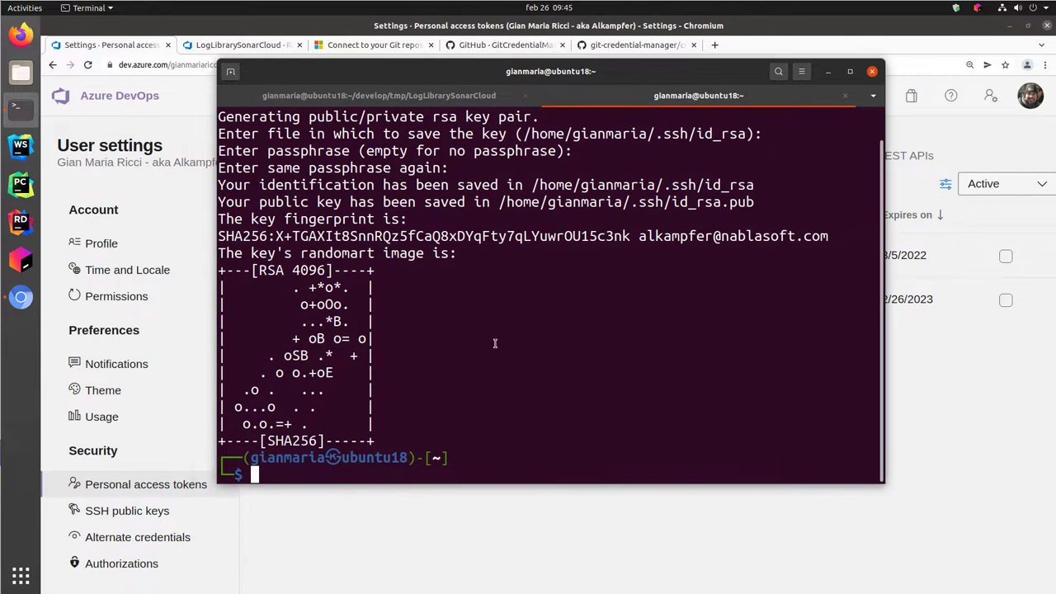
mouse_move(660, 216)
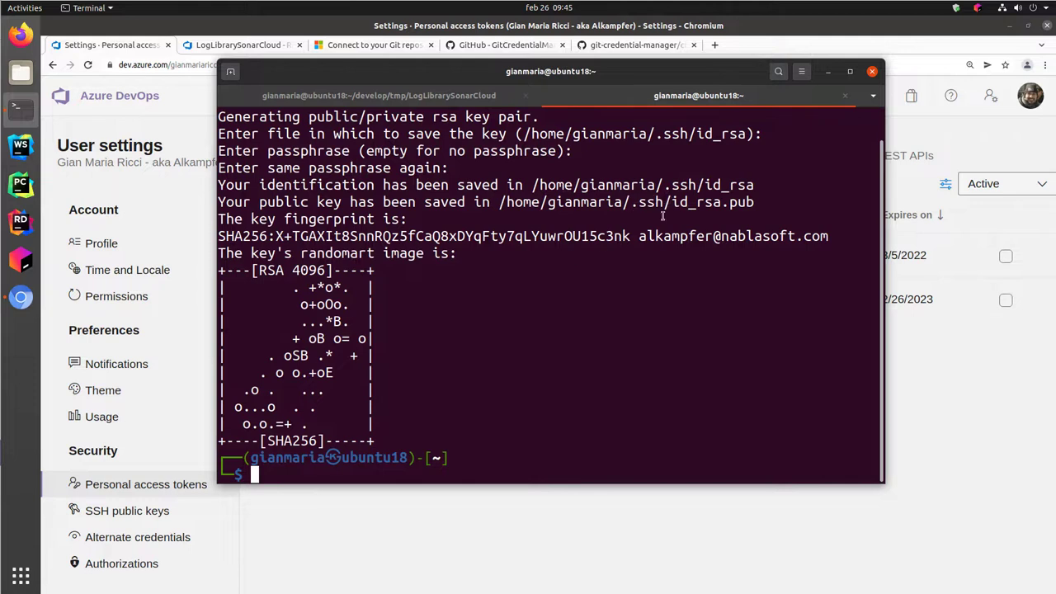
- Move into .ssh, list its files and print the id_rsa.pub contents
text(cd .ssh/)
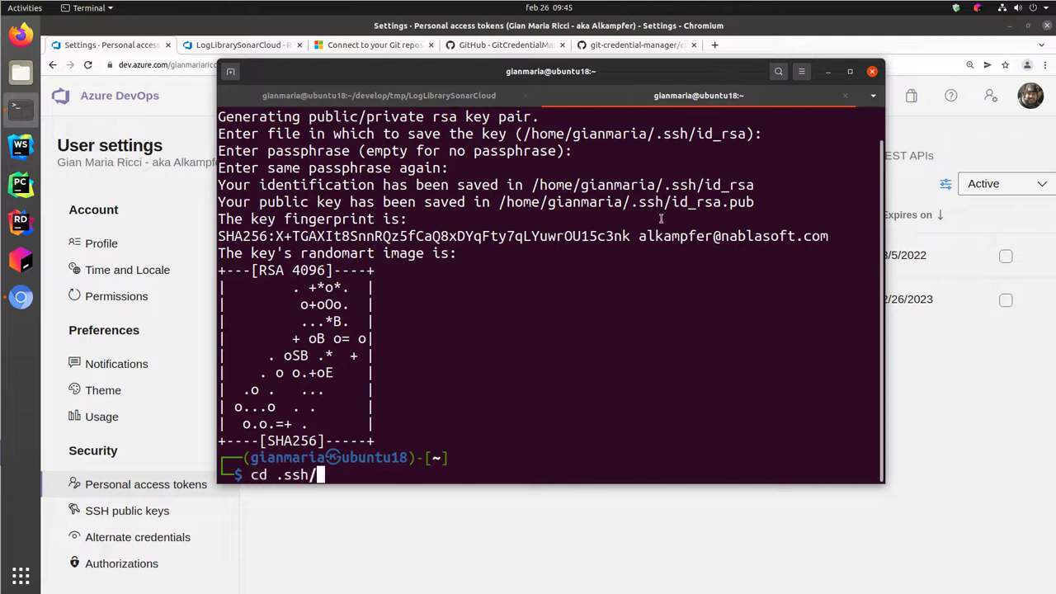
key(Return)
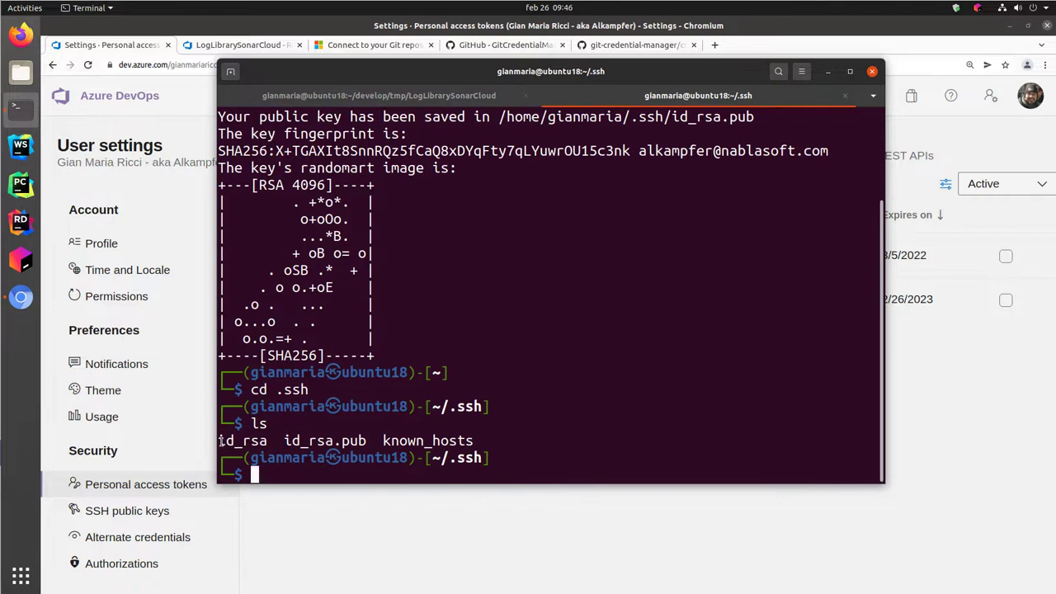
double_click(242, 438)
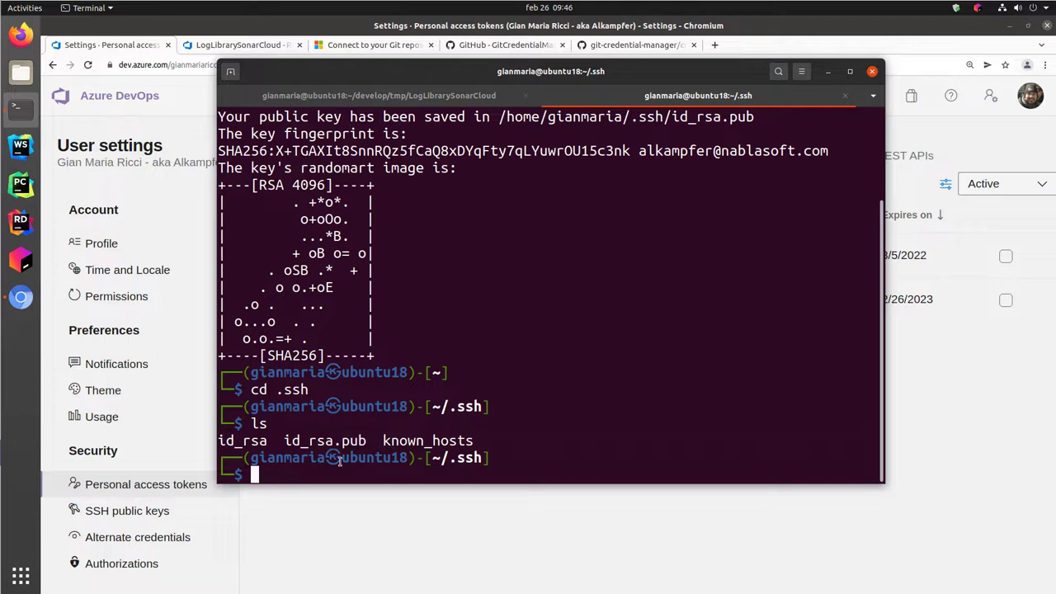
text(cat id_)
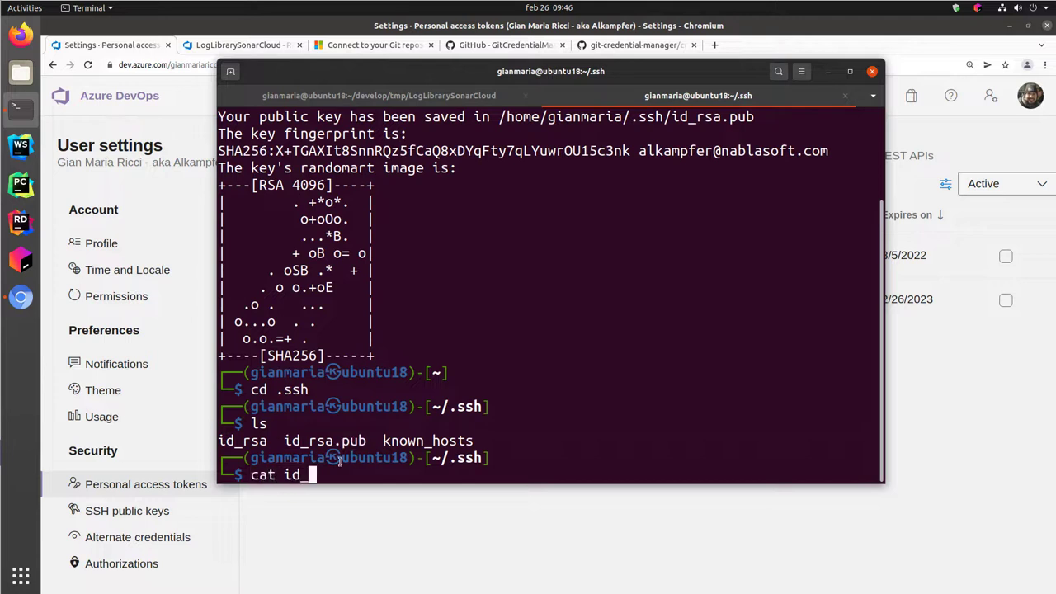
text(rsa.)
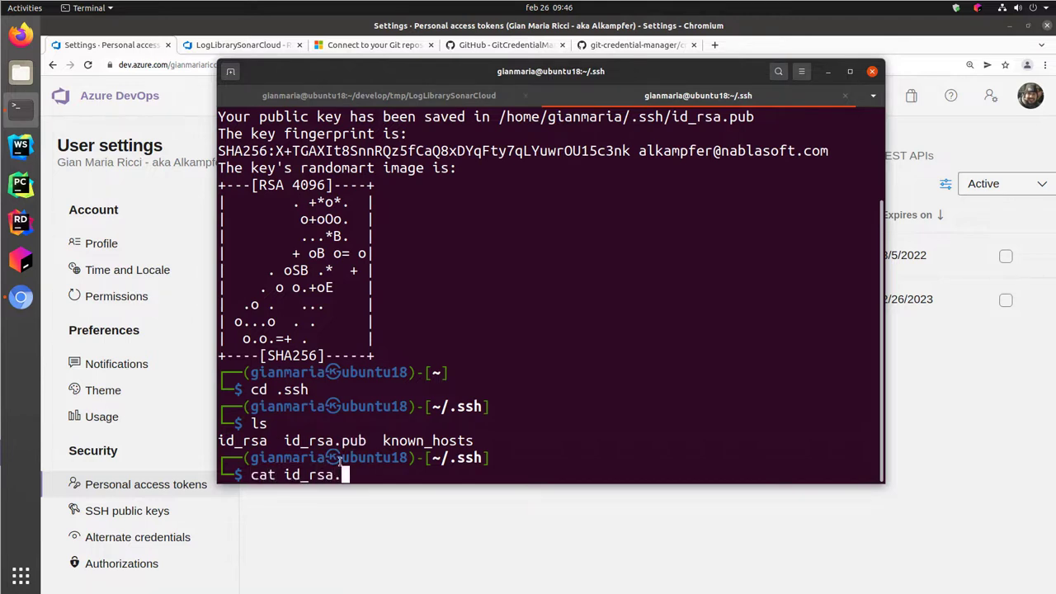
key(Return)
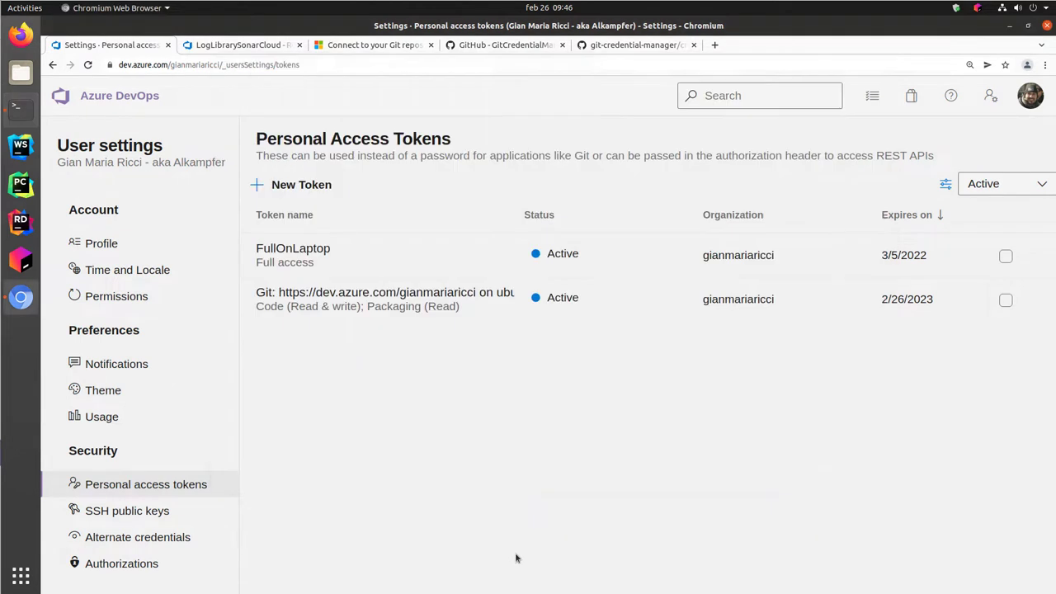
mouse_move(584, 137)
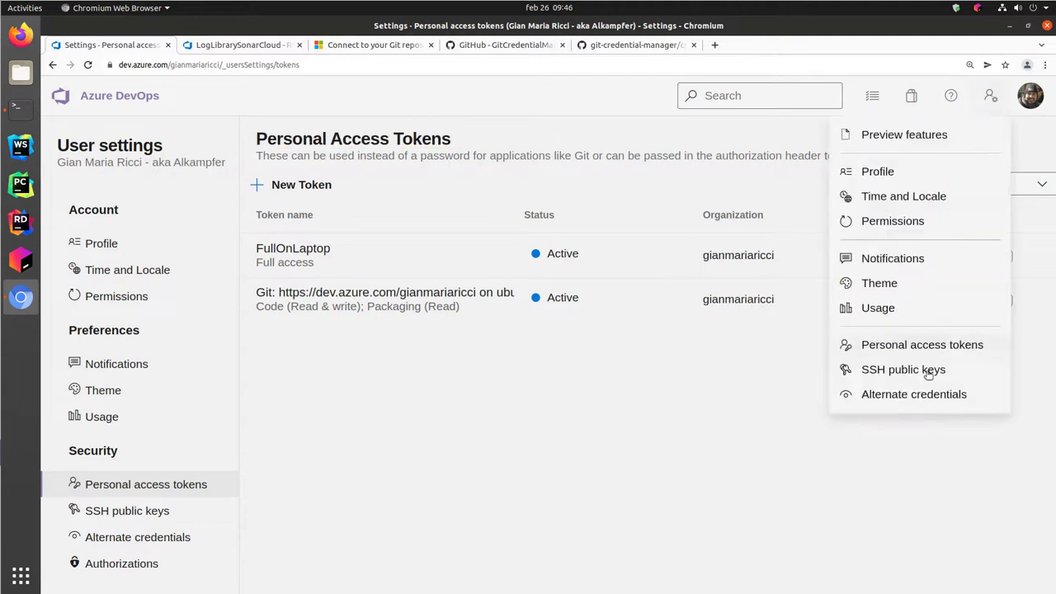
- Show the SSH public keys page and highlight the full wsl2 key fingerprint
click(902, 369)
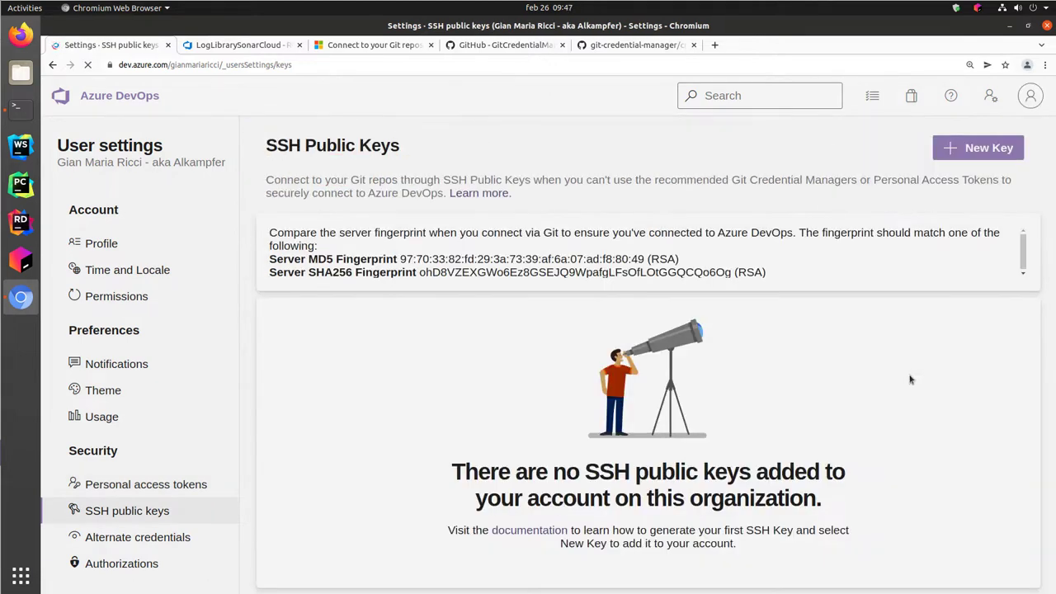
click(88, 64)
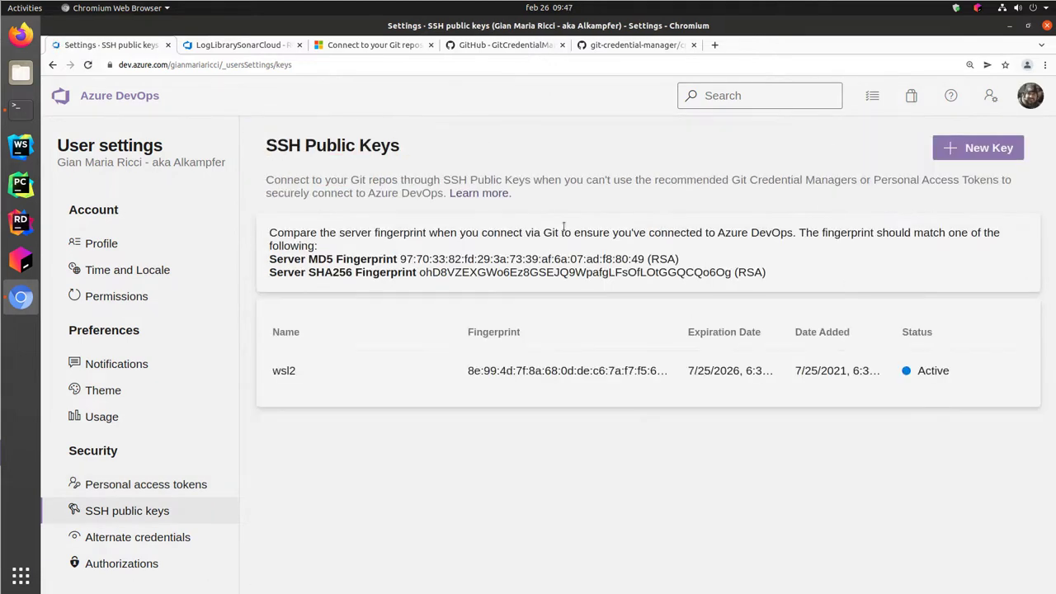
mouse_move(418, 439)
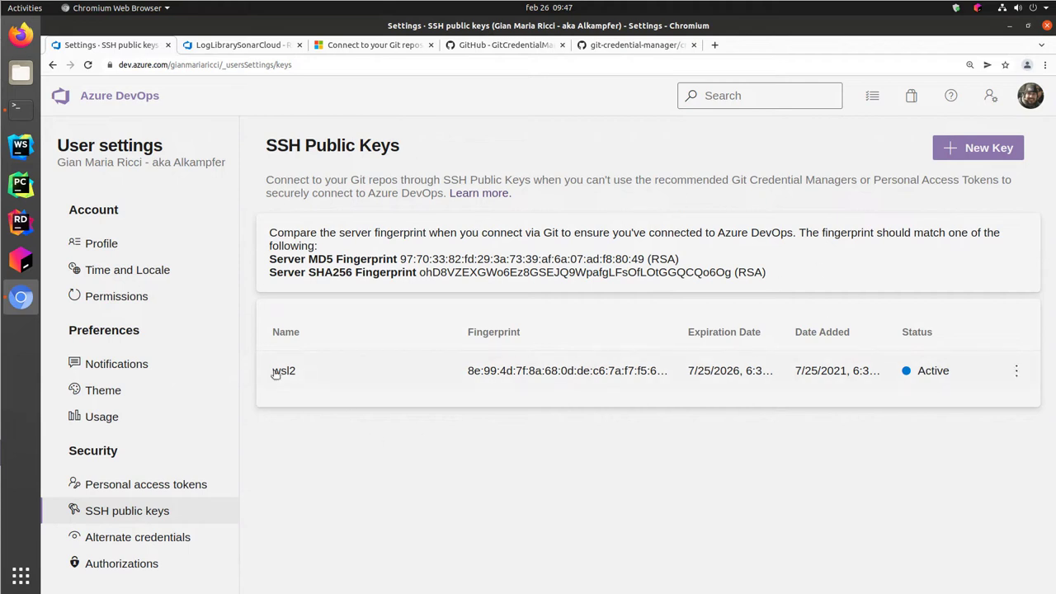
mouse_move(772, 397)
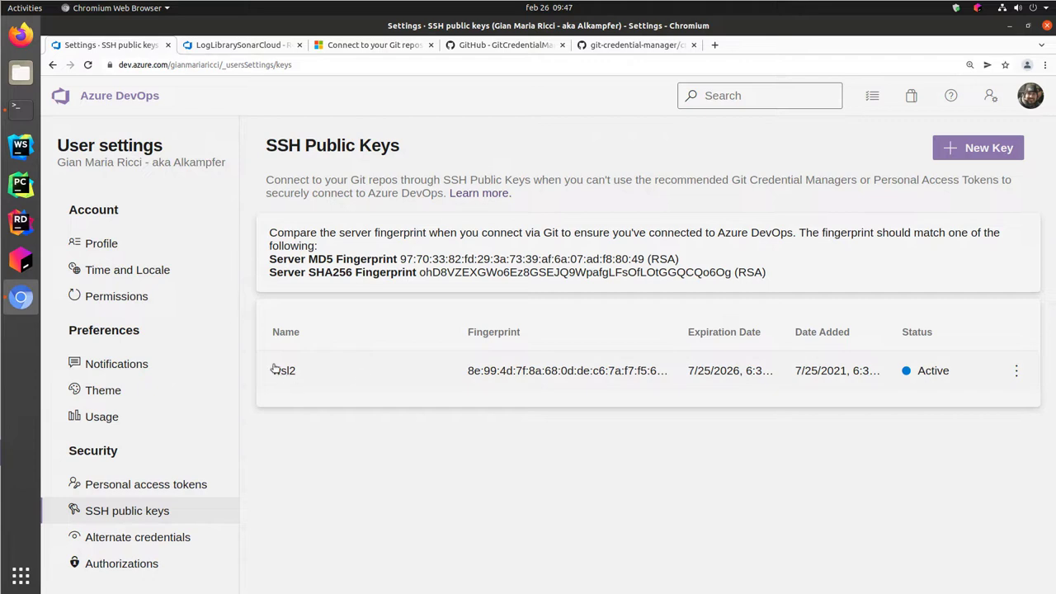
mouse_move(521, 369)
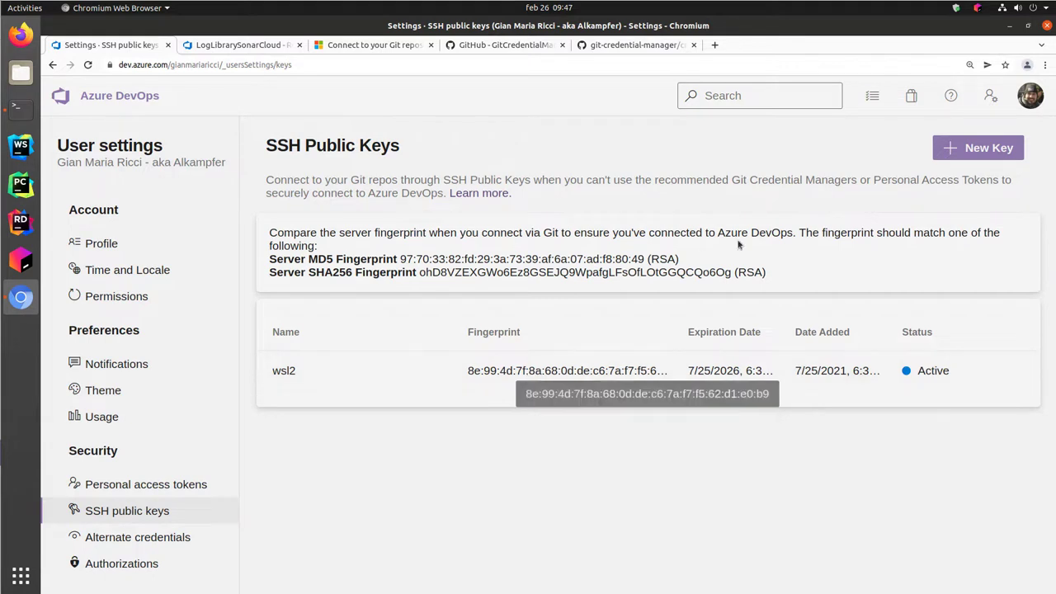
drag(269, 257, 766, 272)
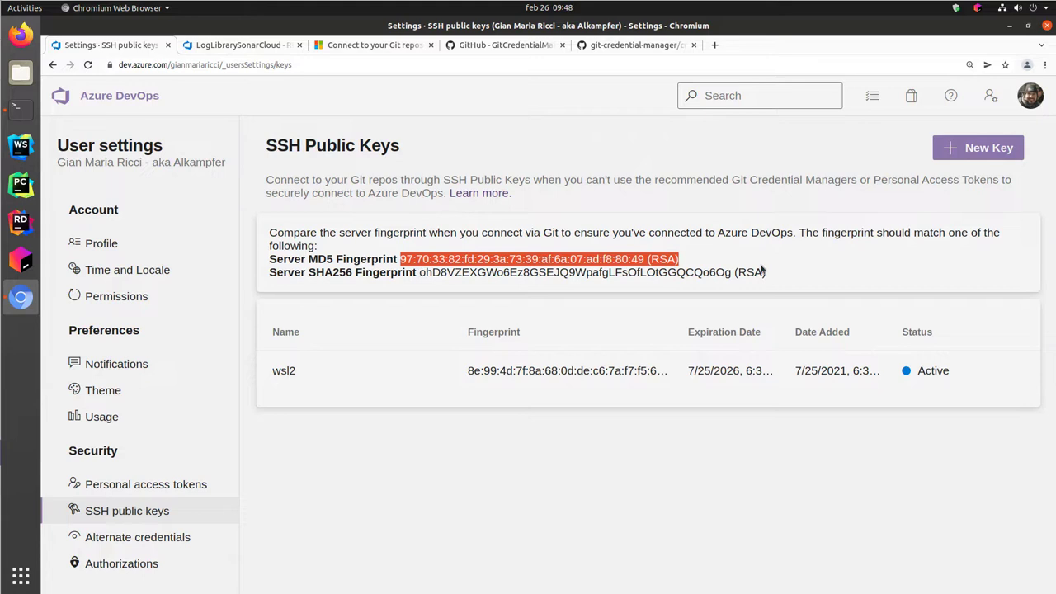
click(977, 149)
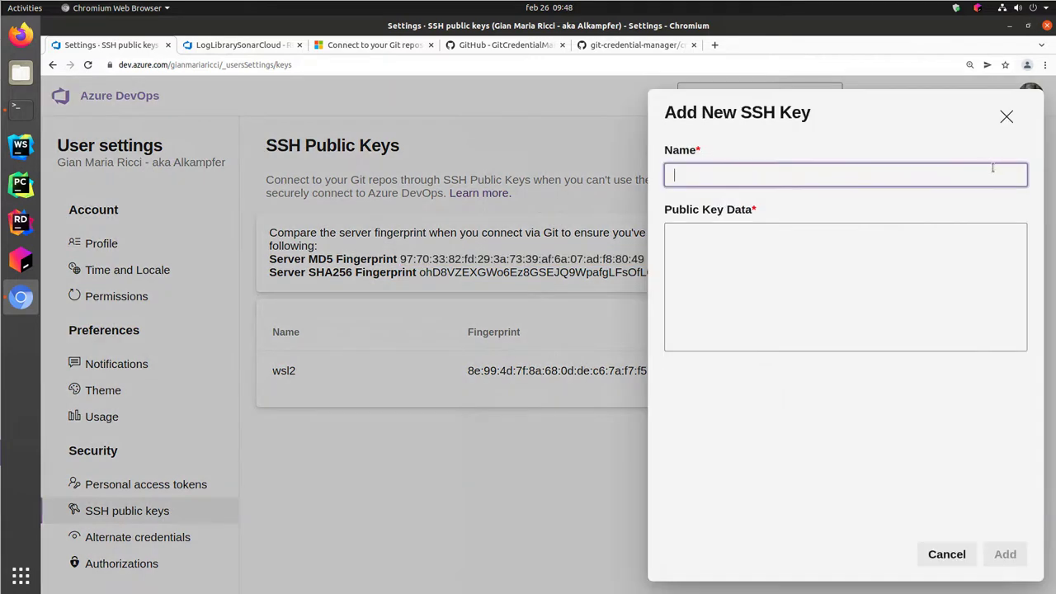
mouse_move(752, 181)
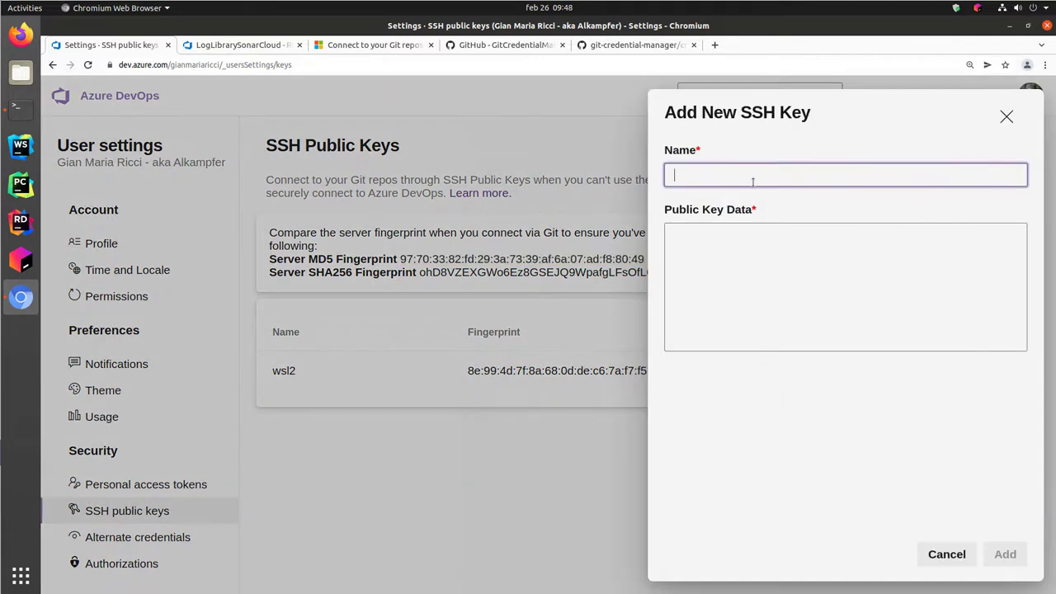
text(Demo linux)
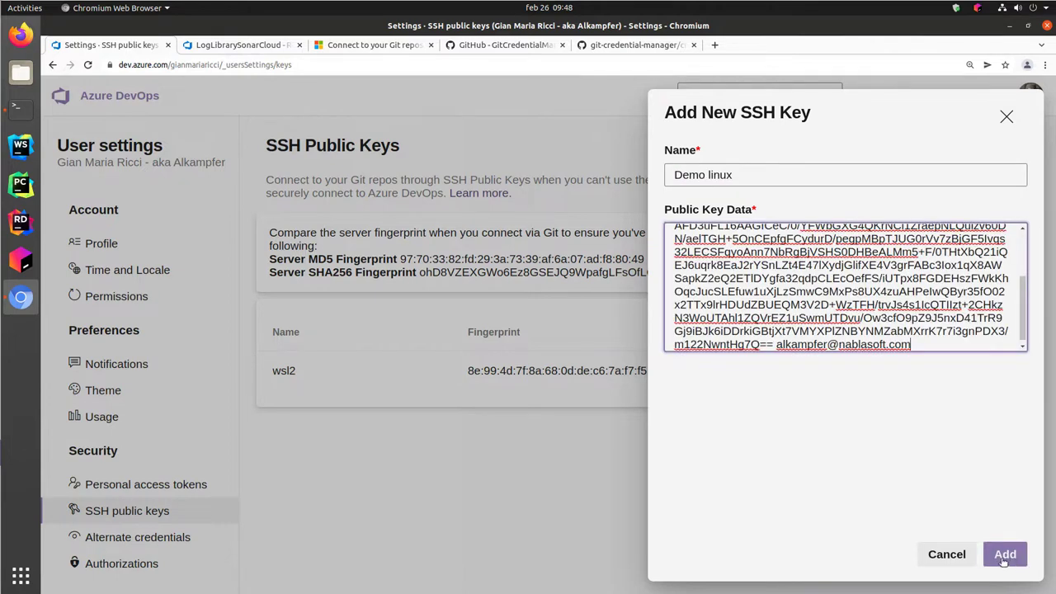
click(1005, 555)
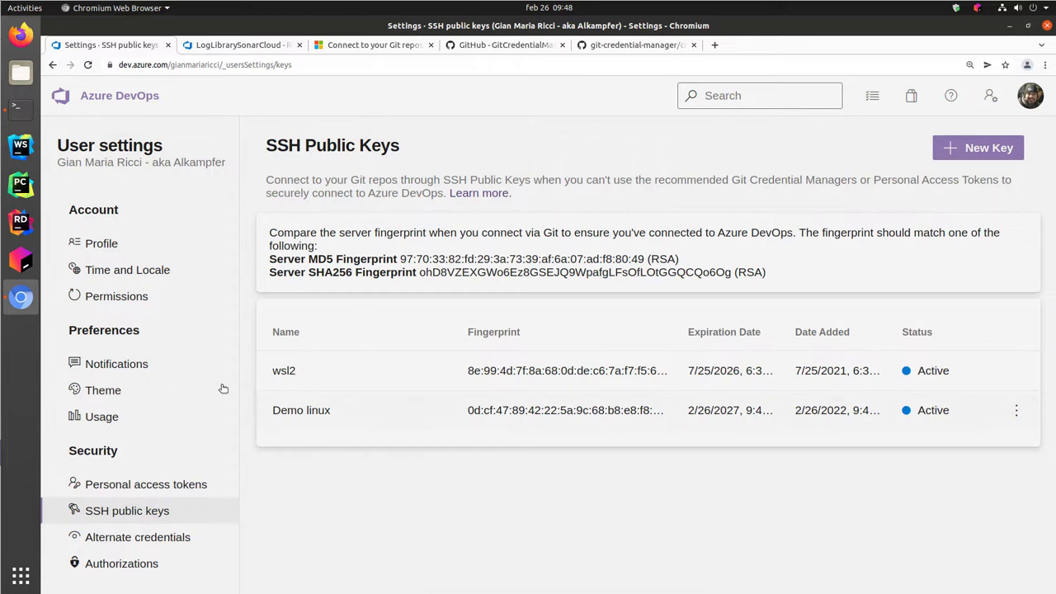
click(1016, 410)
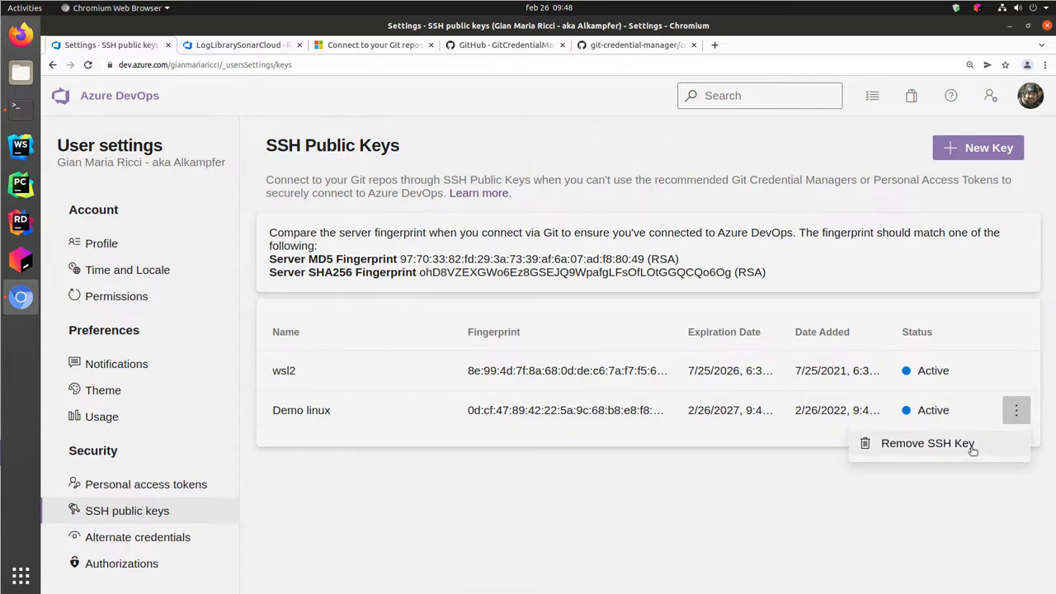
mouse_move(990, 450)
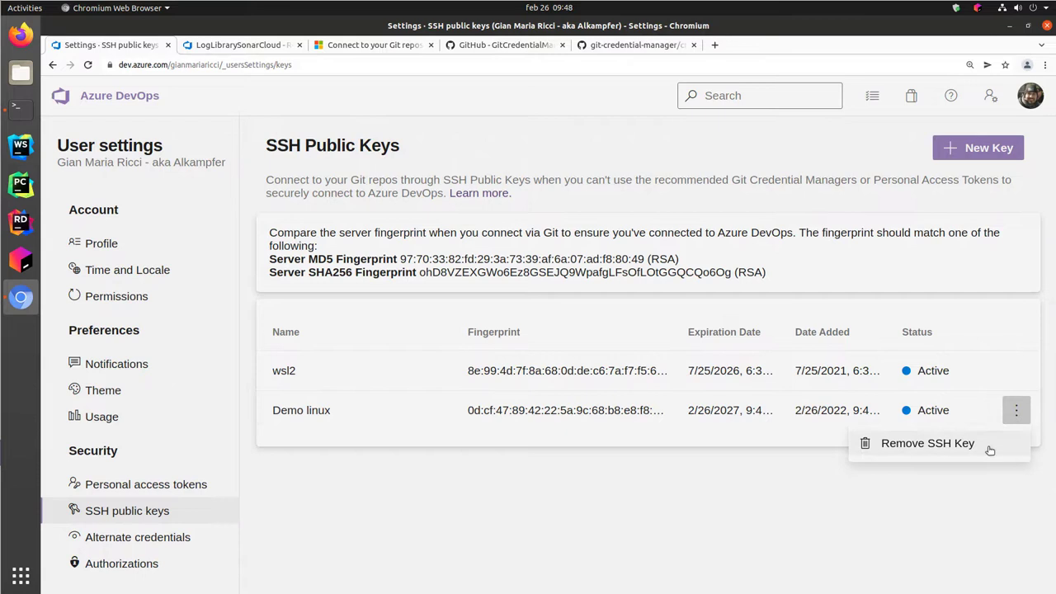
mouse_move(987, 445)
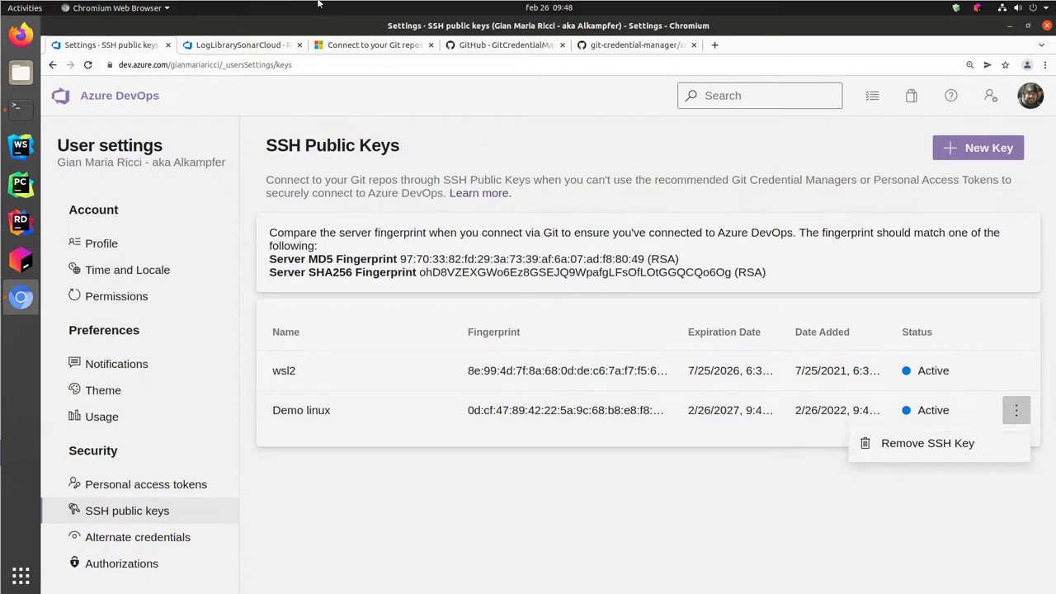
click(807, 494)
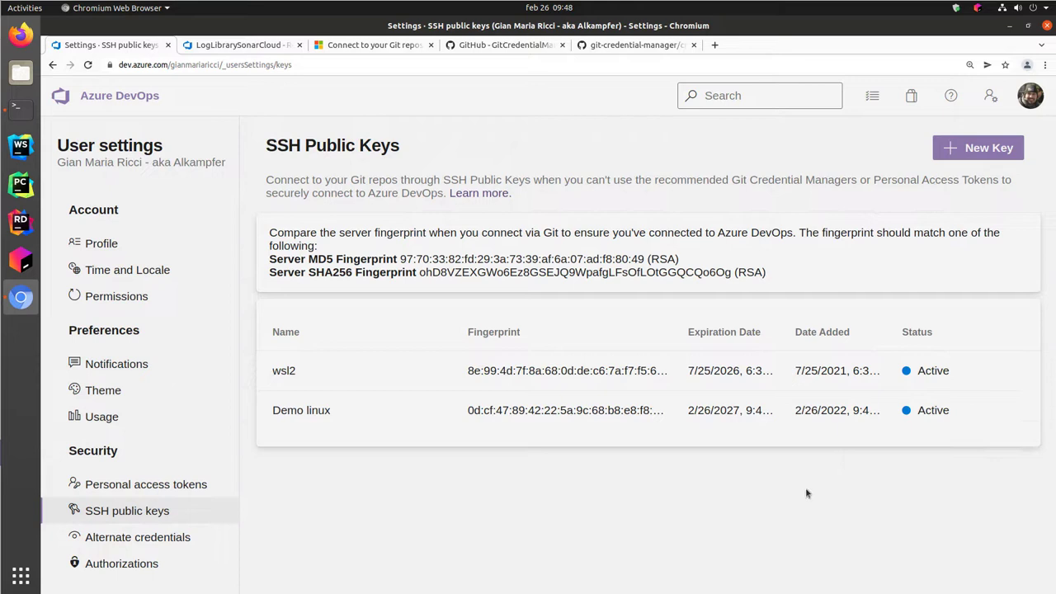
mouse_move(311, 416)
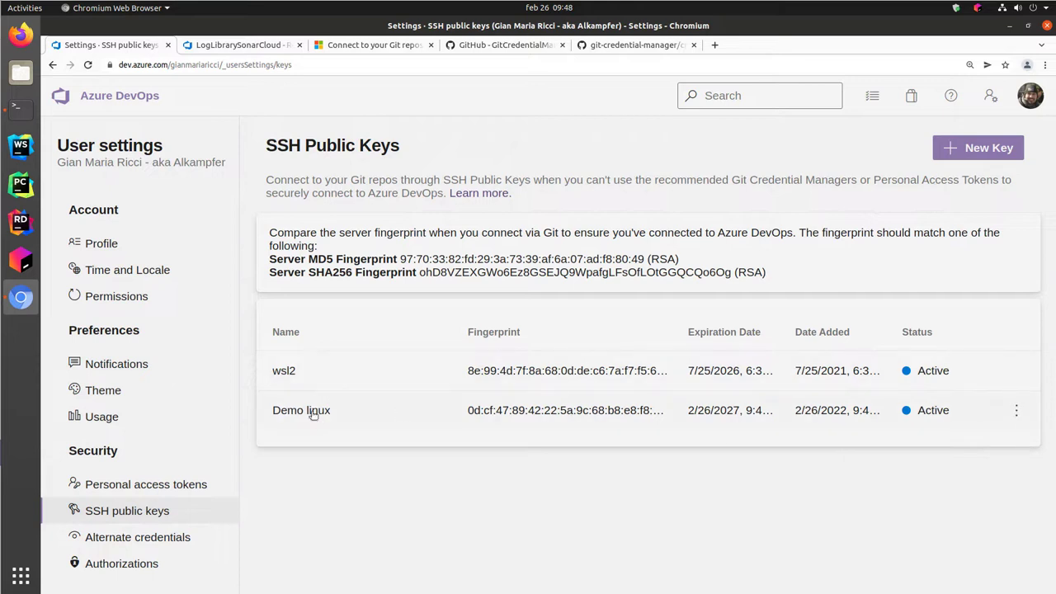
mouse_move(480, 424)
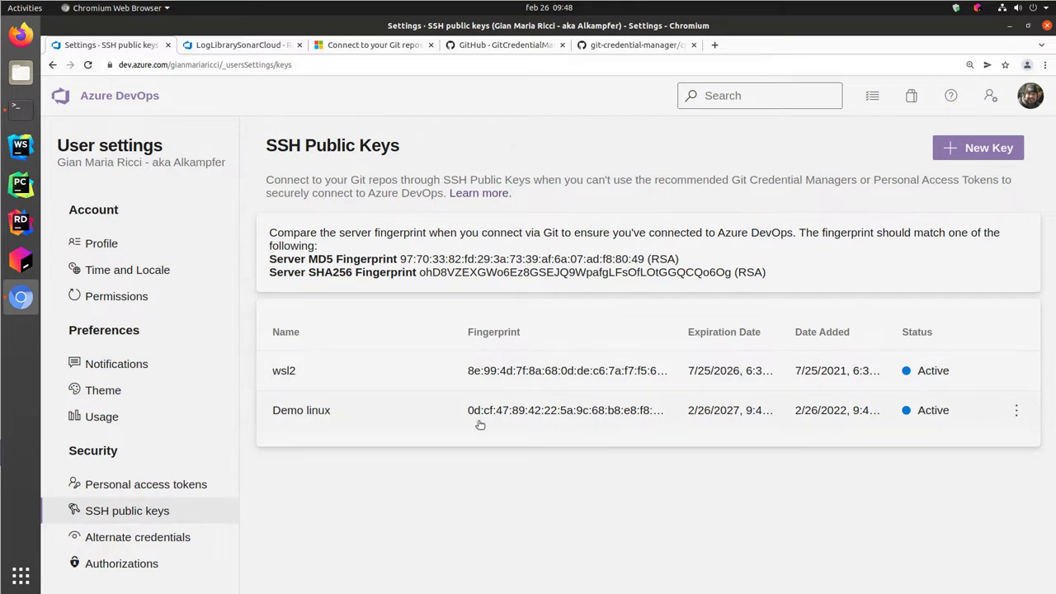
- Review the Demo linux key details, then go to the Personal access tokens page
click(300, 409)
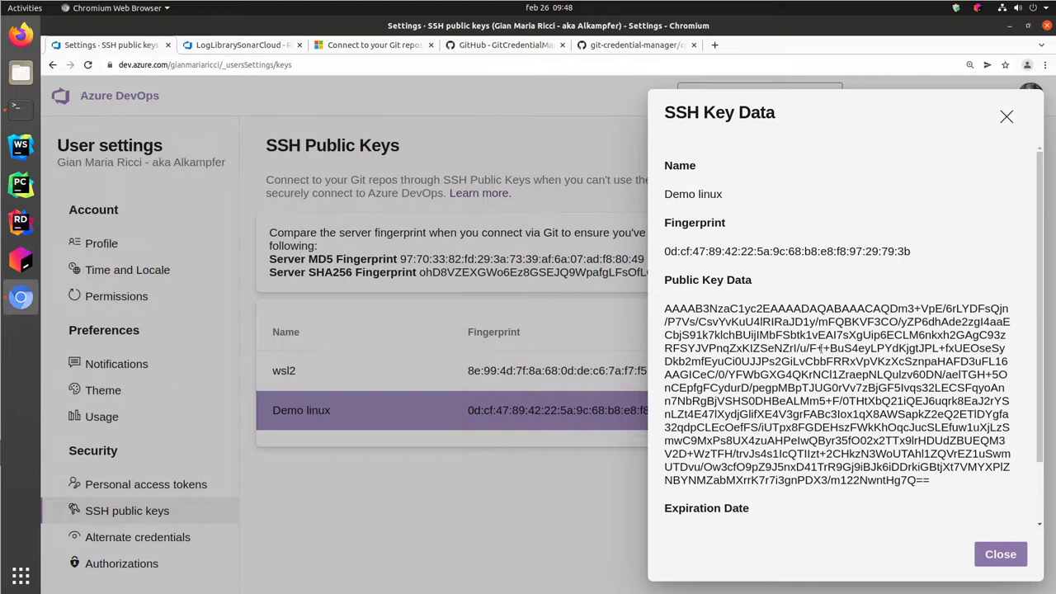
scroll(down, 3)
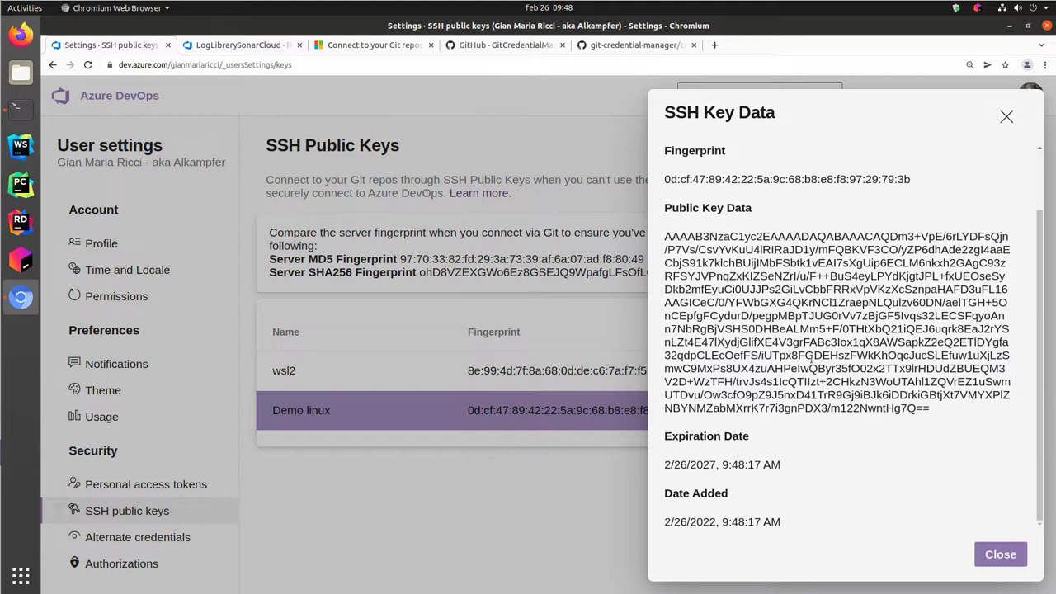
scroll(up, 3)
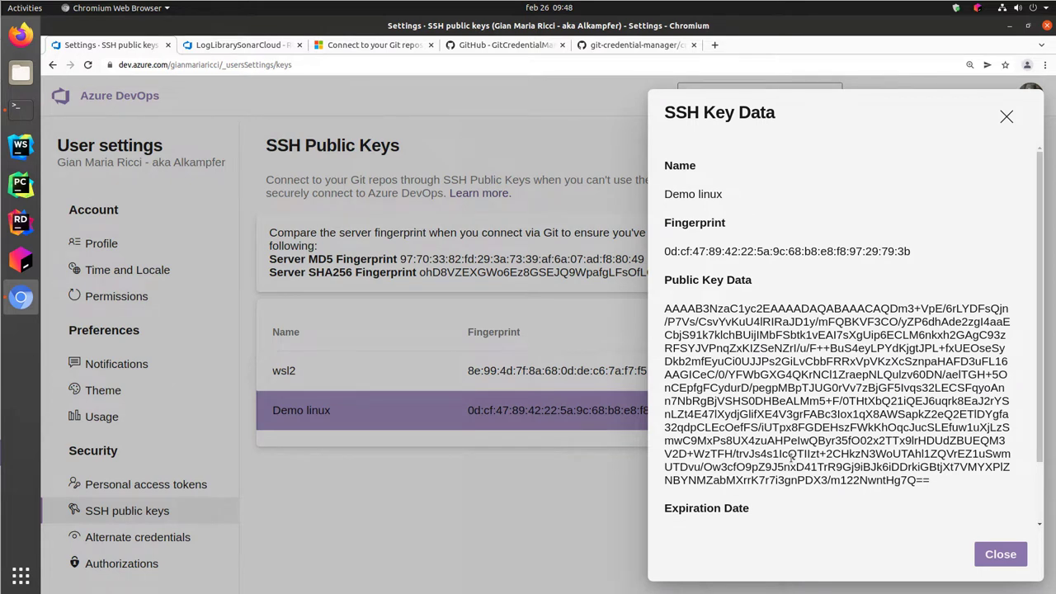
click(990, 94)
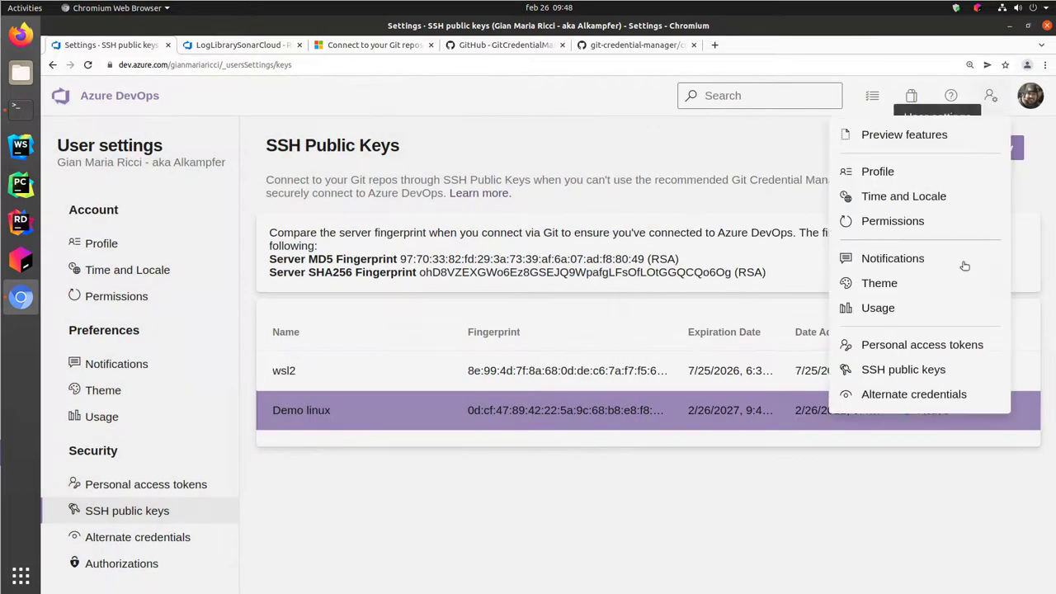
click(921, 345)
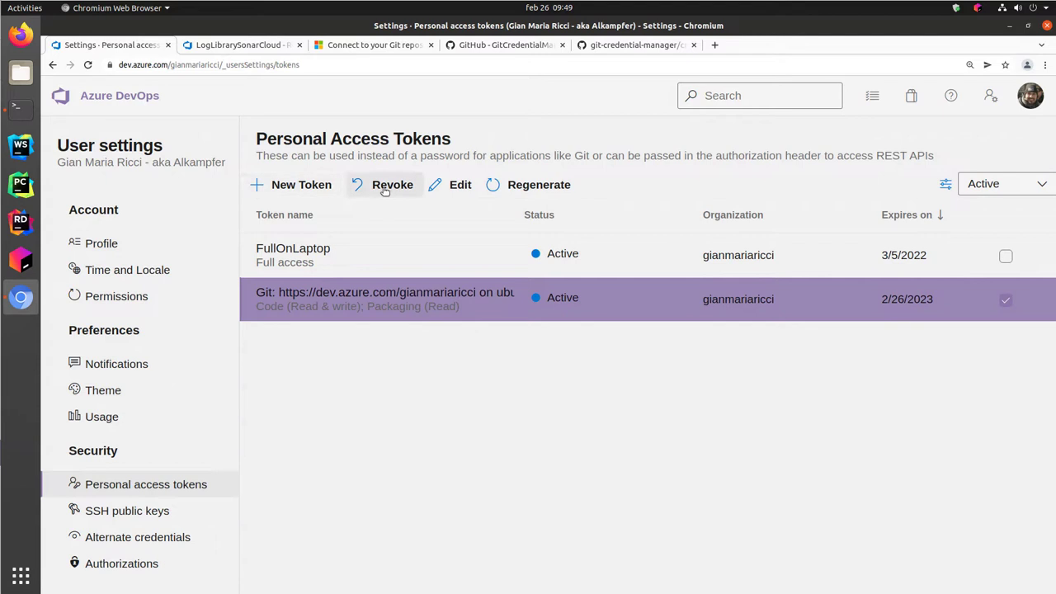
click(459, 185)
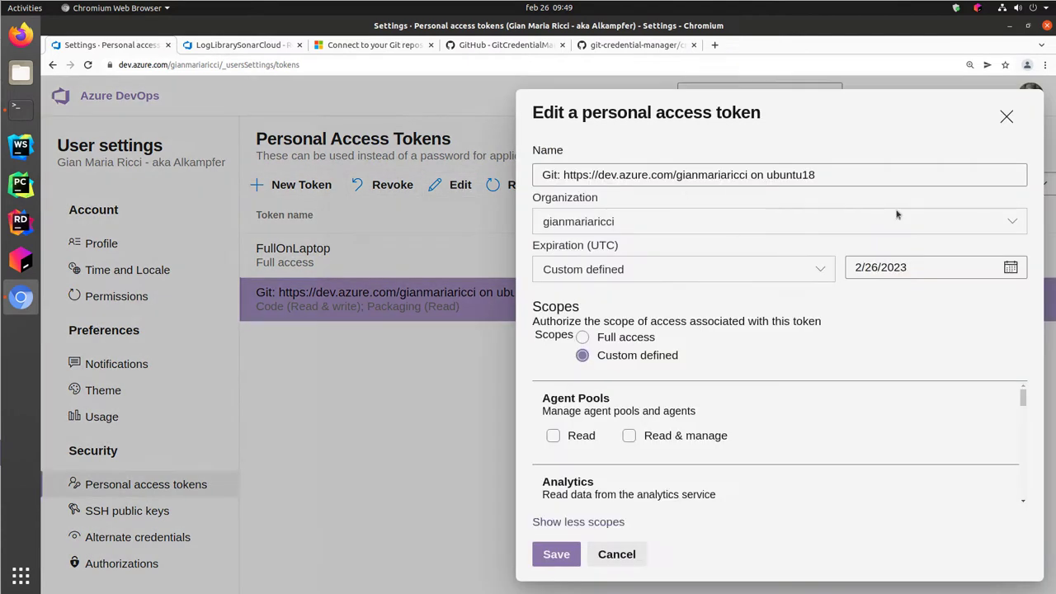
scroll(down, 3)
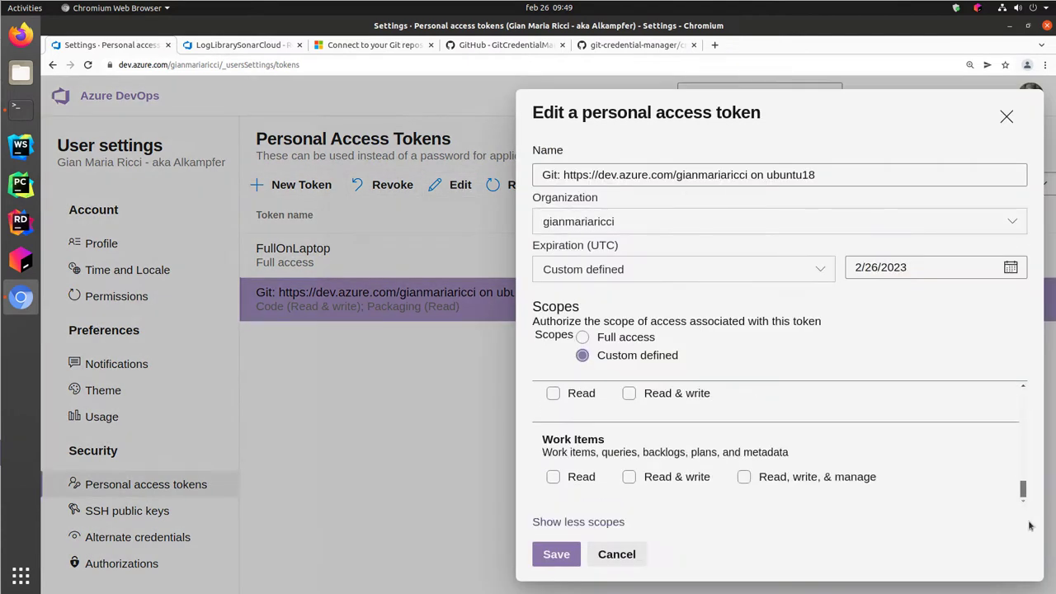
scroll(up, 3)
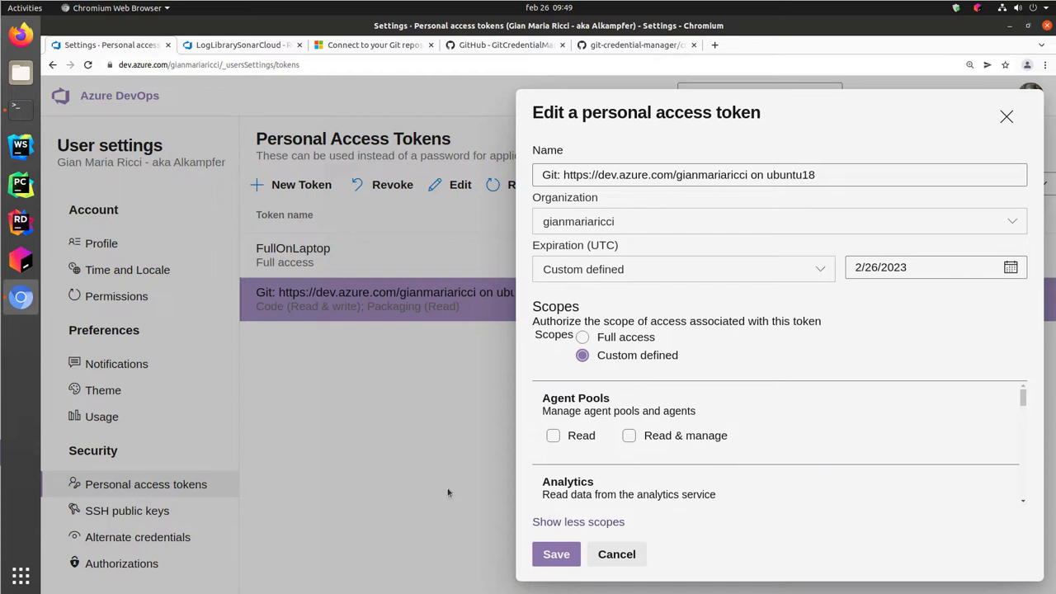
mouse_move(713, 183)
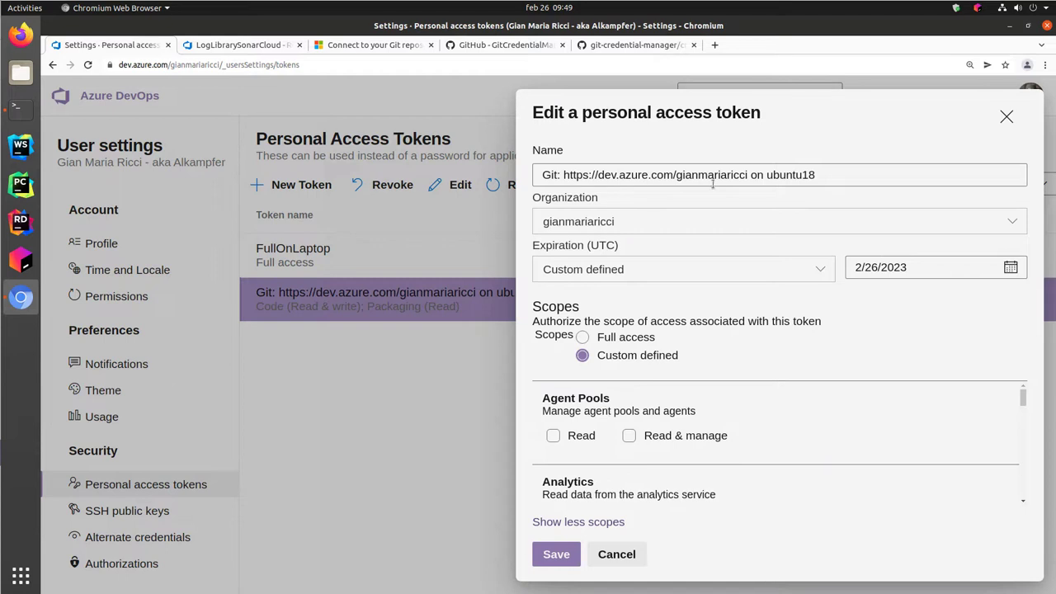
mouse_move(891, 317)
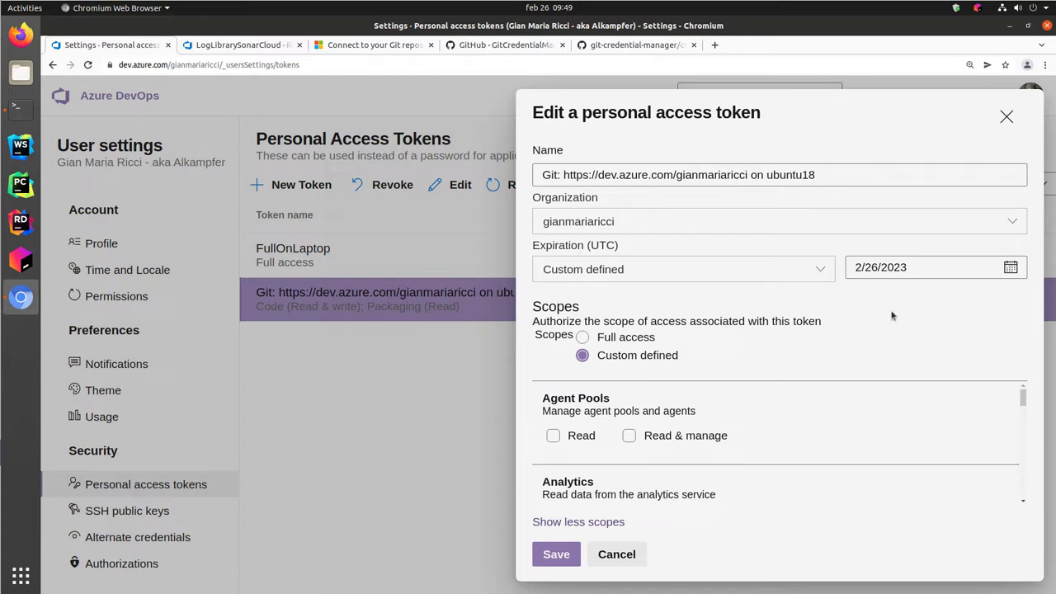
mouse_move(951, 147)
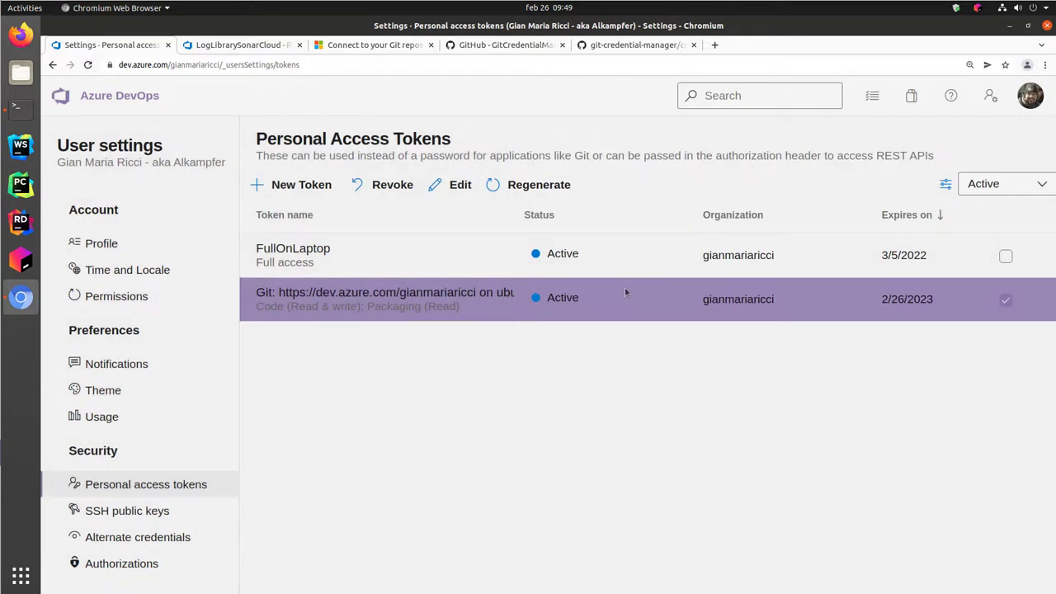
mouse_move(775, 393)
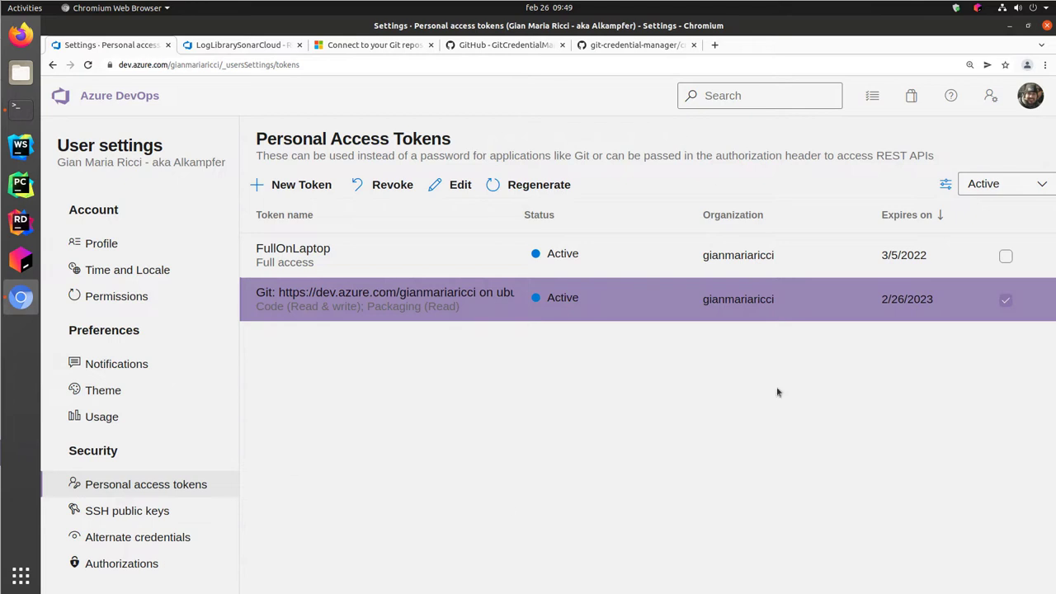
- Return to SSH public keys and view the wsl2 then the Demo linux key details
click(990, 94)
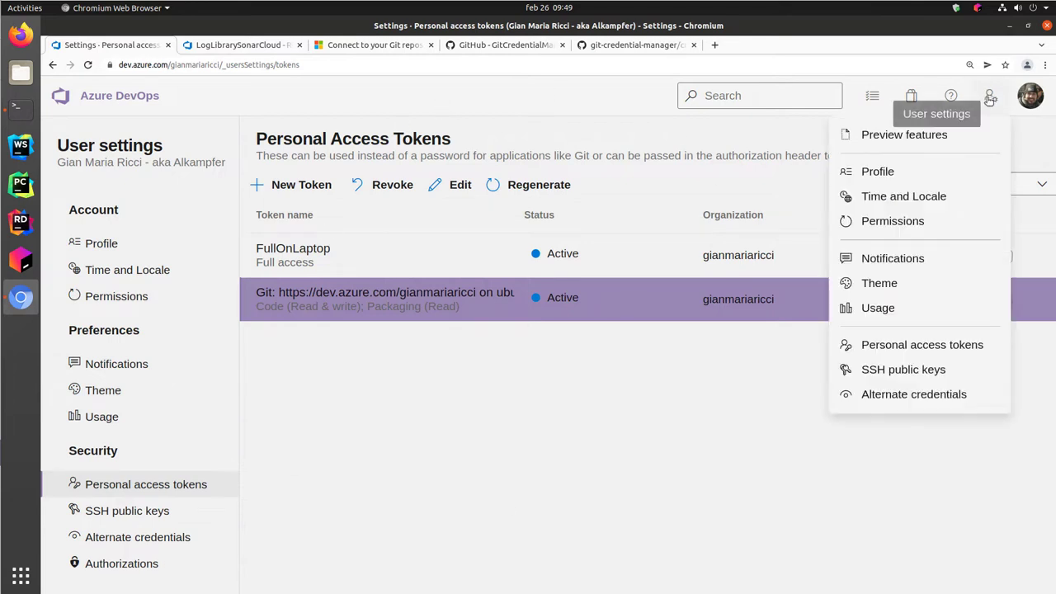
click(903, 370)
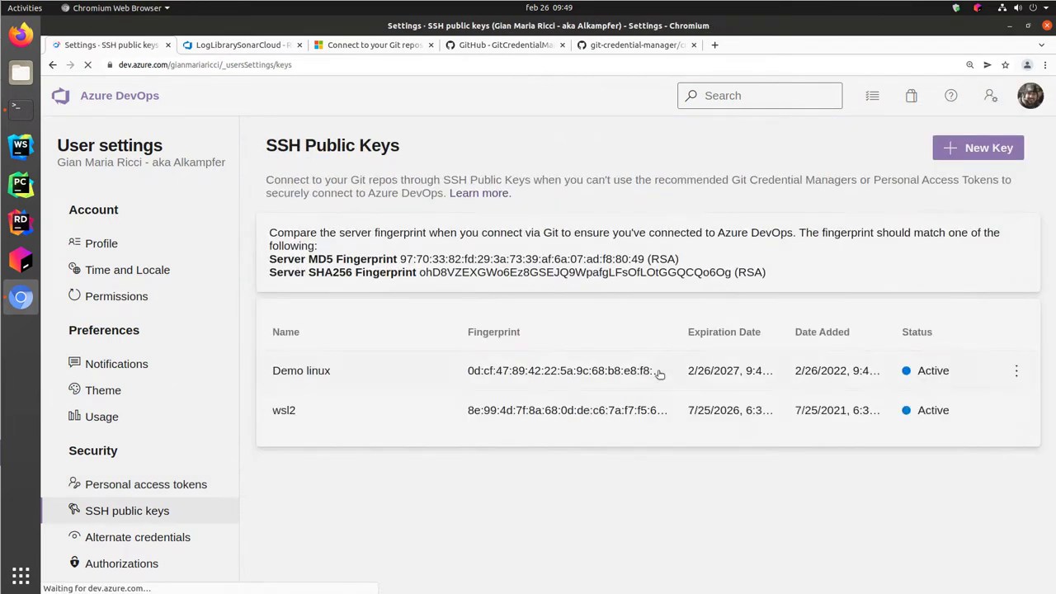
click(284, 409)
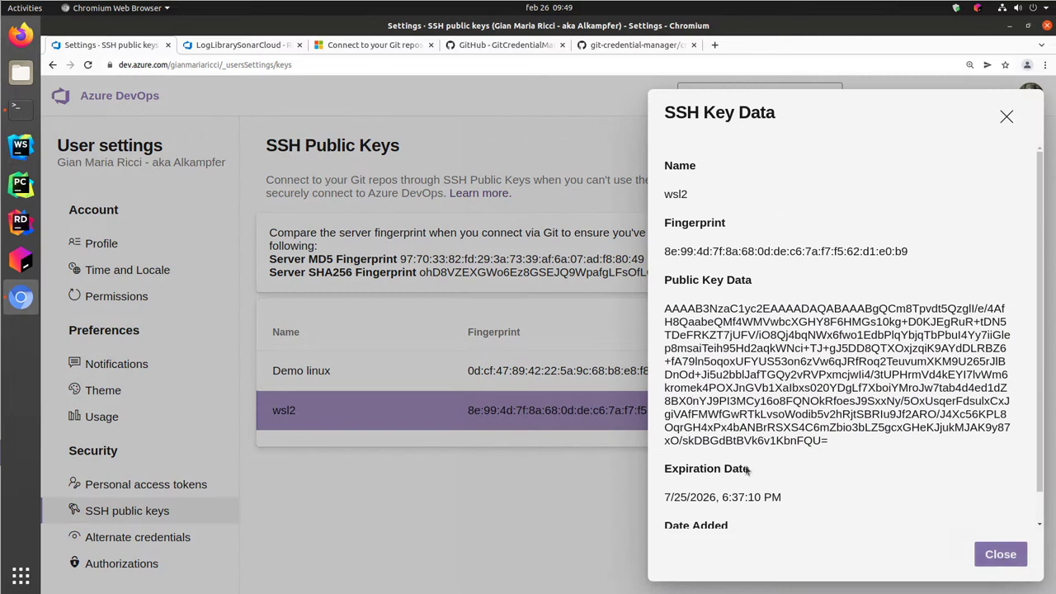
click(301, 370)
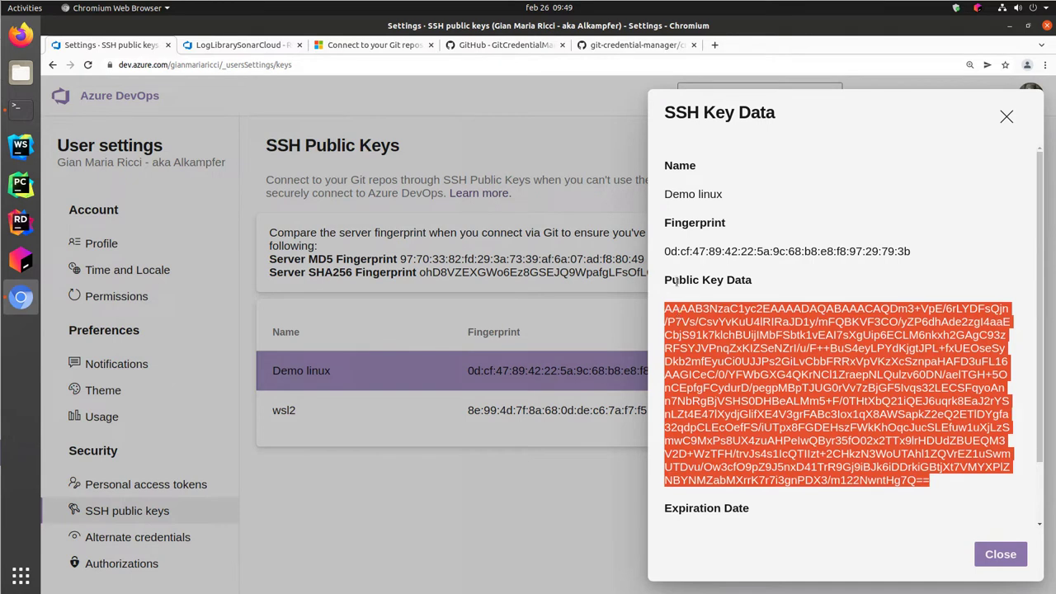
- Select the entire Demo linux public key data, then return to the repository files
click(930, 480)
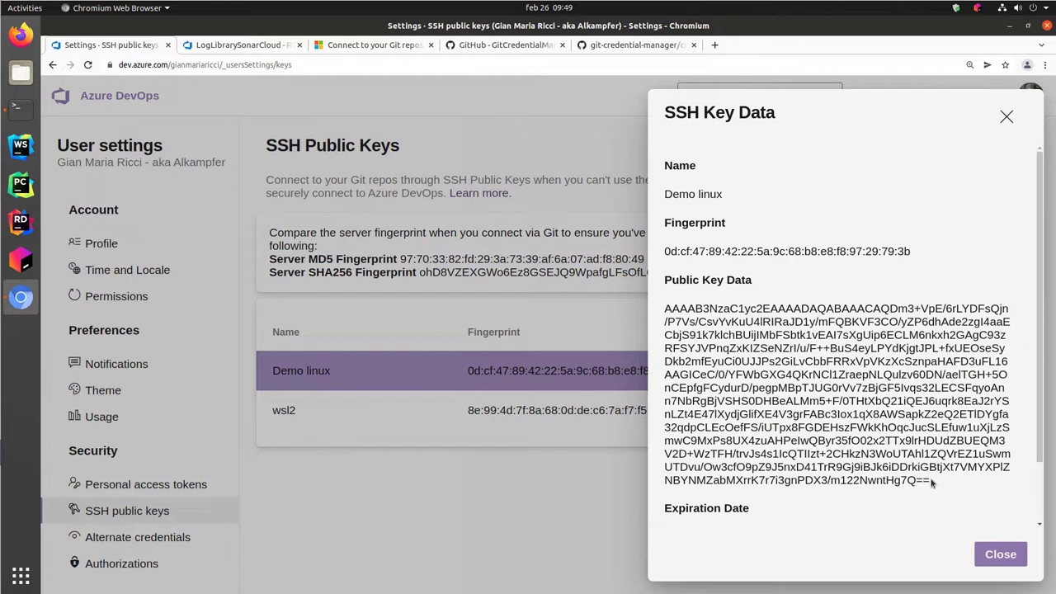
triple_click(834, 394)
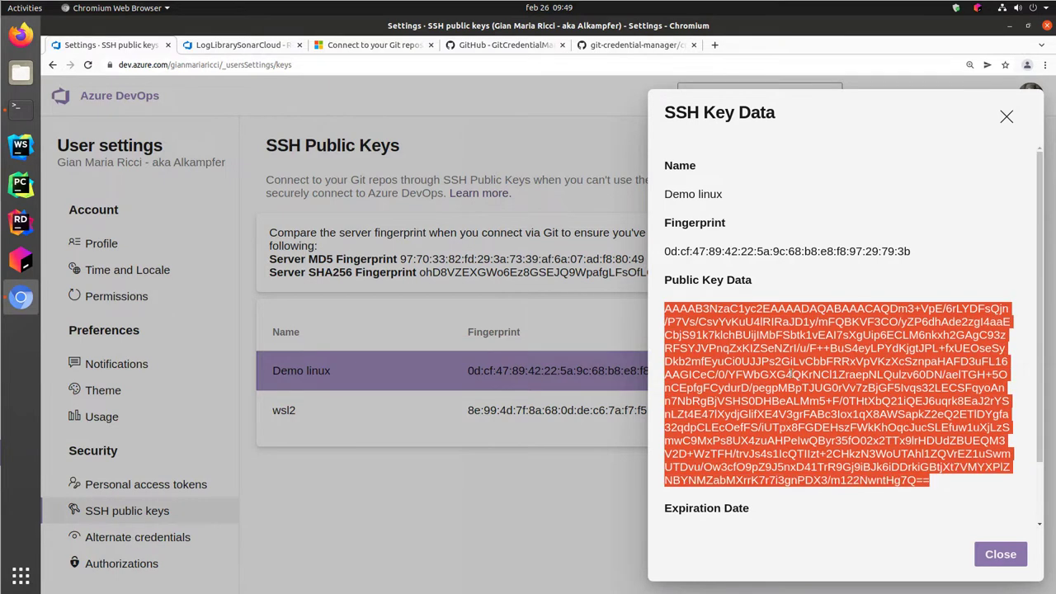
mouse_move(934, 485)
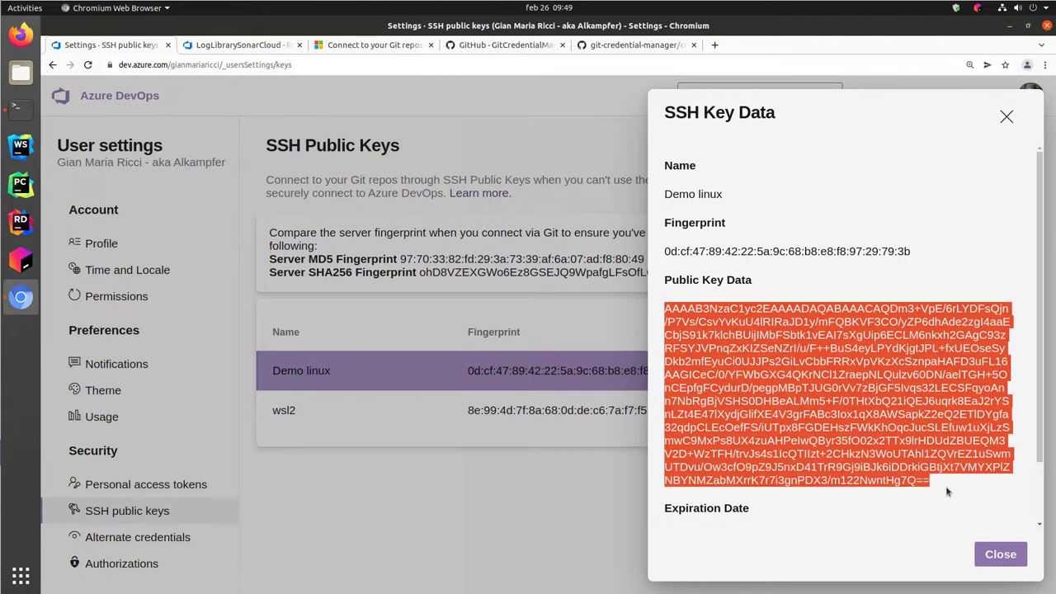
click(239, 45)
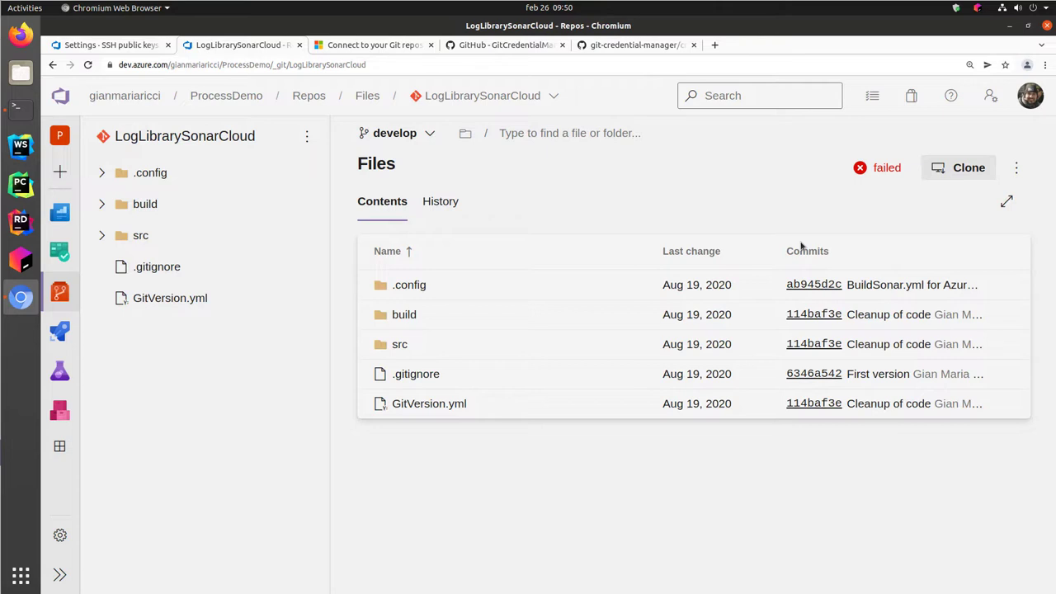
mouse_move(968, 168)
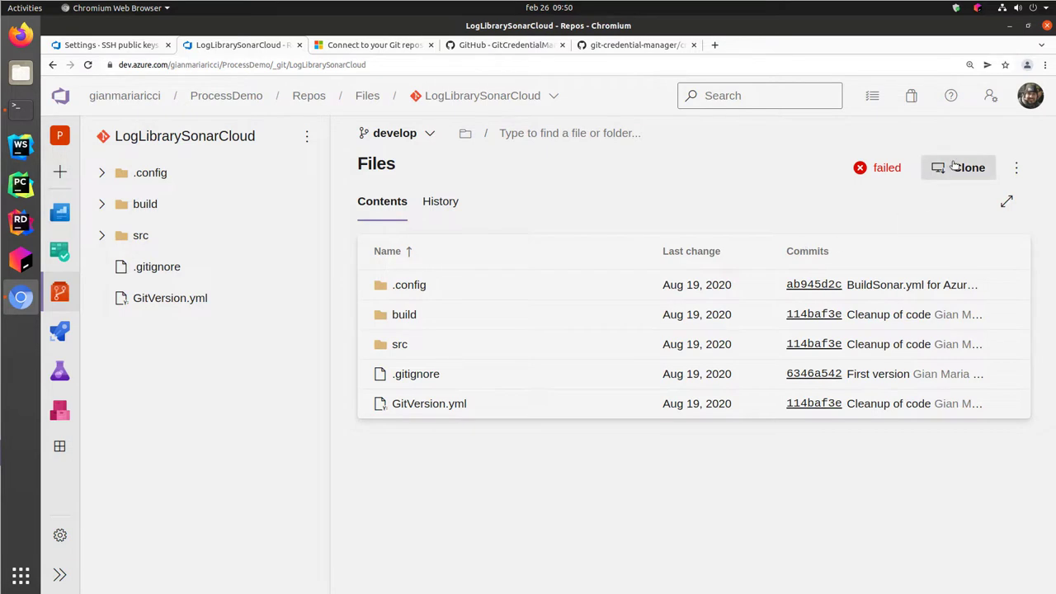
- Show the clone options for LogLibrarySonarCloud and settle on the SSH clone address
click(964, 168)
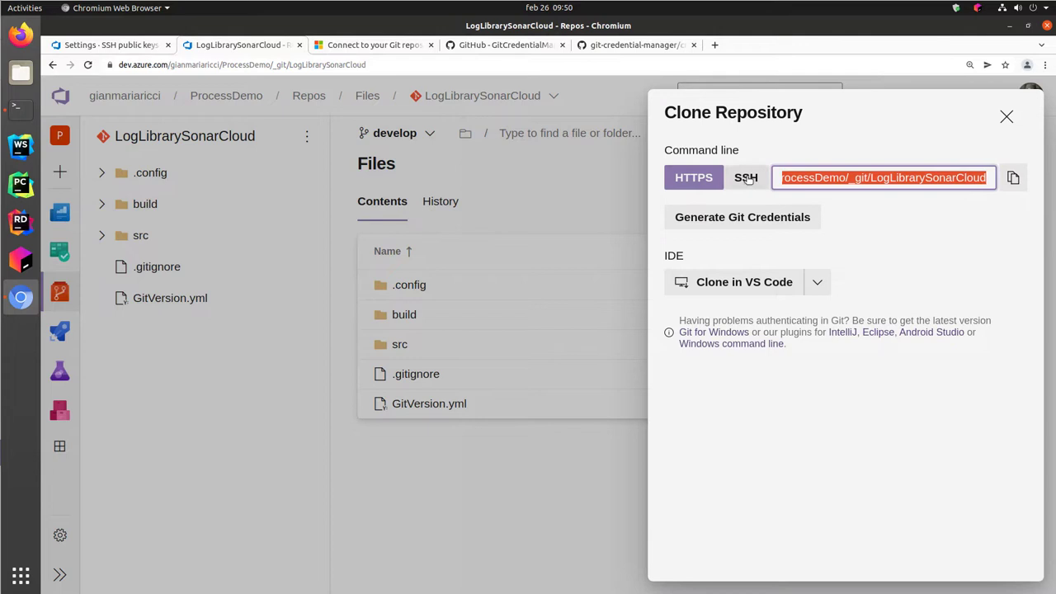
click(745, 179)
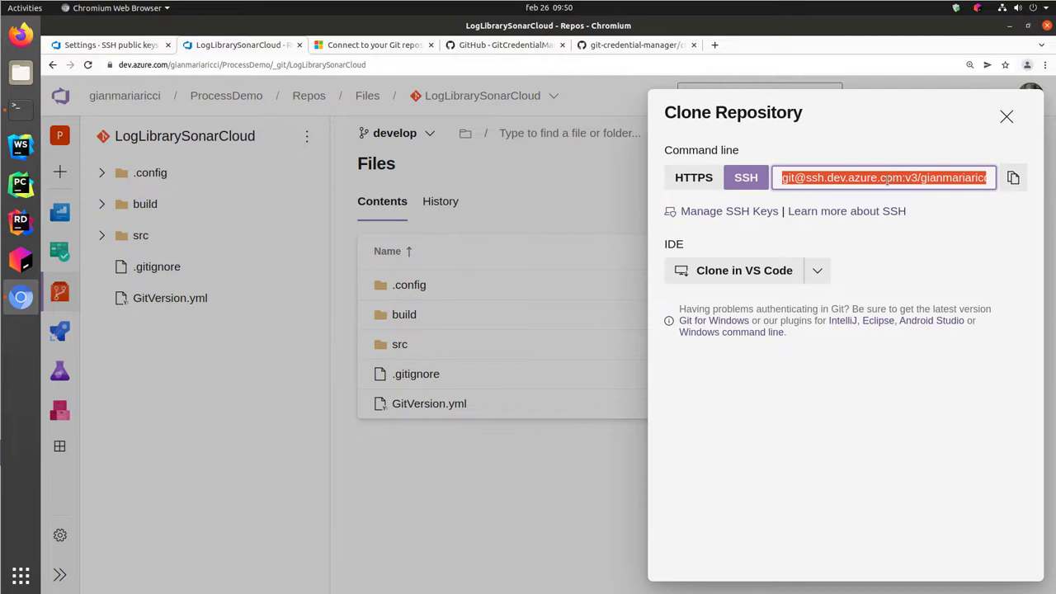
click(693, 178)
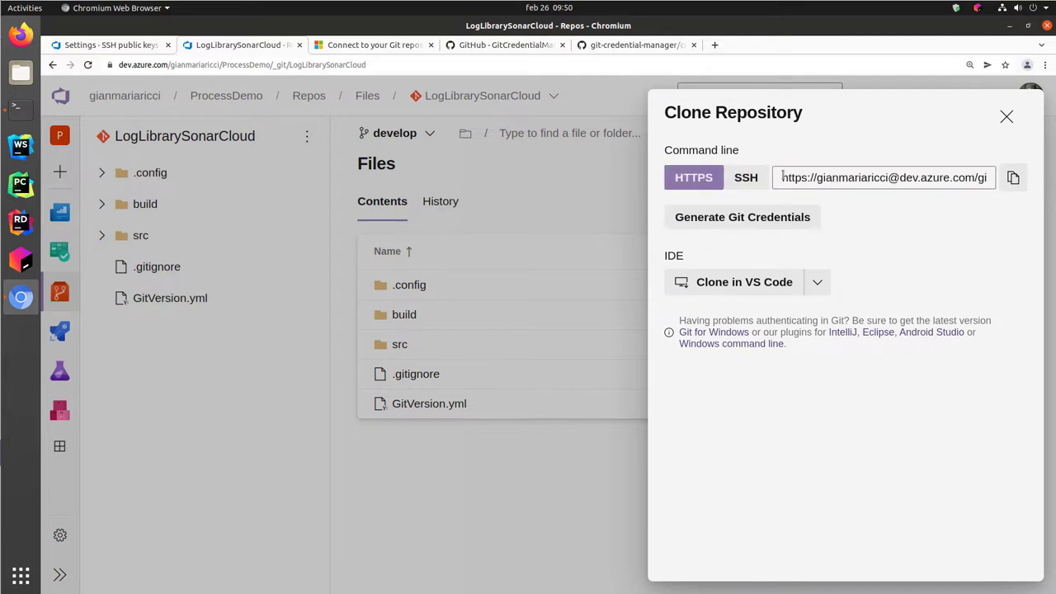
click(746, 177)
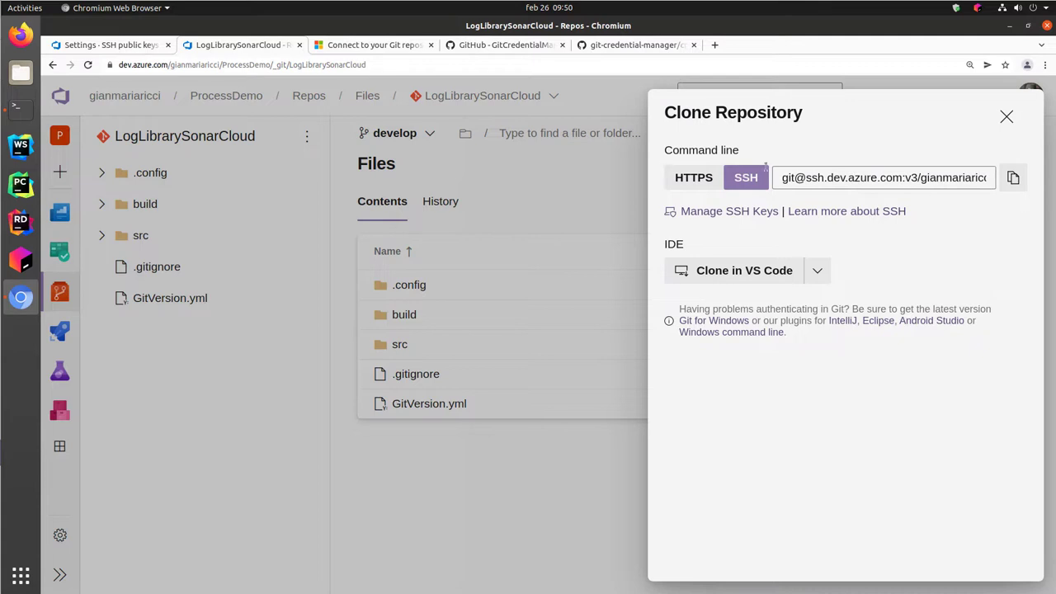
mouse_move(772, 218)
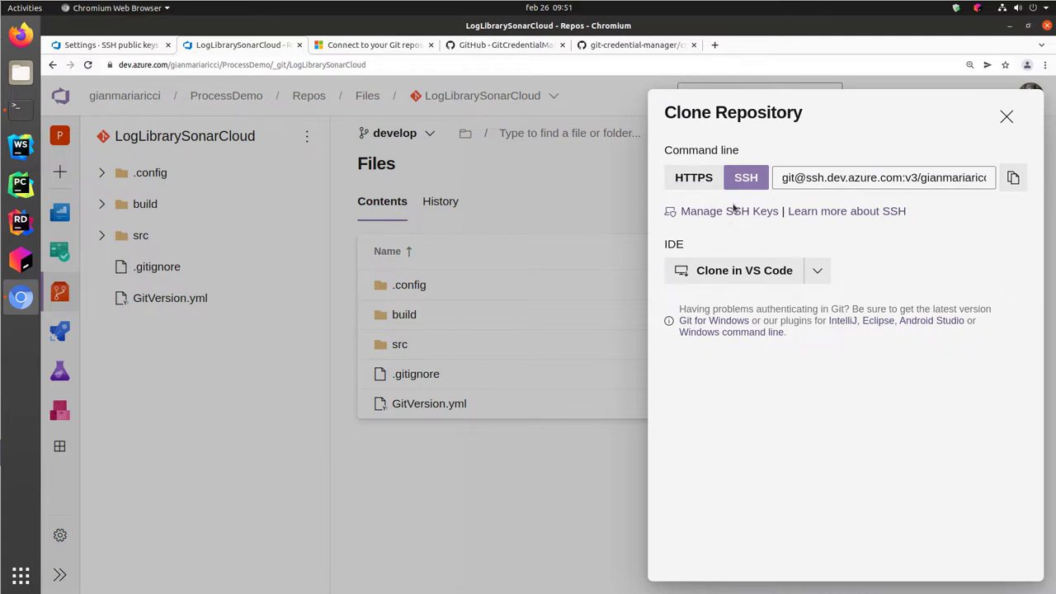
mouse_move(729, 211)
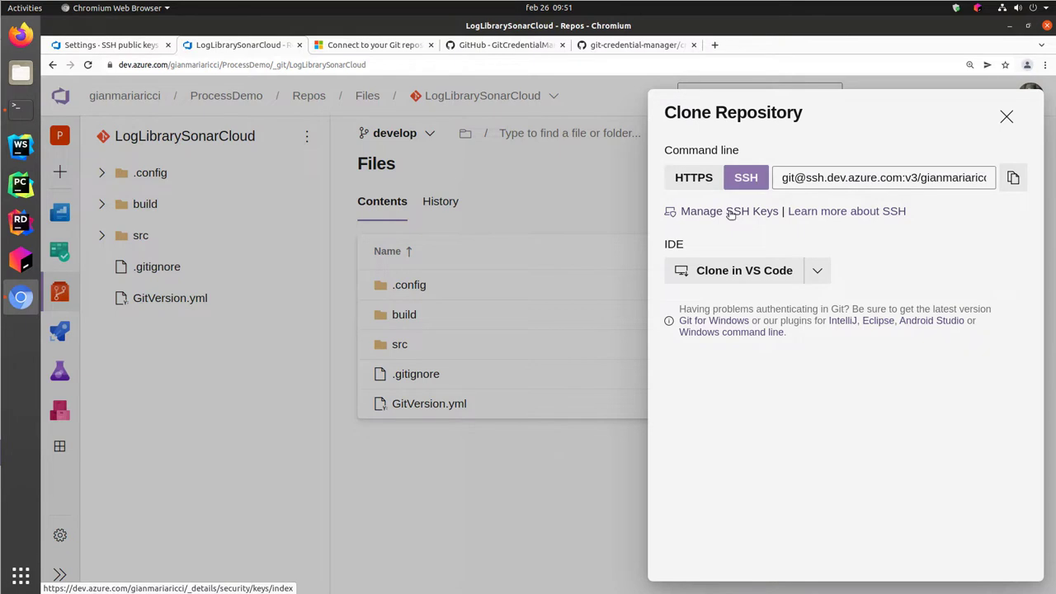
mouse_move(755, 221)
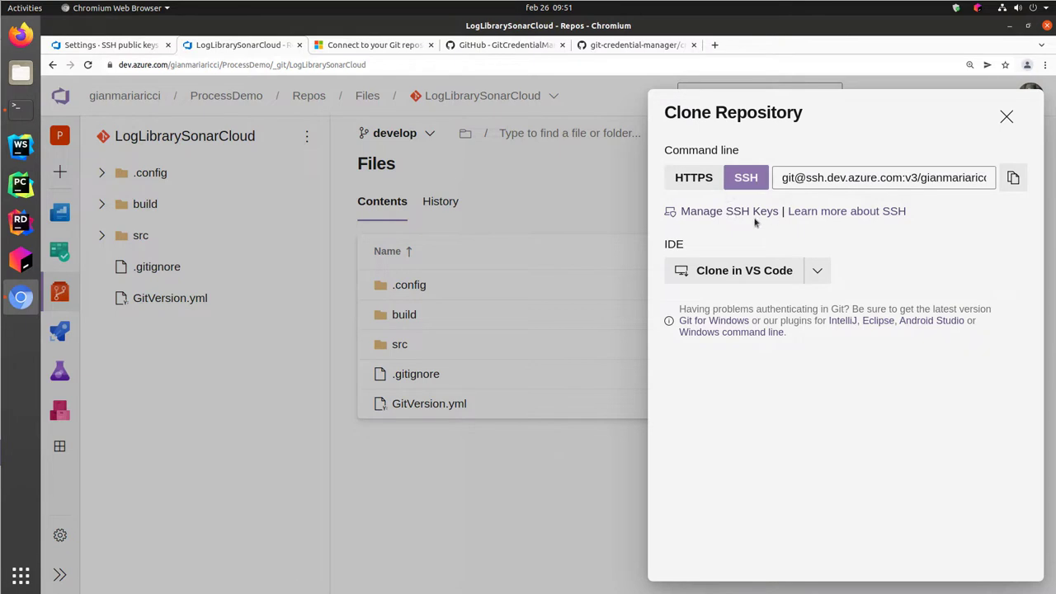
mouse_move(729, 212)
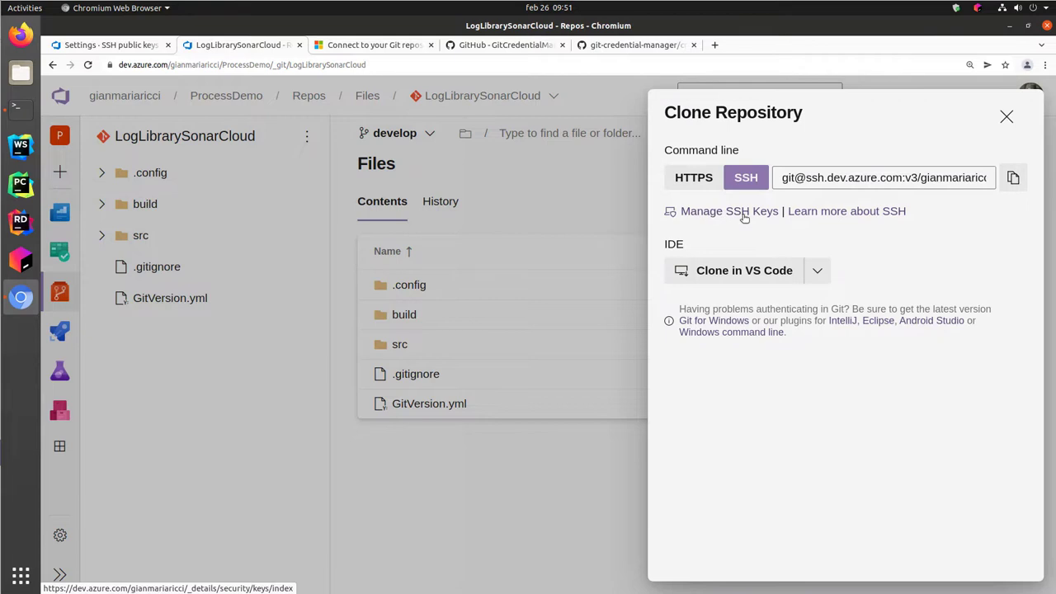
mouse_move(820, 223)
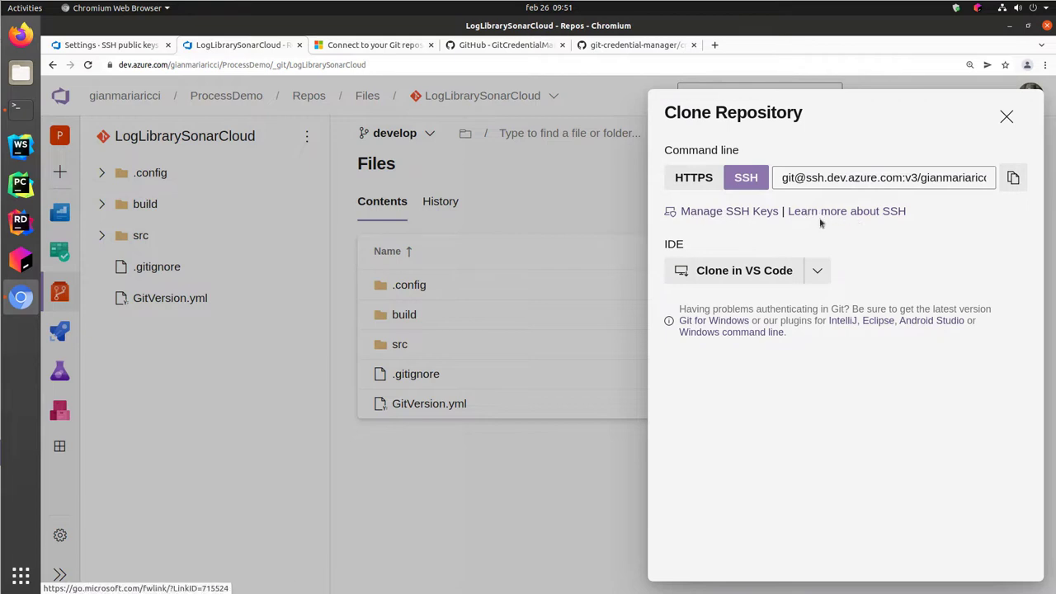
mouse_move(889, 216)
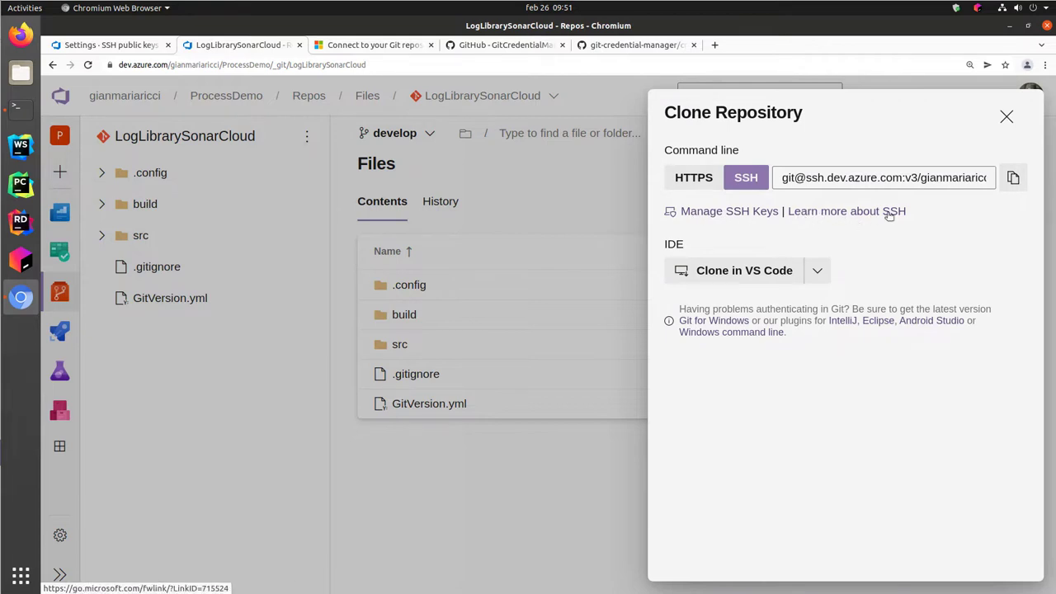
mouse_move(822, 204)
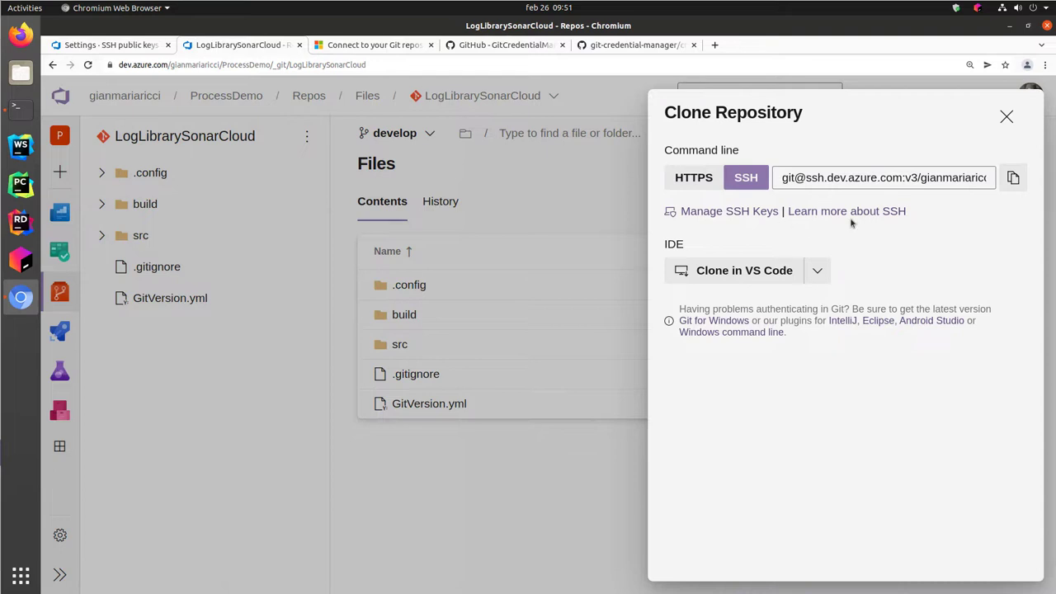
mouse_move(1013, 178)
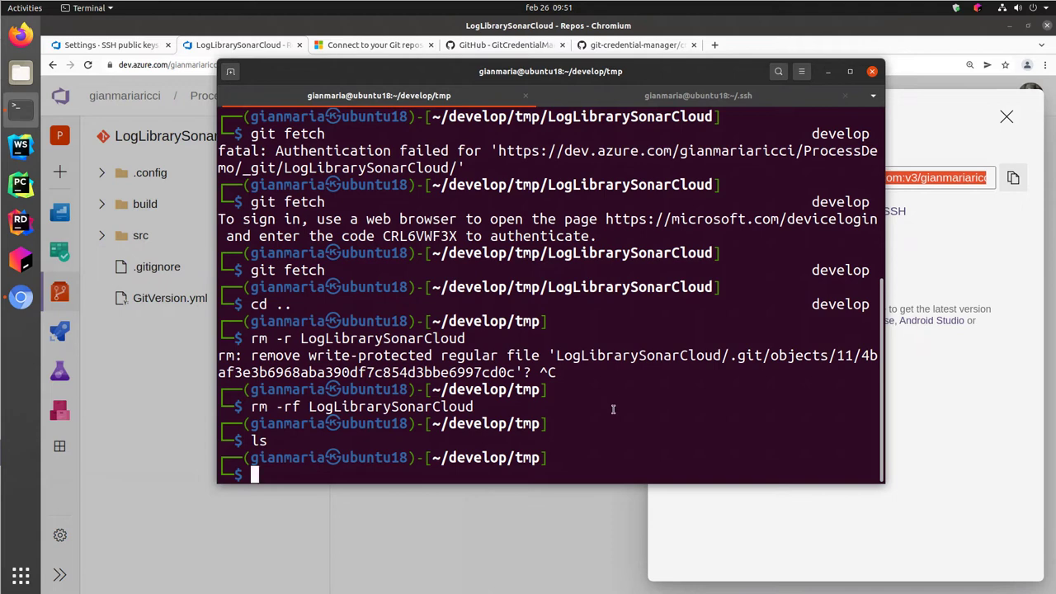
text(git)
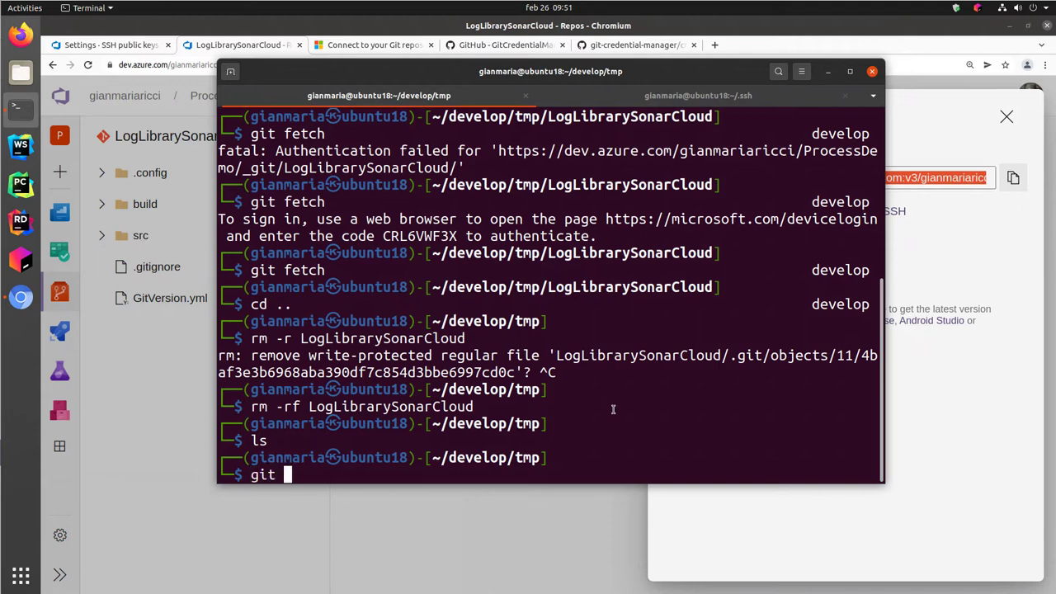
text(clone)
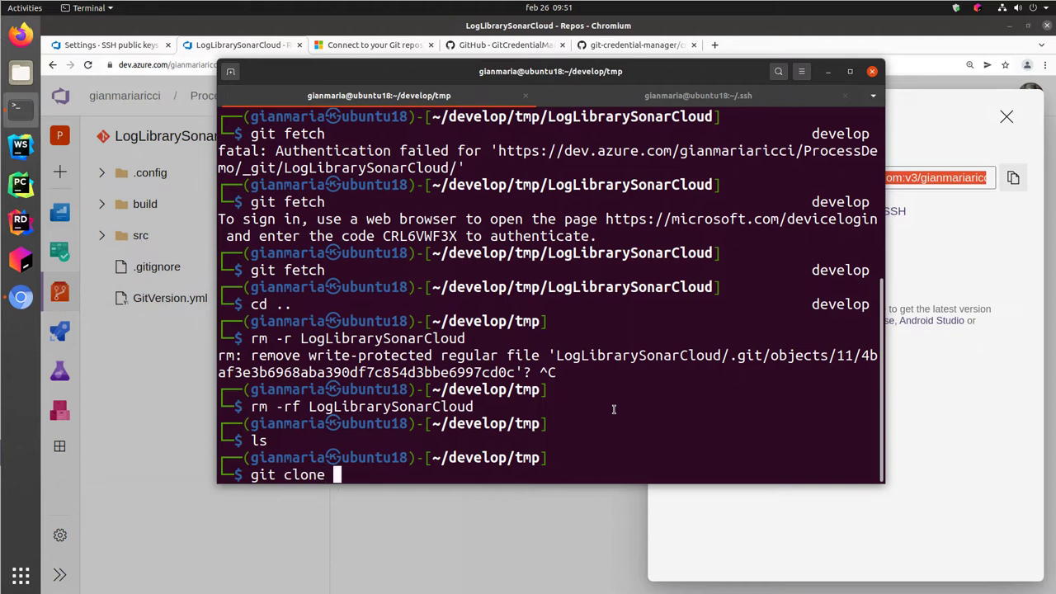
text(git@ssh.dev.azure.com:v3/gianmariaricci/ProcessDemo/LogLibrarySonarCloud)
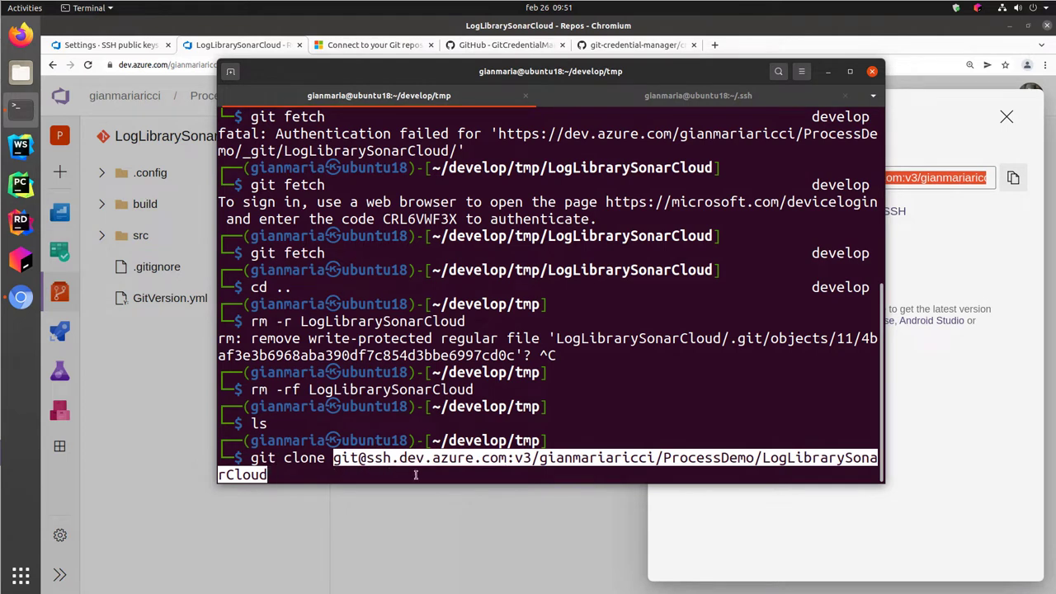
key(Return)
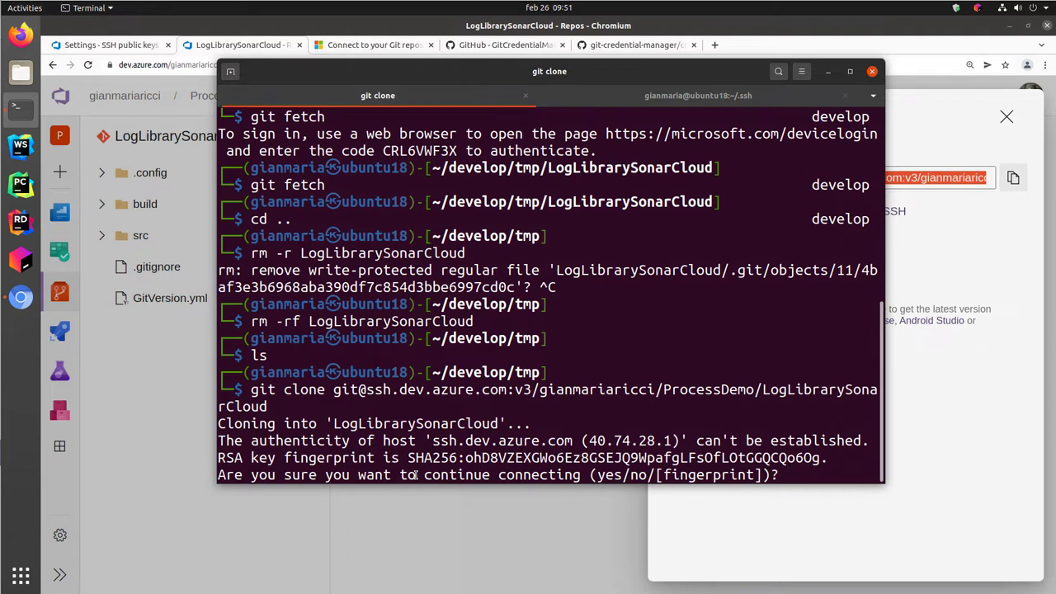
mouse_move(290, 413)
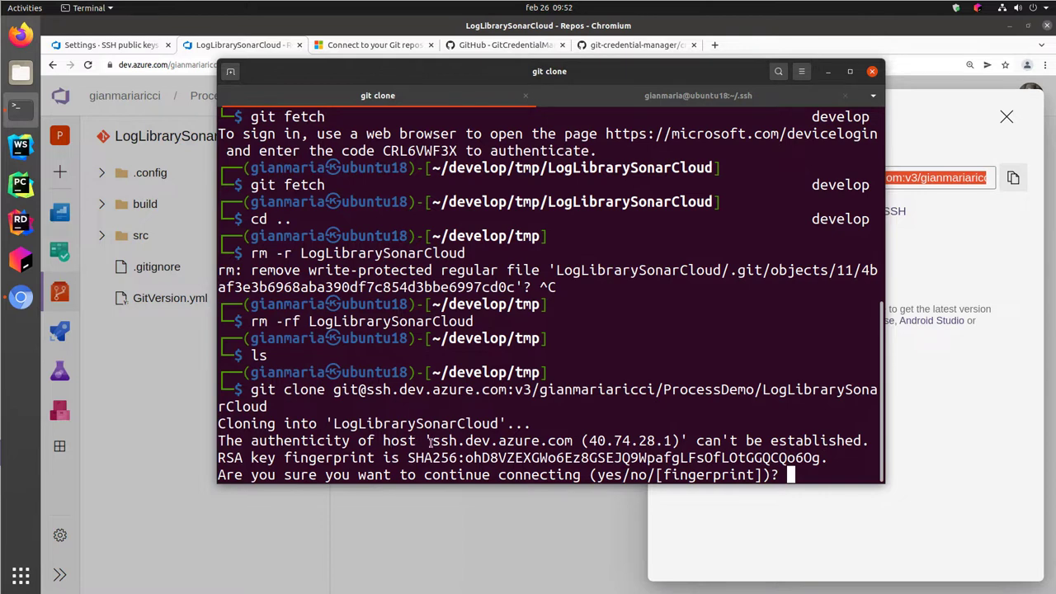
mouse_move(401, 178)
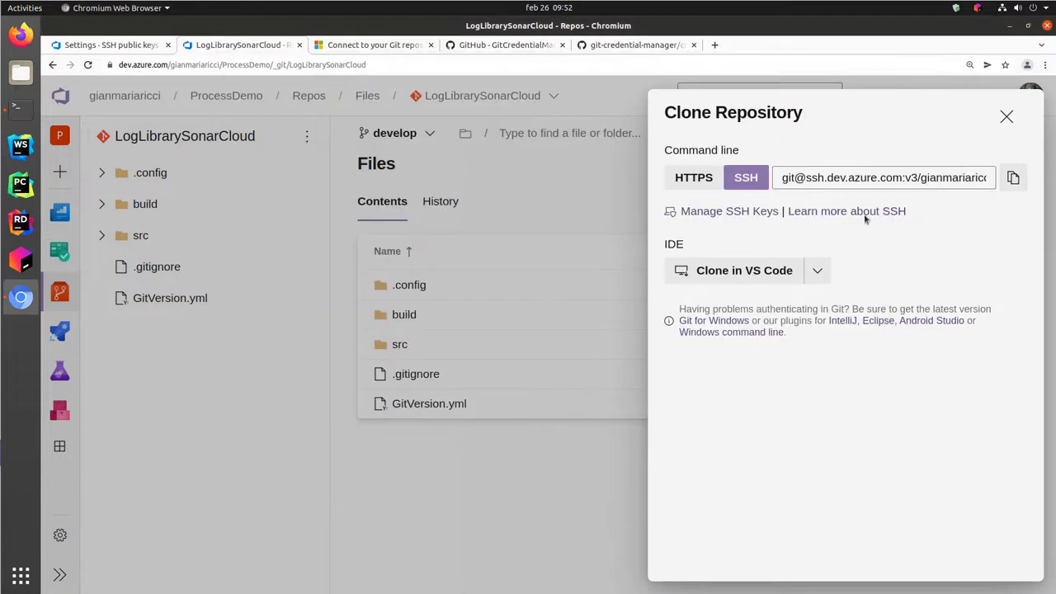
mouse_move(716, 214)
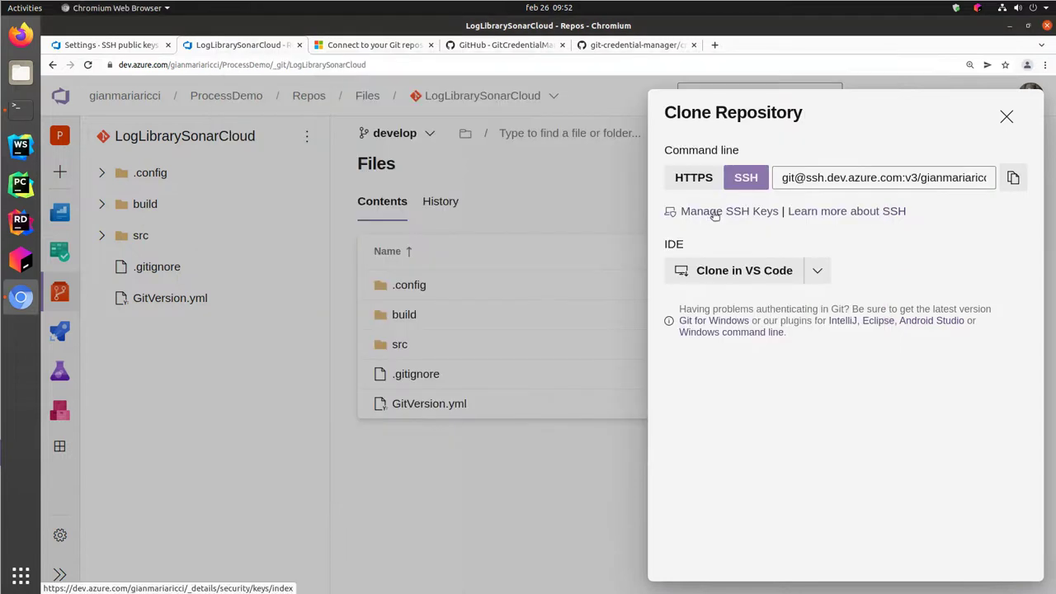
- Follow Manage SSH Keys to the SSH public keys settings page
click(730, 211)
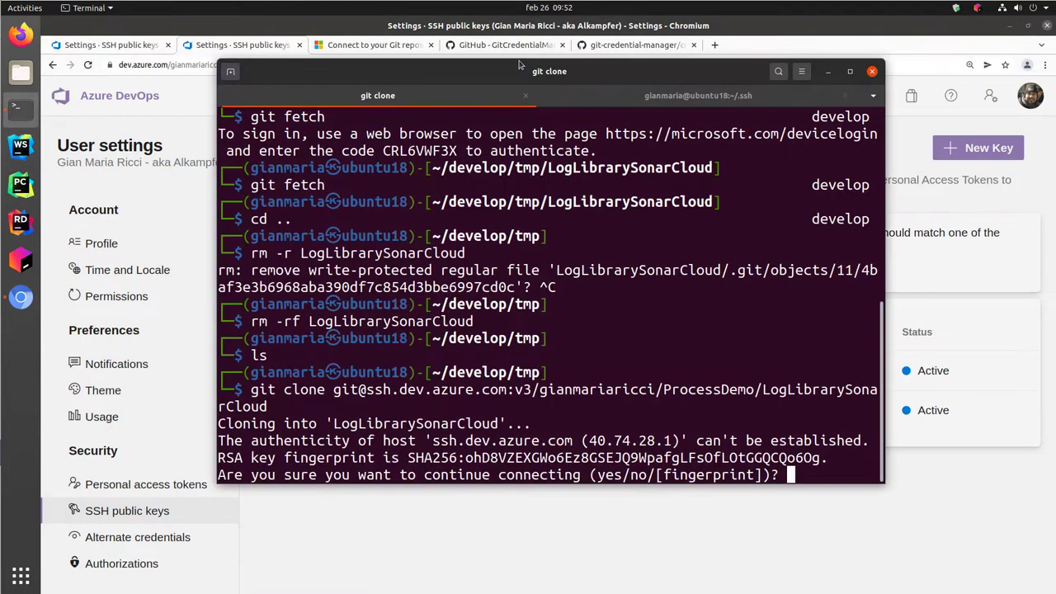
- Move the terminal right so its fingerprint prompt sits beside the server SHA256 fingerprint
drag(548, 71, 827, 69)
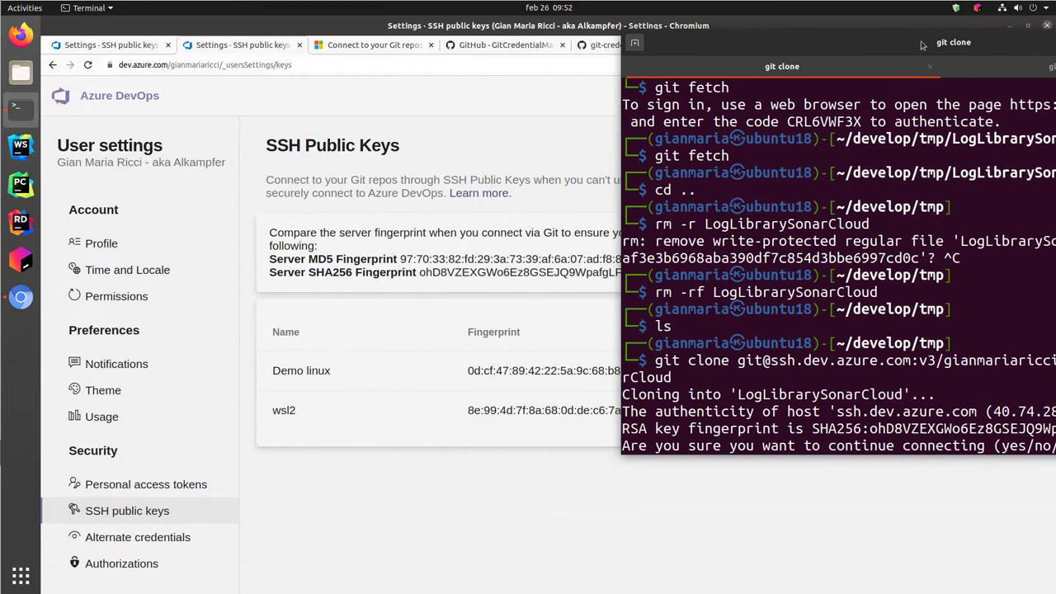
mouse_move(495, 300)
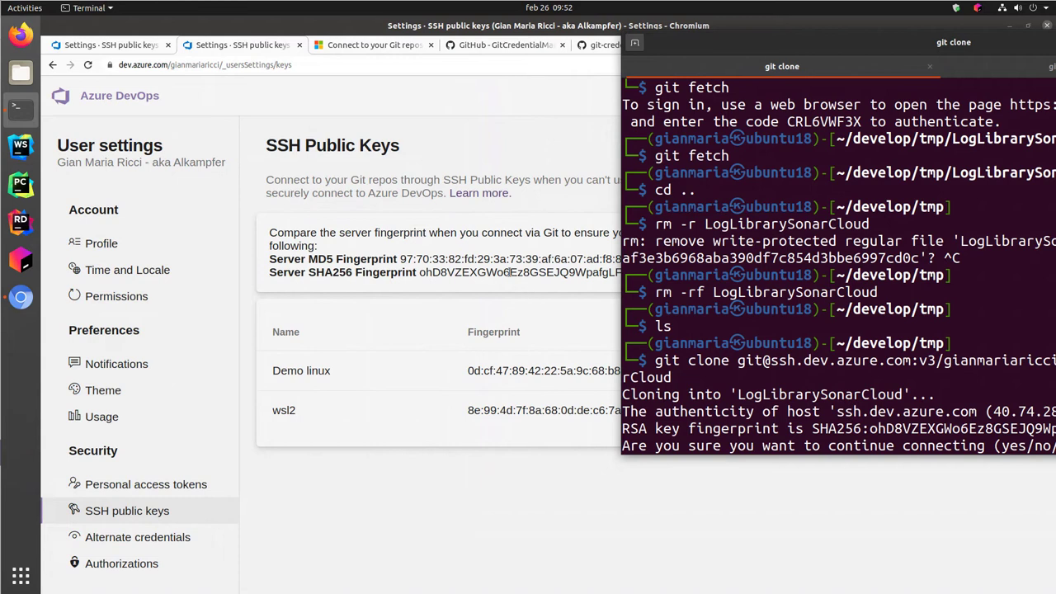
mouse_move(444, 291)
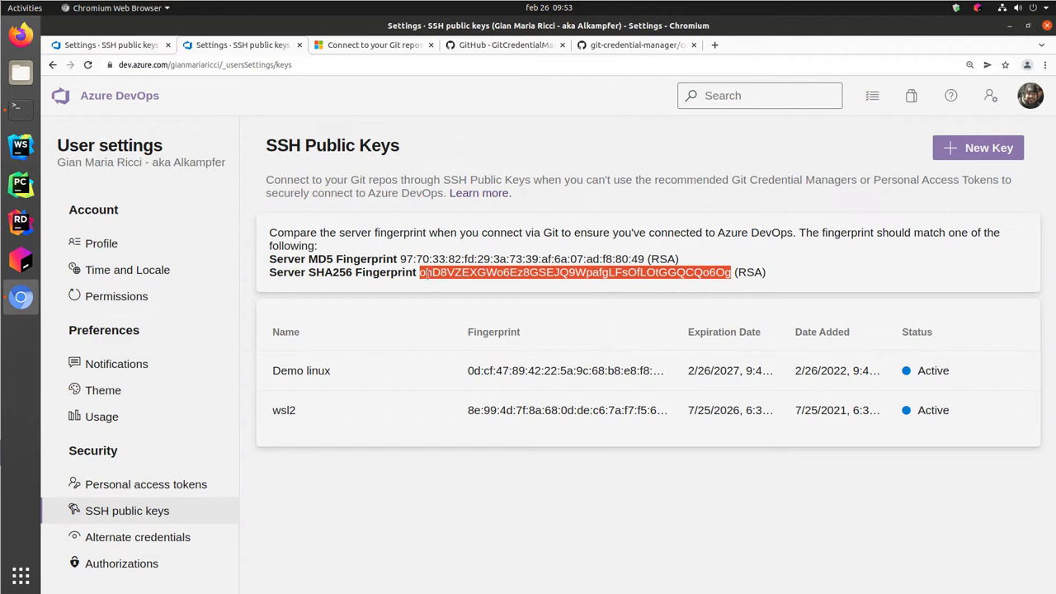
mouse_move(732, 284)
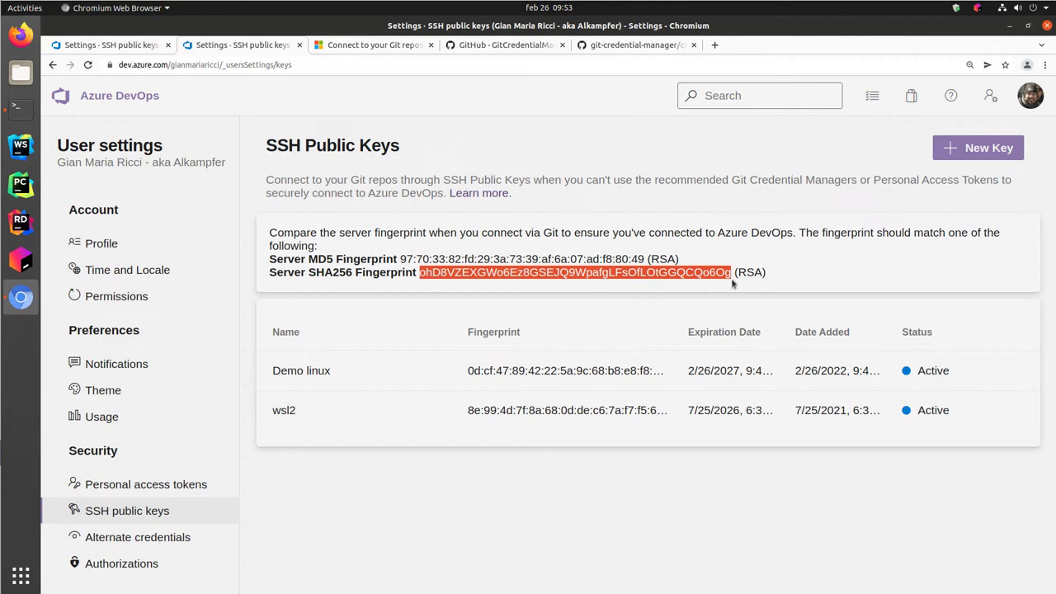
mouse_move(732, 283)
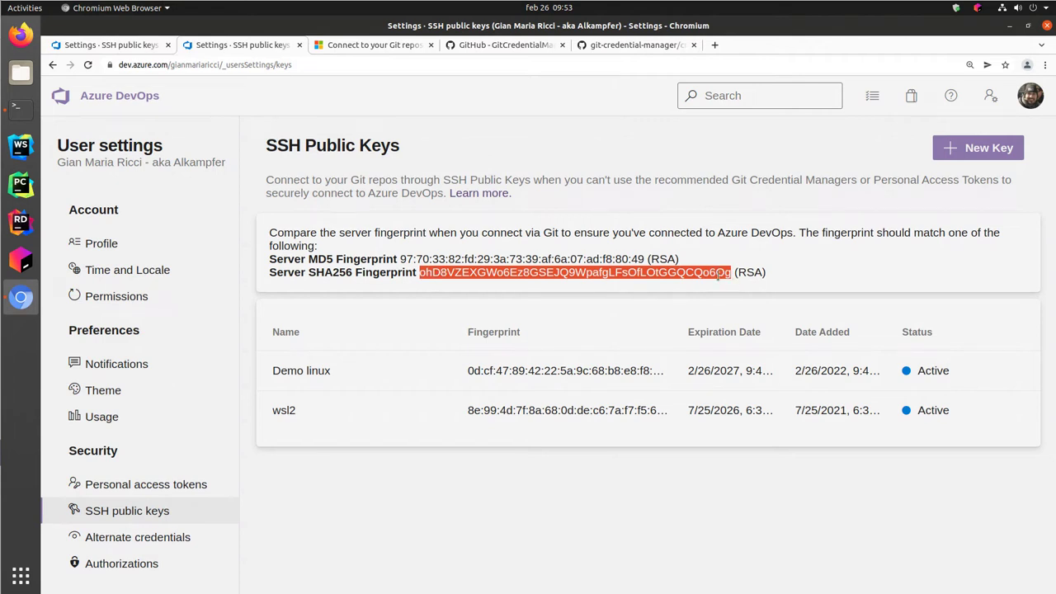
mouse_move(334, 301)
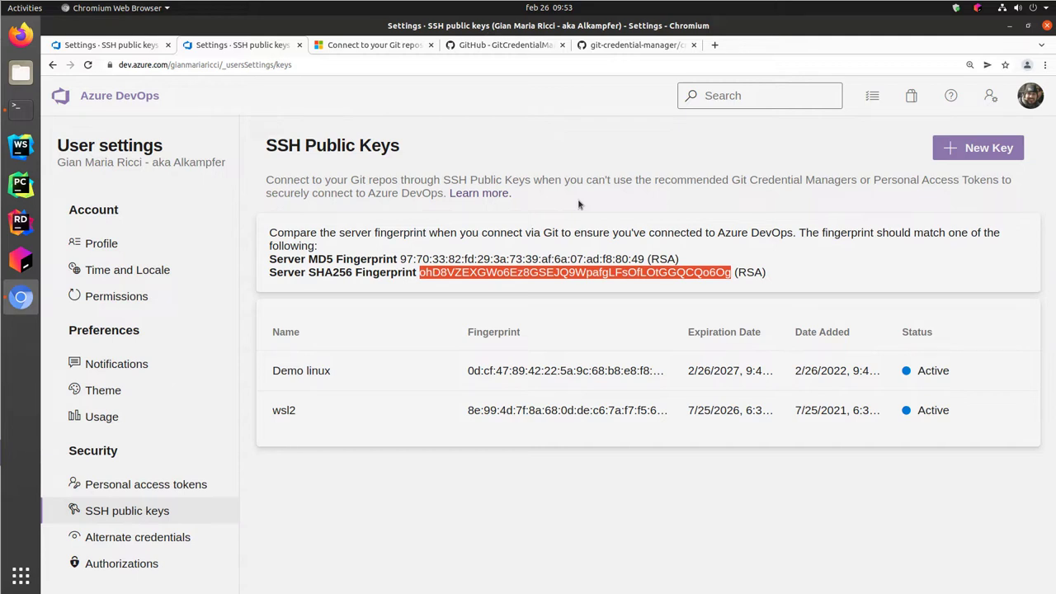
mouse_move(429, 283)
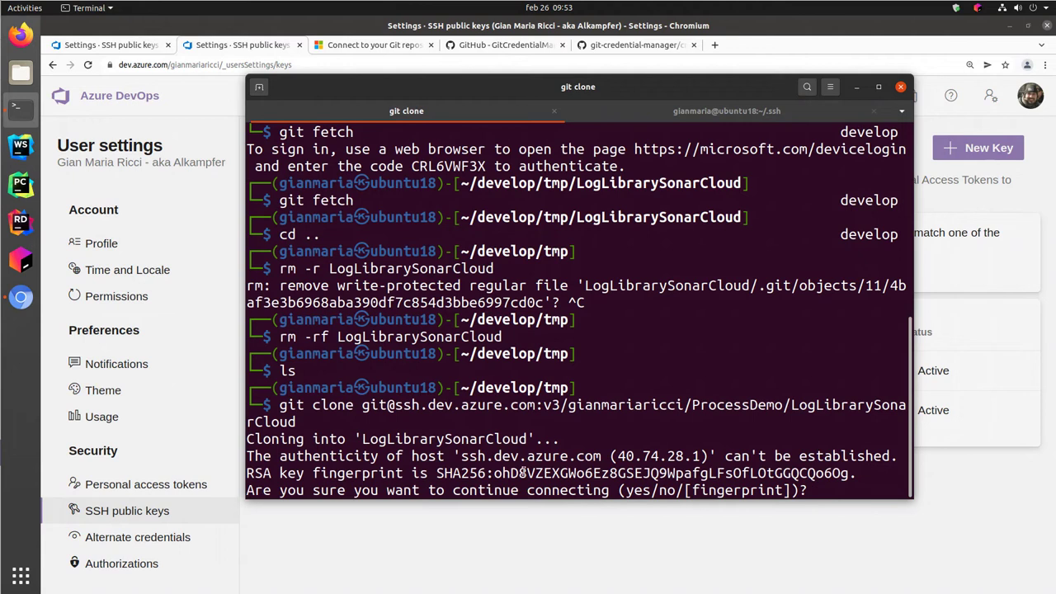
- Print known_hosts in the ~/.ssh tab, showing one hashed ECDSA entry, then return to the clone tab
click(726, 110)
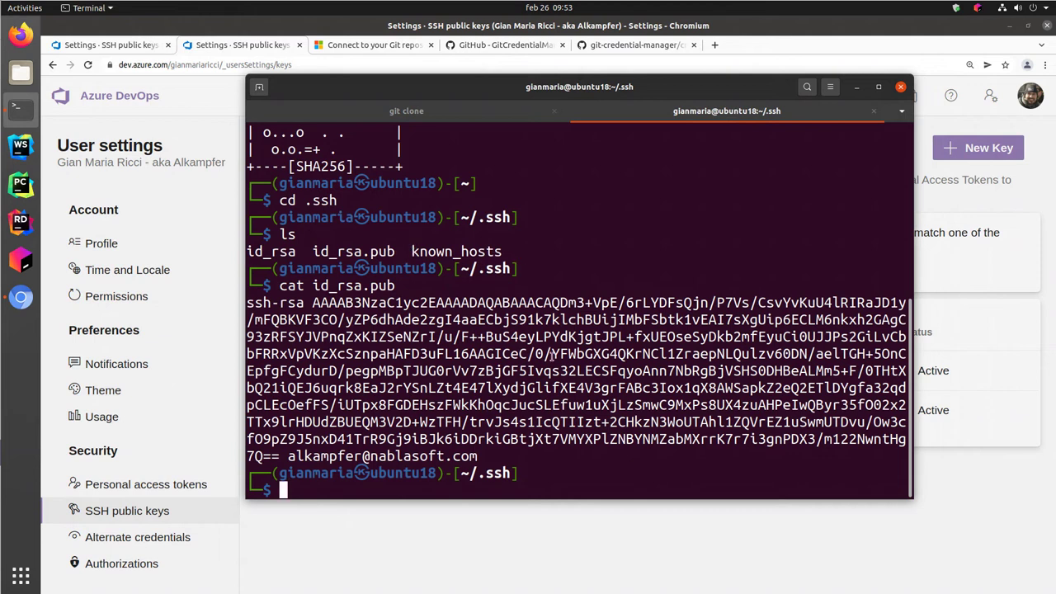
text(cat known_hosts)
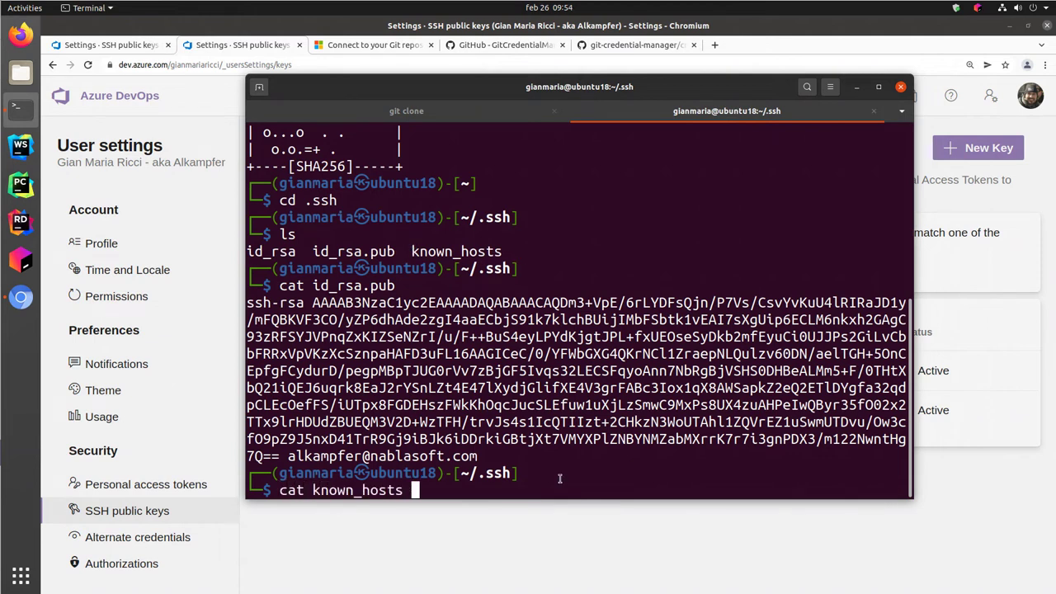
key(Return)
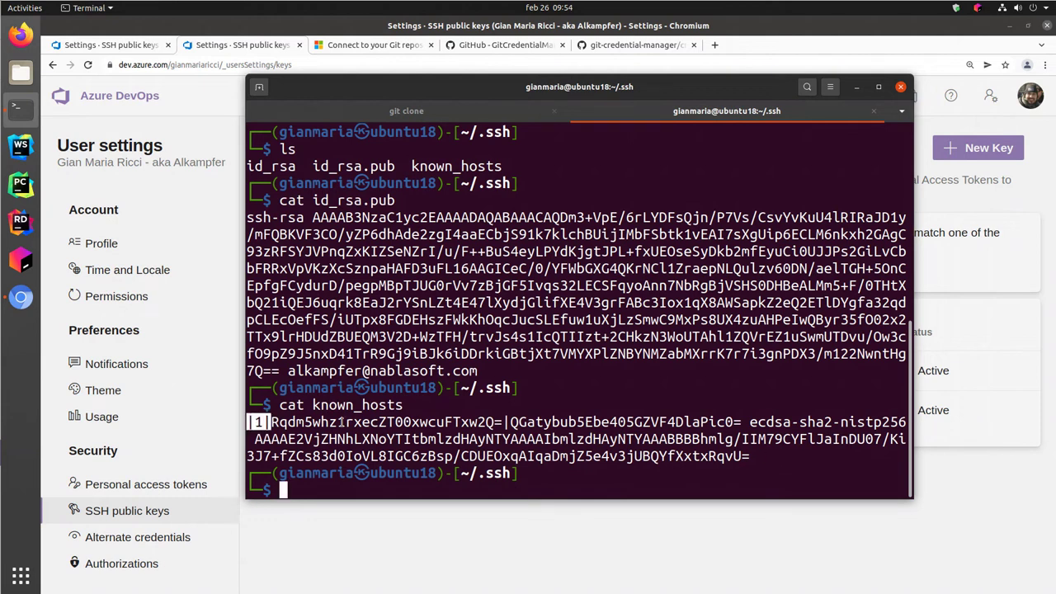
click(405, 111)
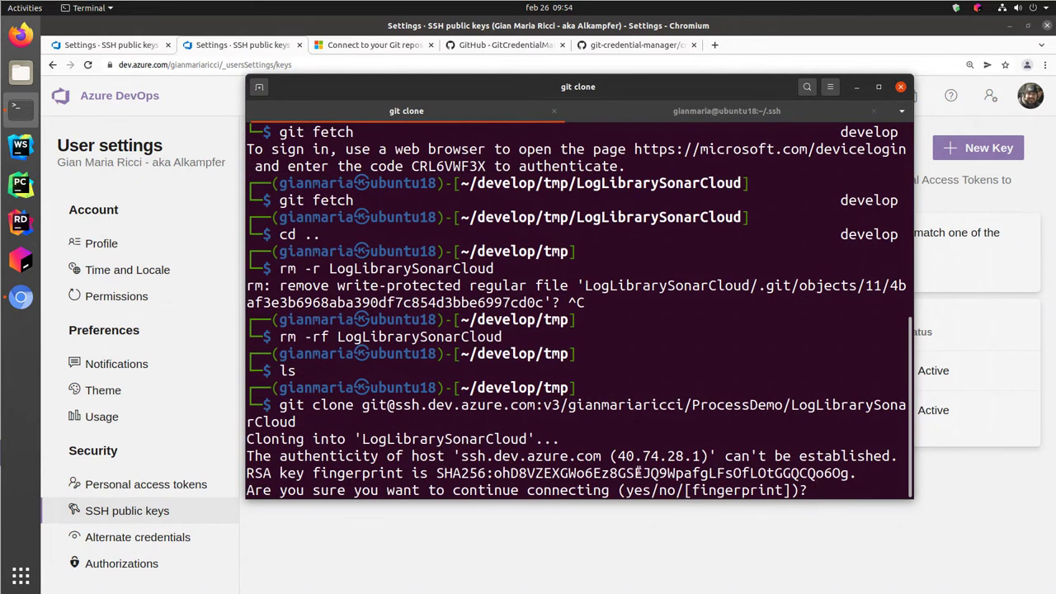
- Answer yes to trust ssh.dev.azure.com and add it to known_hosts
text(y)
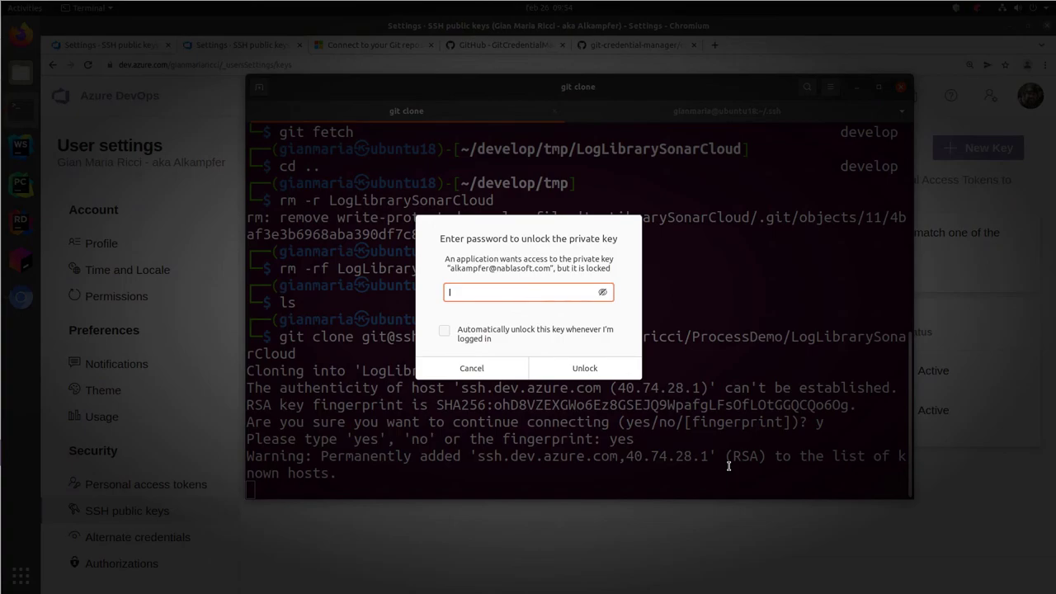
mouse_move(492, 244)
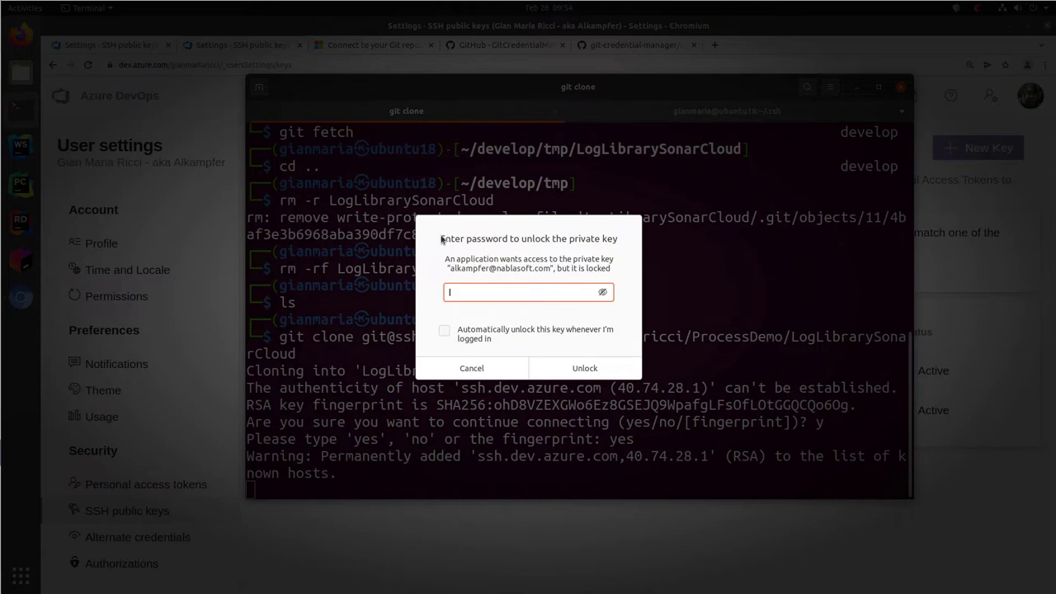
mouse_move(617, 244)
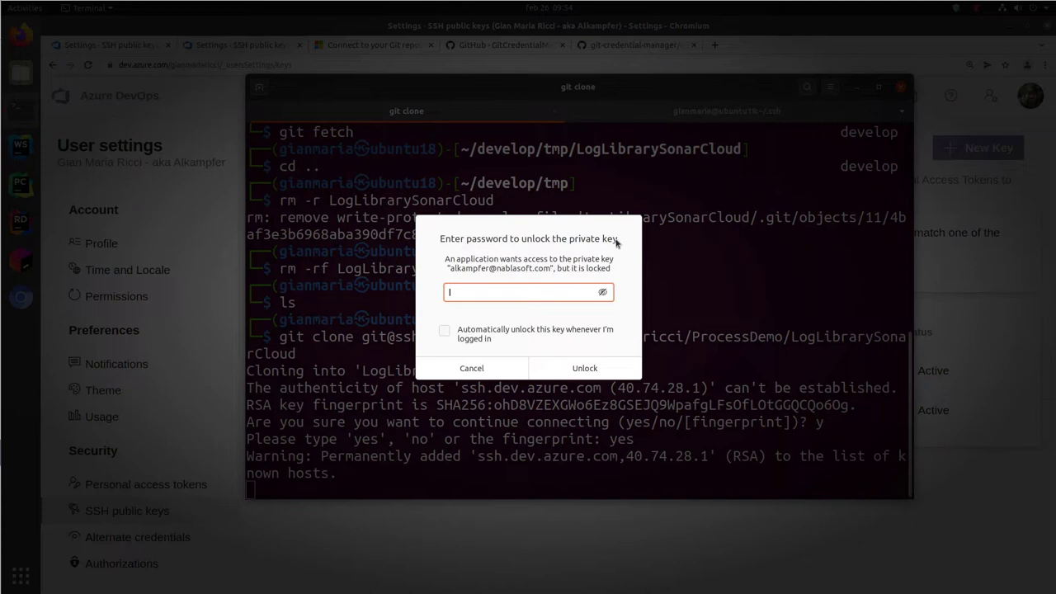
mouse_move(482, 292)
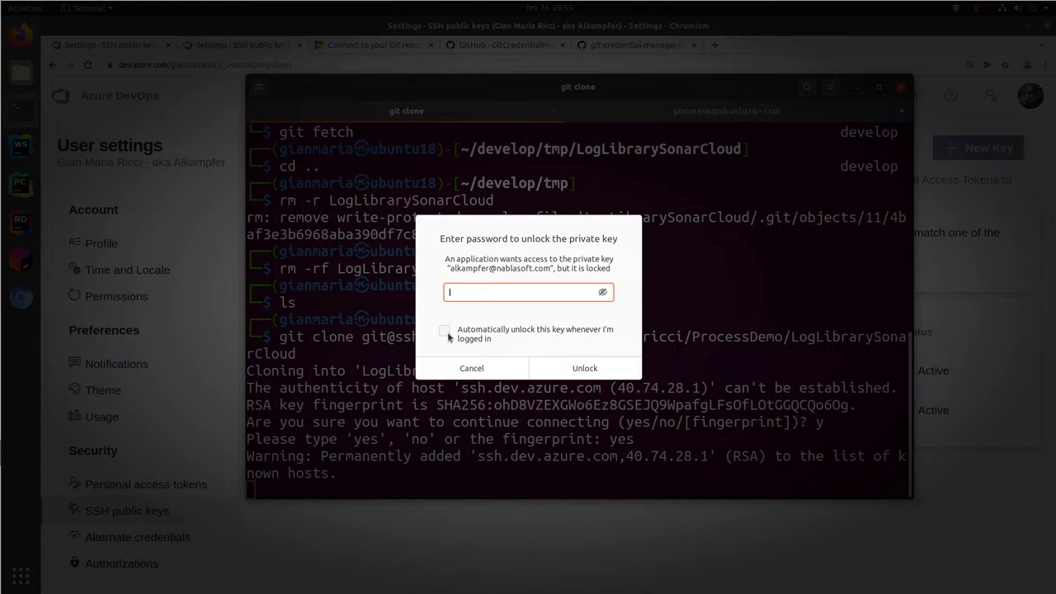
- Leave automatic unlocking at login off and enter the key password to unlock the private key
click(444, 330)
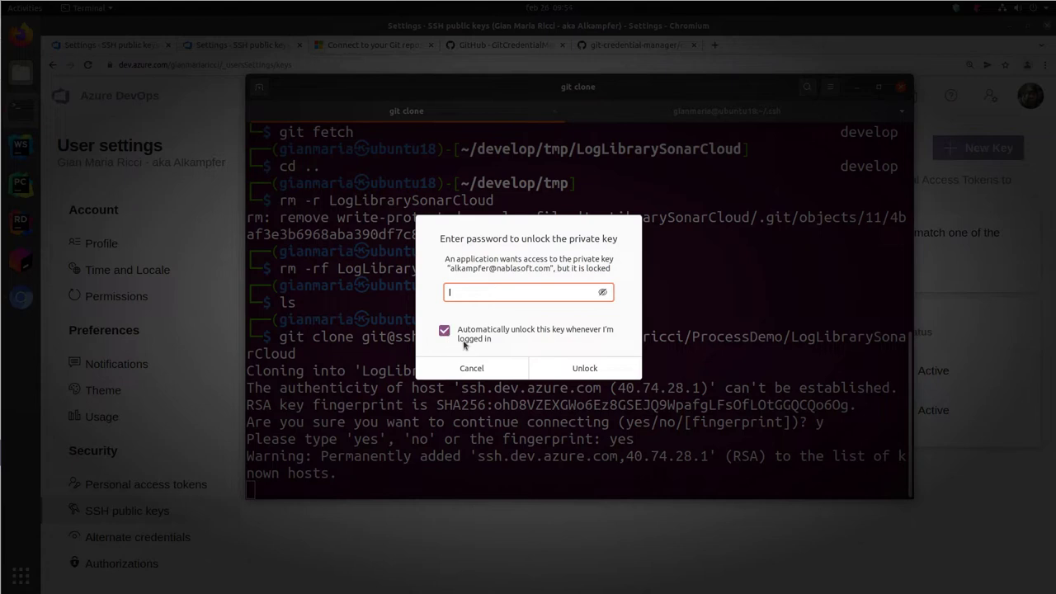
mouse_move(449, 340)
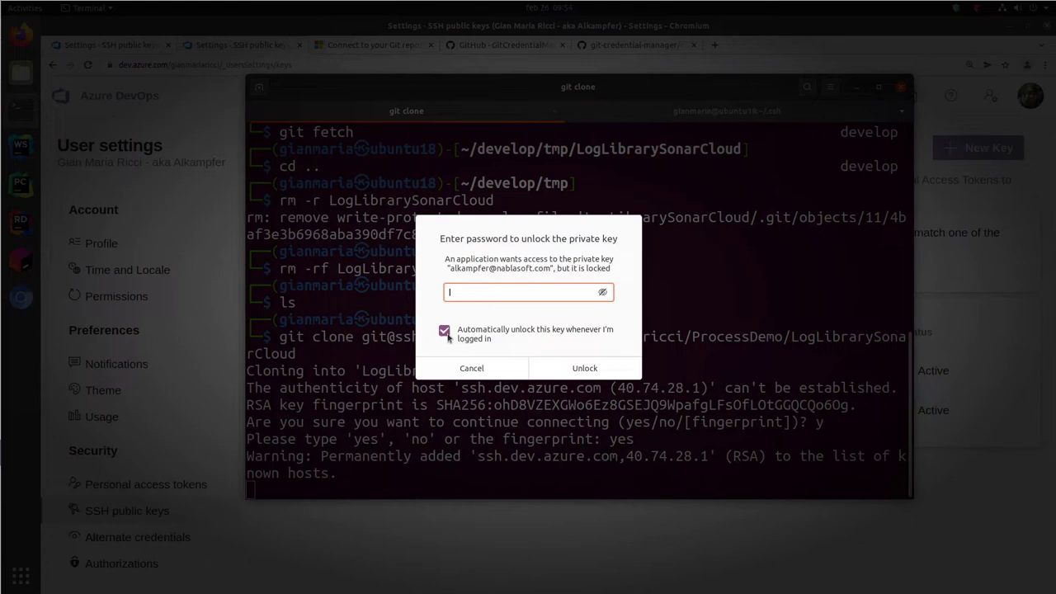
mouse_move(518, 340)
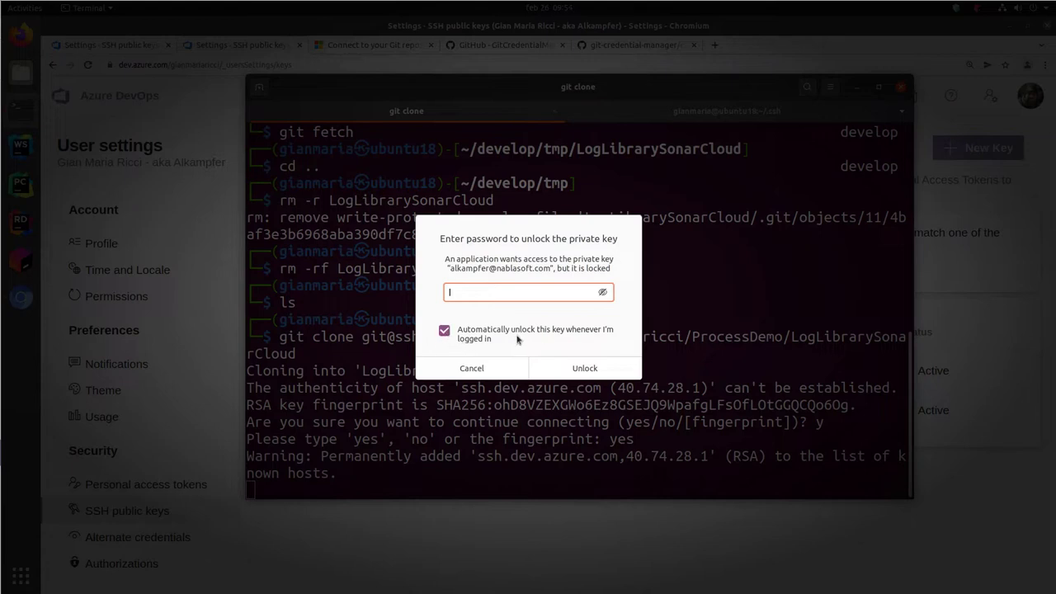
click(444, 330)
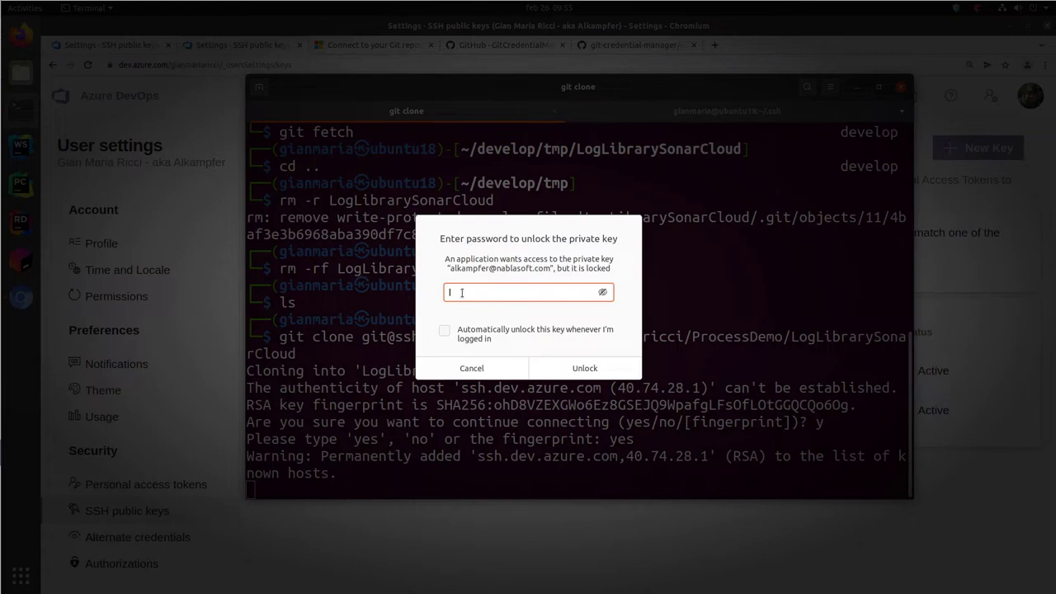
click(584, 368)
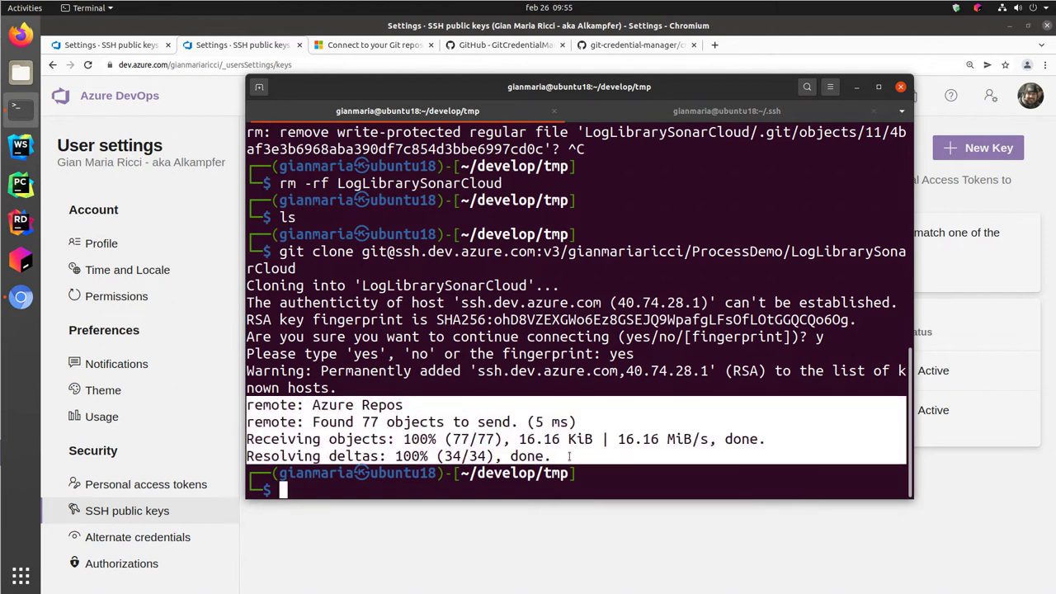
- Rerun cat known_hosts in ~/.ssh to see the newly added ssh-rsa entries
click(726, 111)
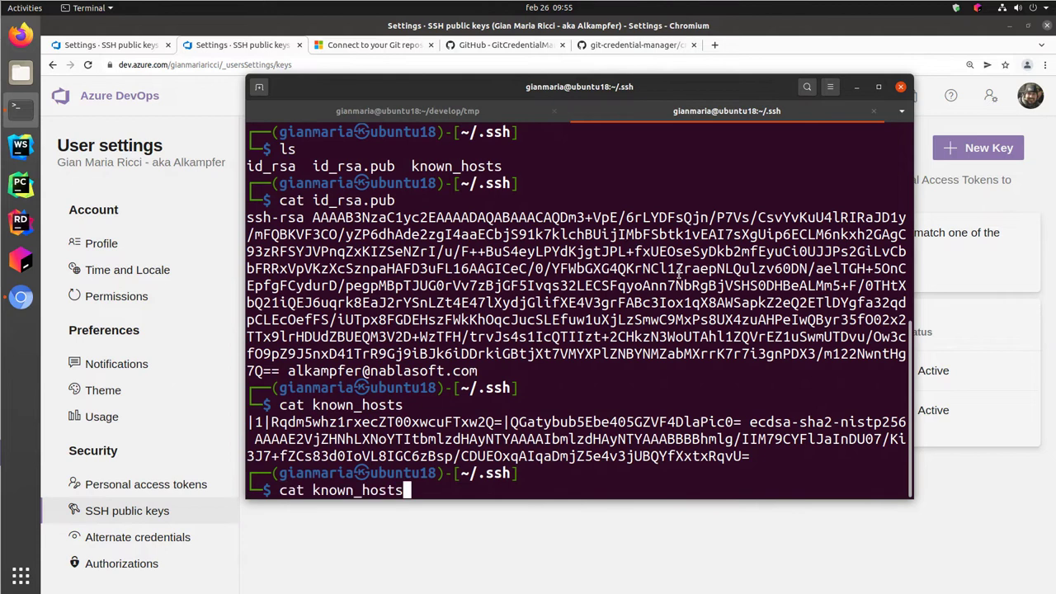
key(Return)
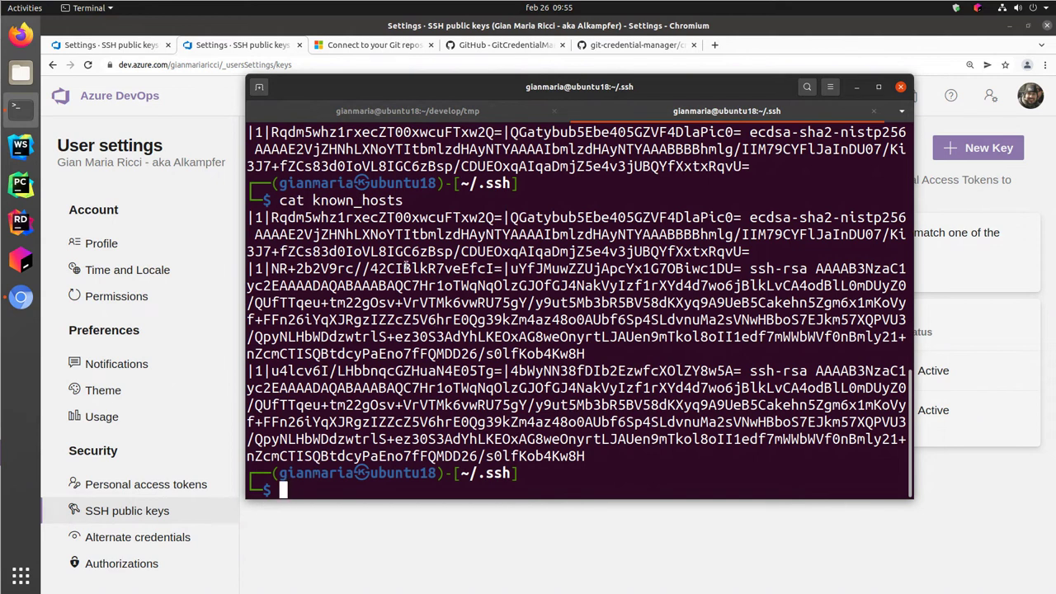
- Delete LogLibrarySonarCloud with rm -rf in tmp and reclone it over SSH without prompts
click(406, 111)
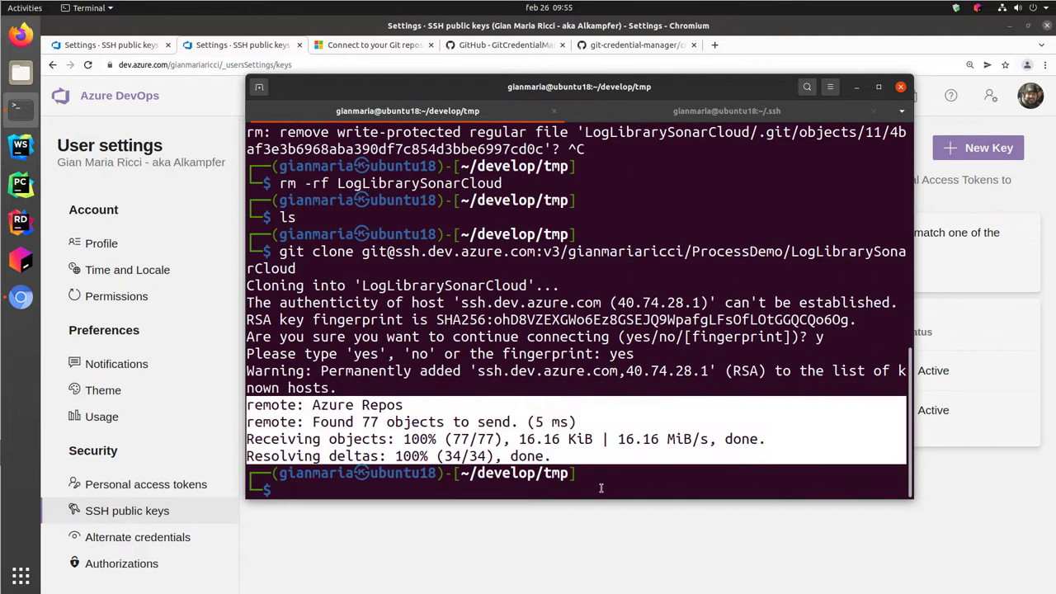
text(rm)
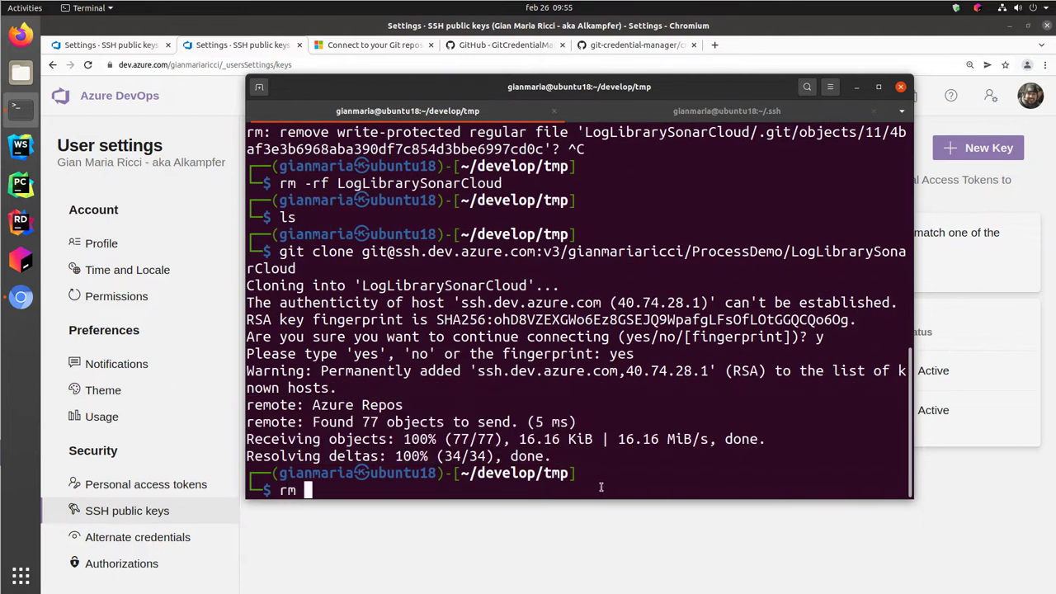
text(-rf LogLibrarySonarCloud/)
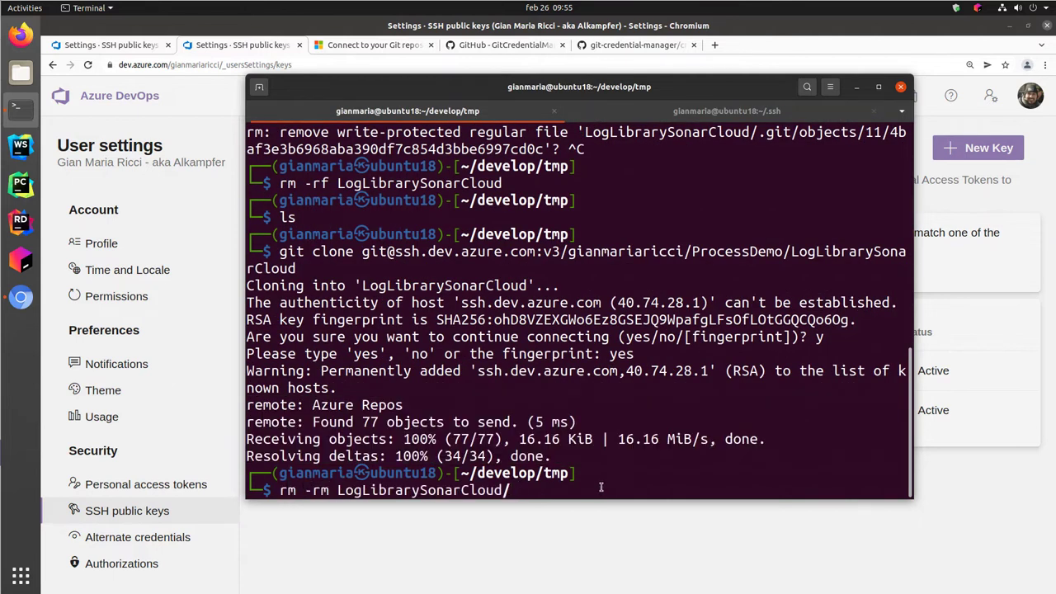
key(Return)
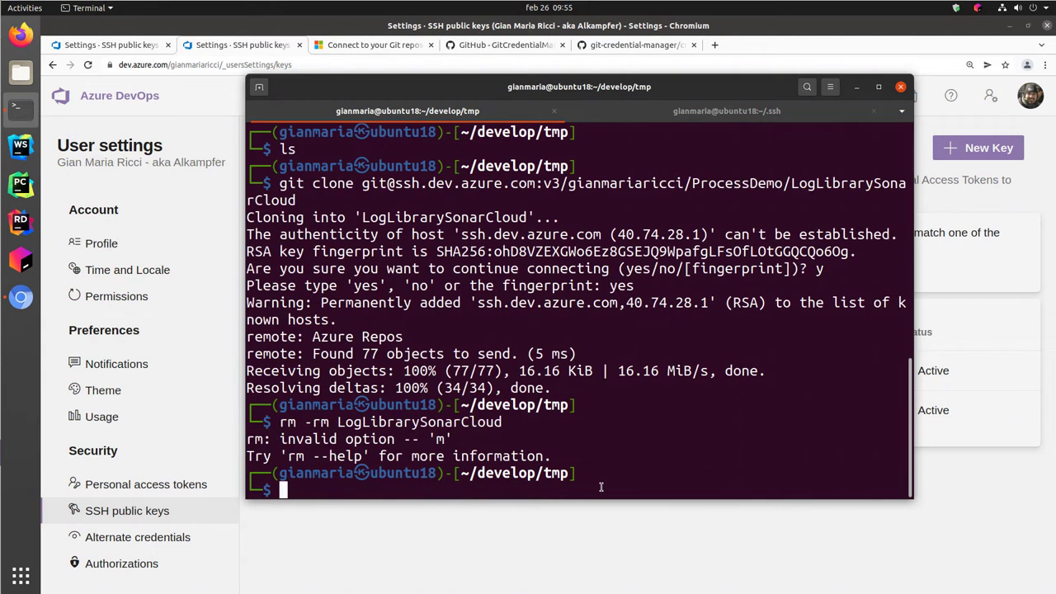
text(rm -rm LogLibrarySonarCloud)
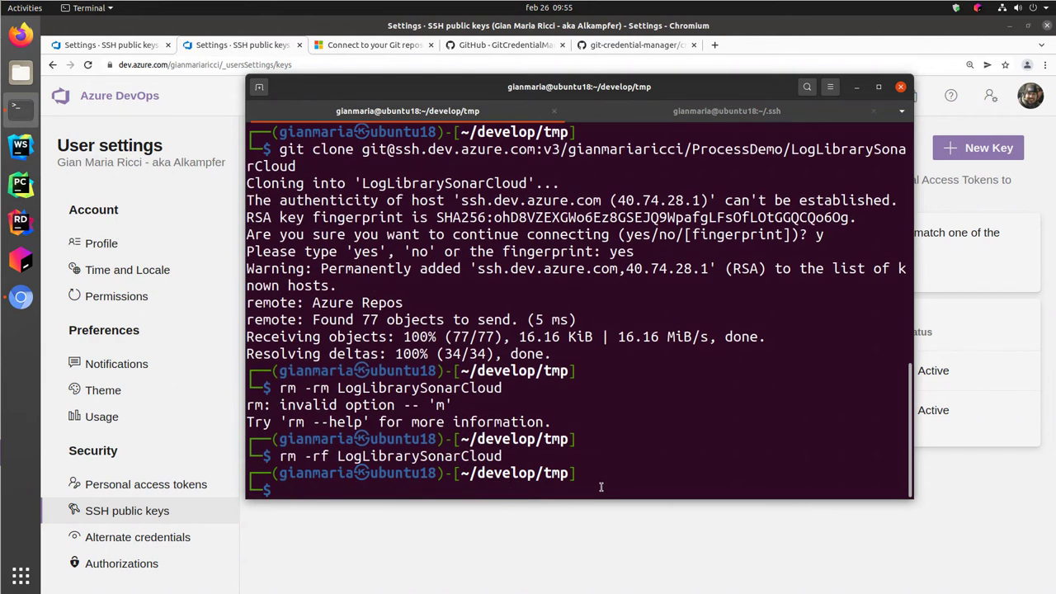
text(cat known_hosts)
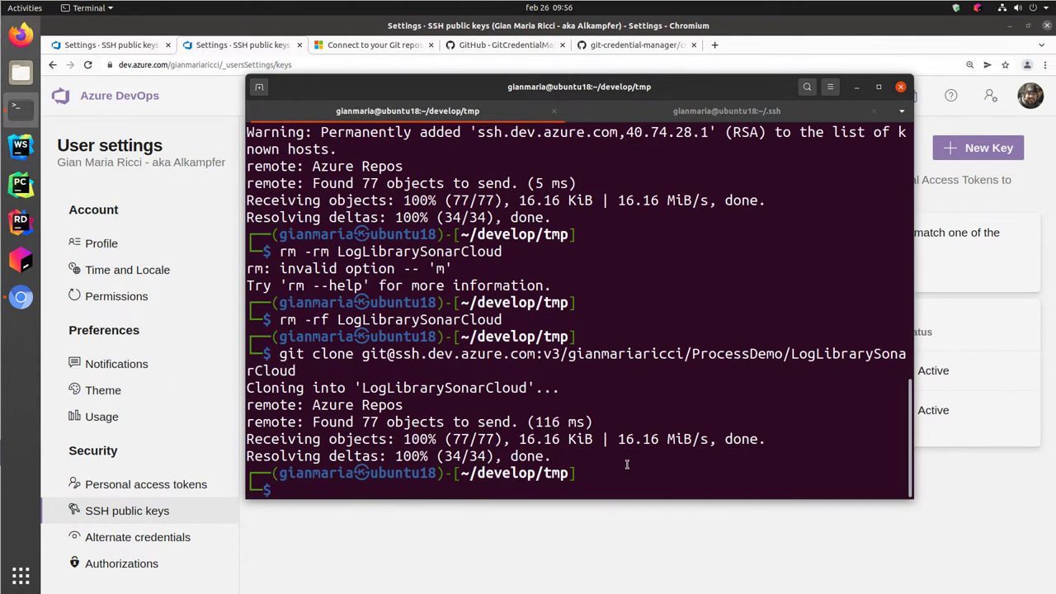
mouse_move(569, 321)
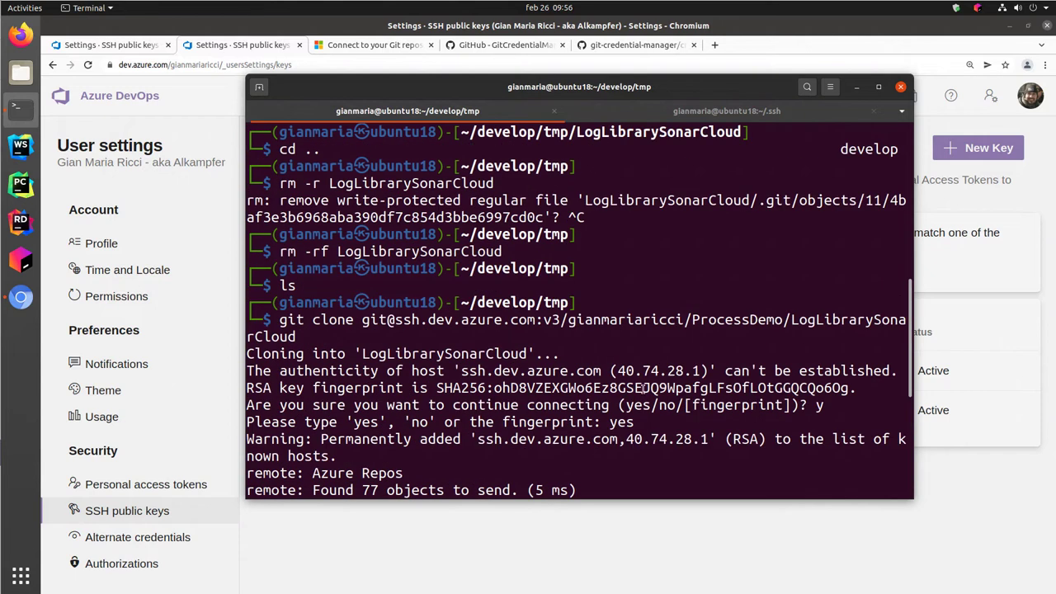
- Scroll back in the tmp tab and select the first clone's RSA SHA256 fingerprint
click(726, 111)
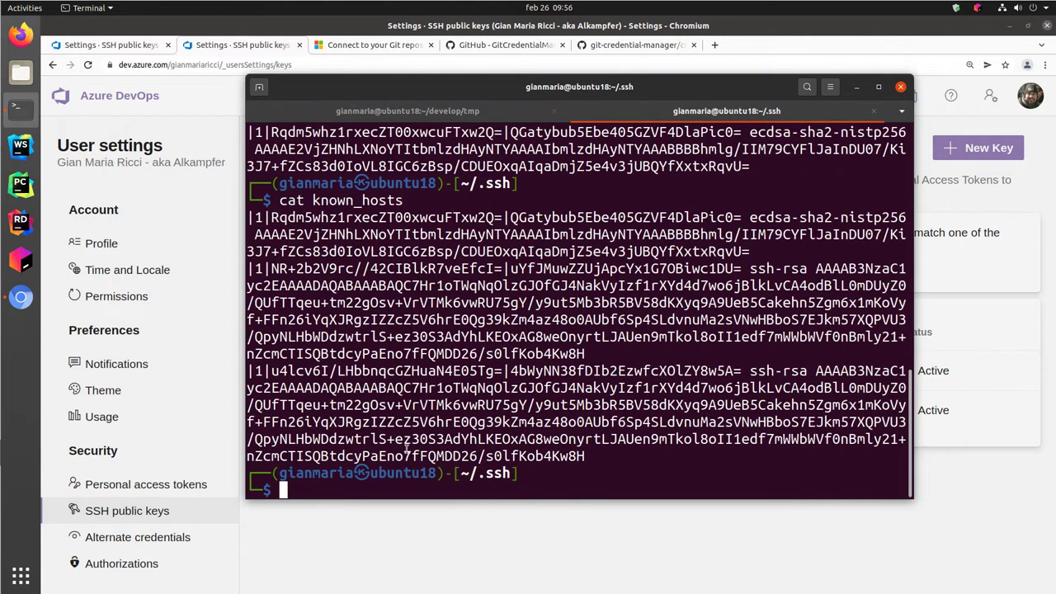
click(406, 110)
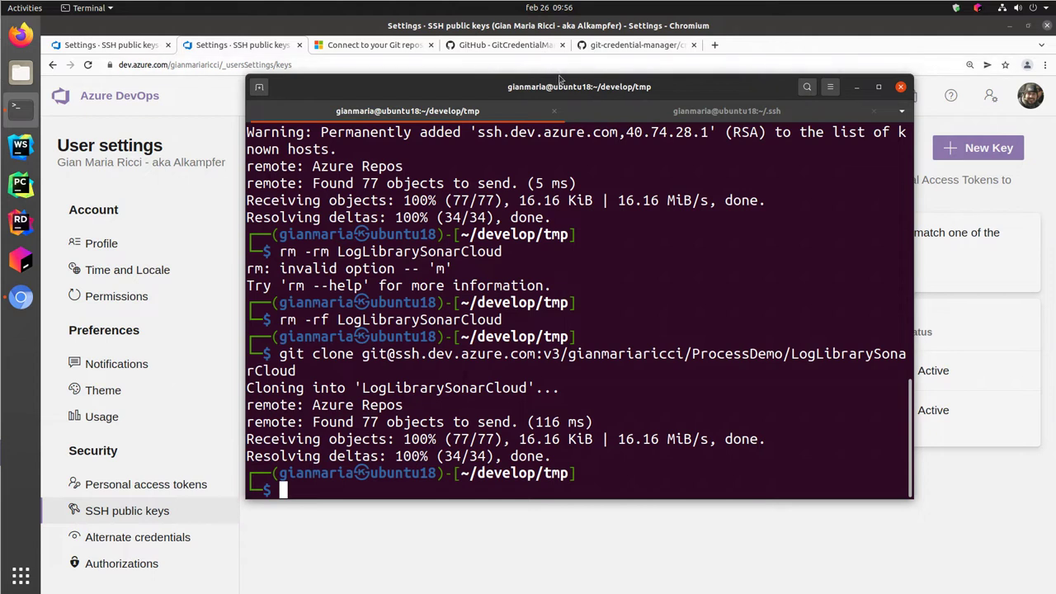
mouse_move(589, 456)
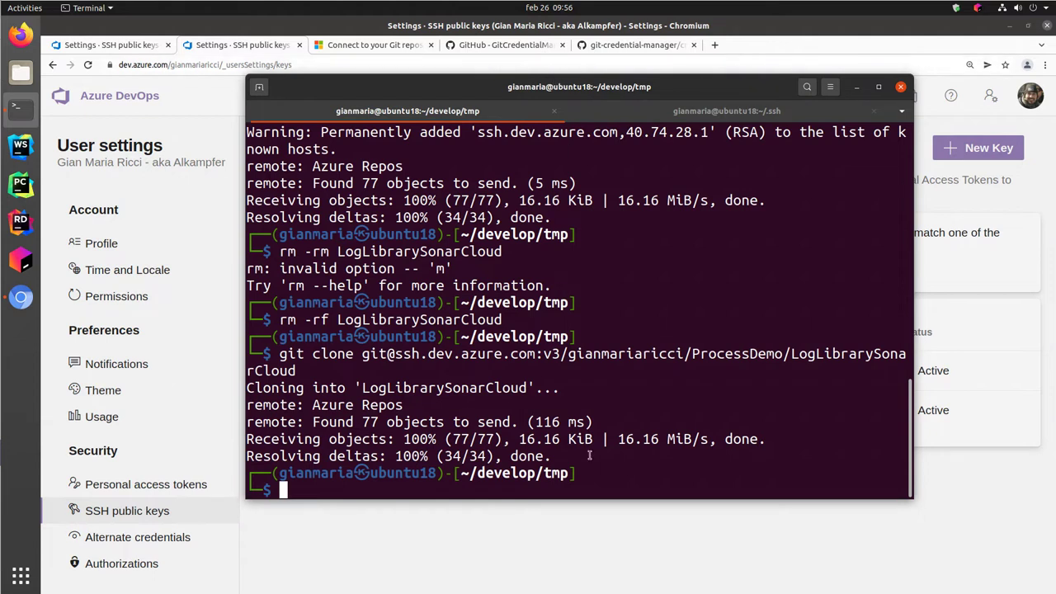
mouse_move(587, 462)
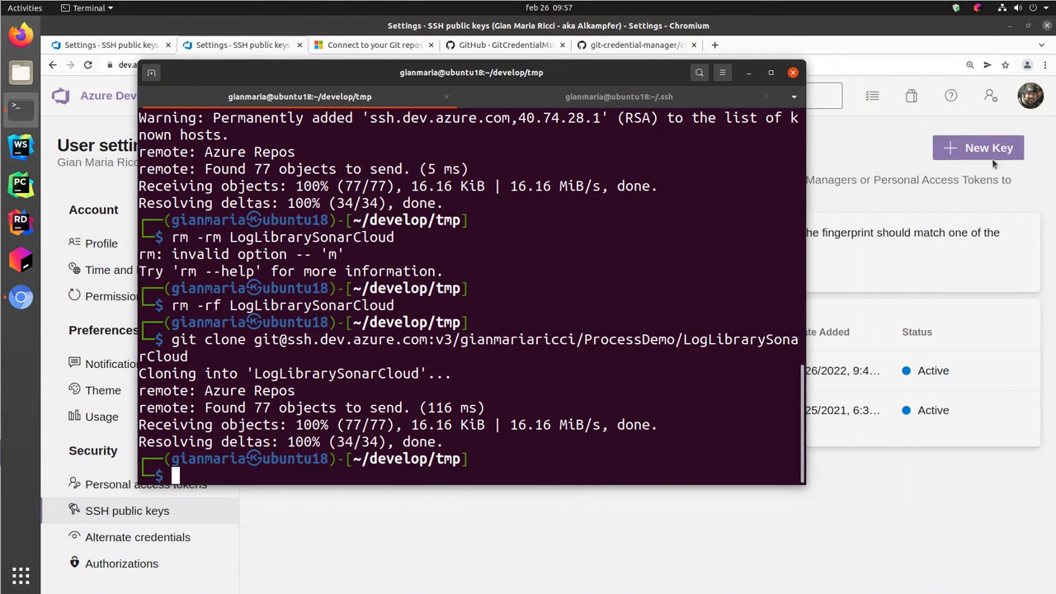
mouse_move(532, 73)
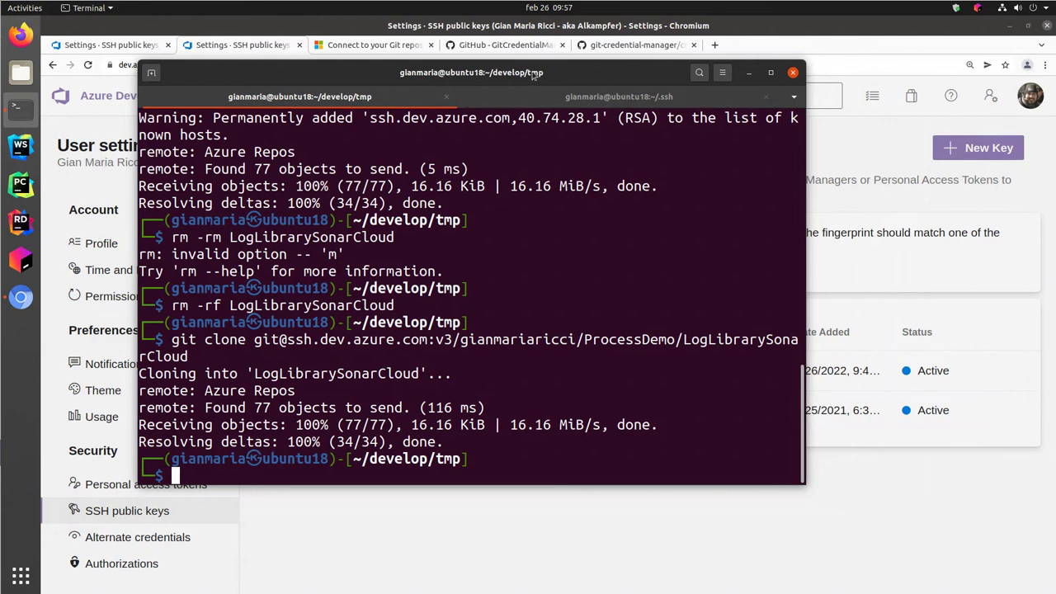
drag(471, 72, 594, 109)
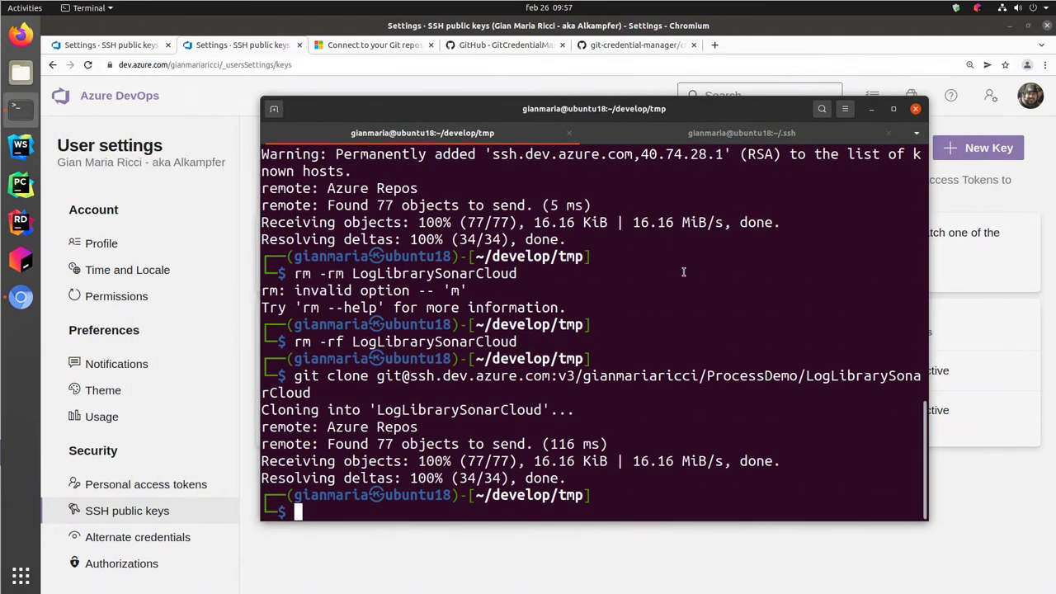
mouse_move(687, 389)
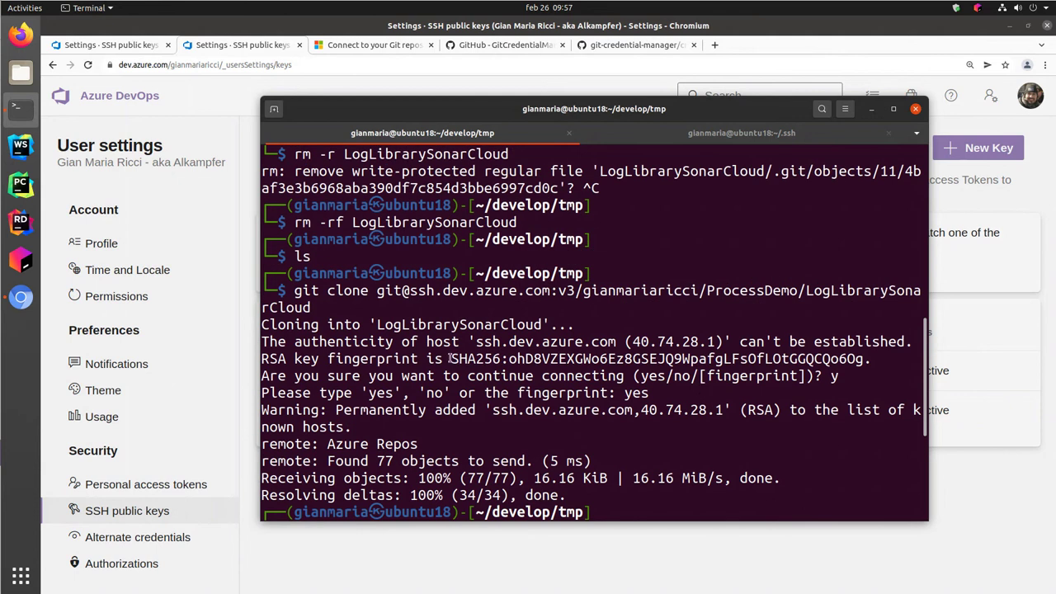
double_click(657, 358)
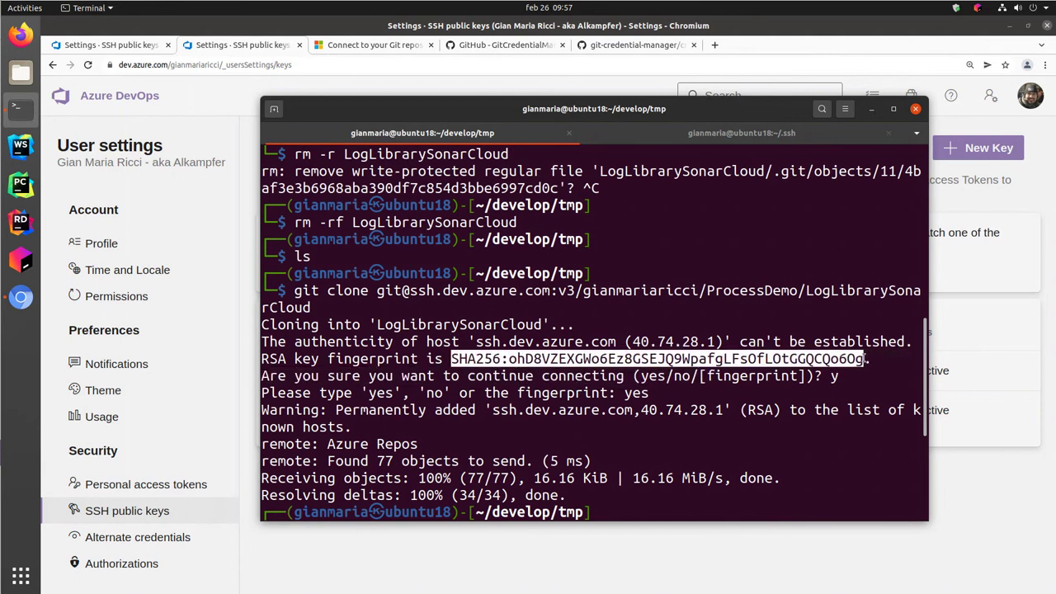